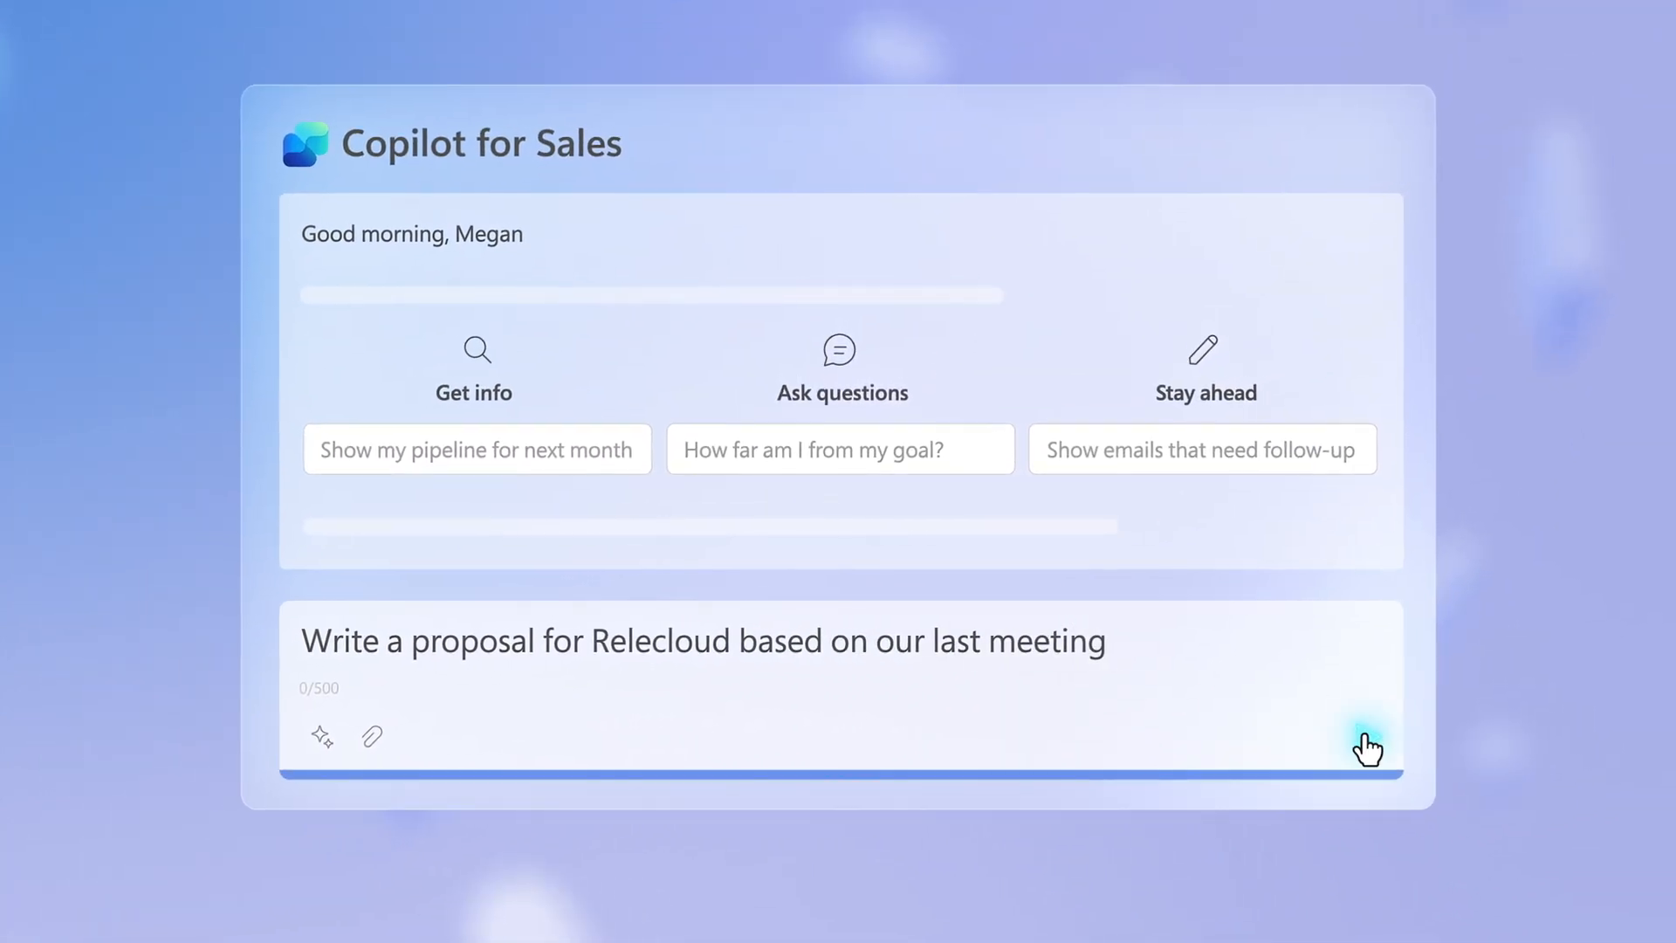
- Send the Relecloud proposal request and select Copilot for Sales to view its actions
click(1369, 746)
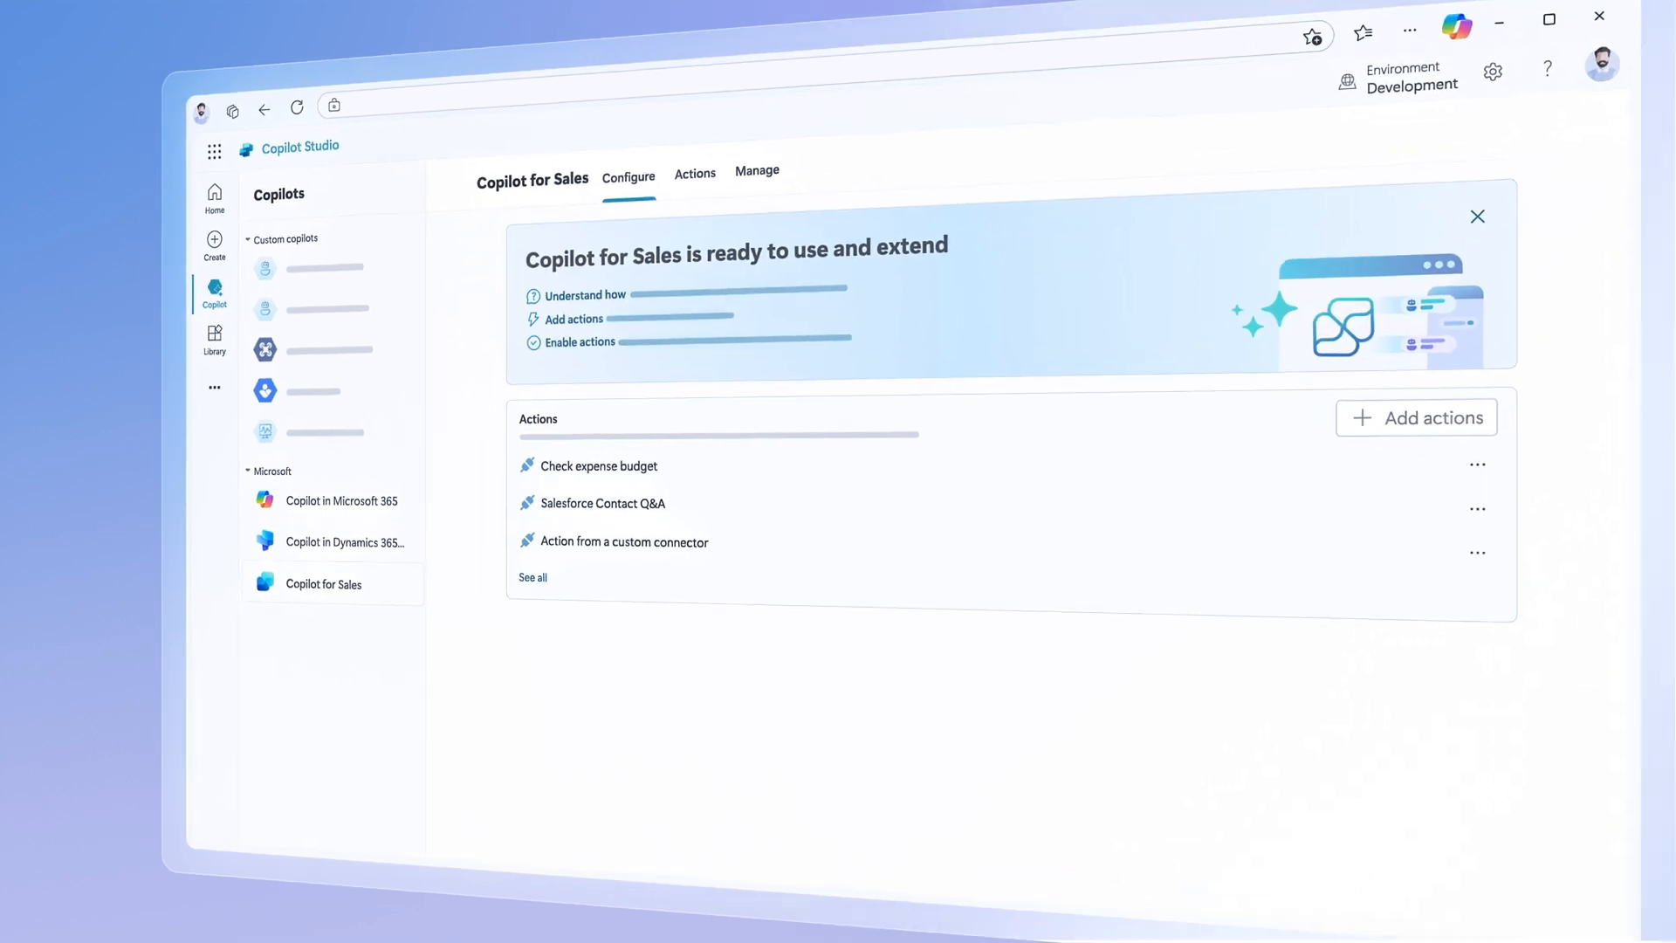
click(1415, 418)
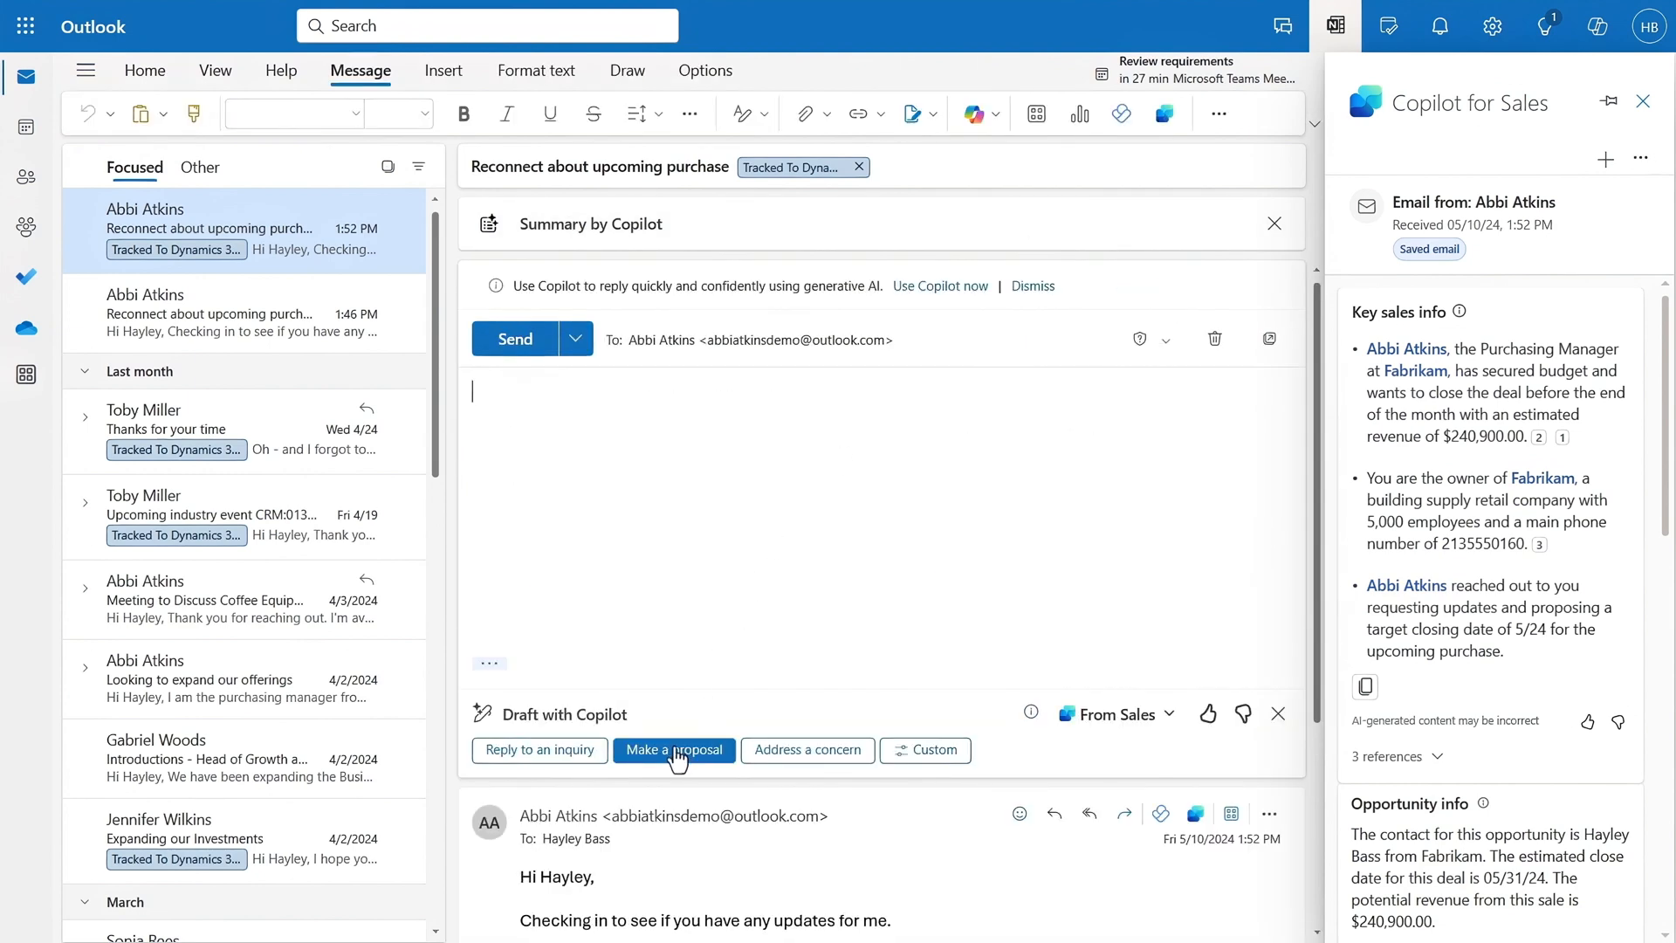
- Choose Make a proposal so Copilot drafts the reply about the upcoming purchase
click(673, 749)
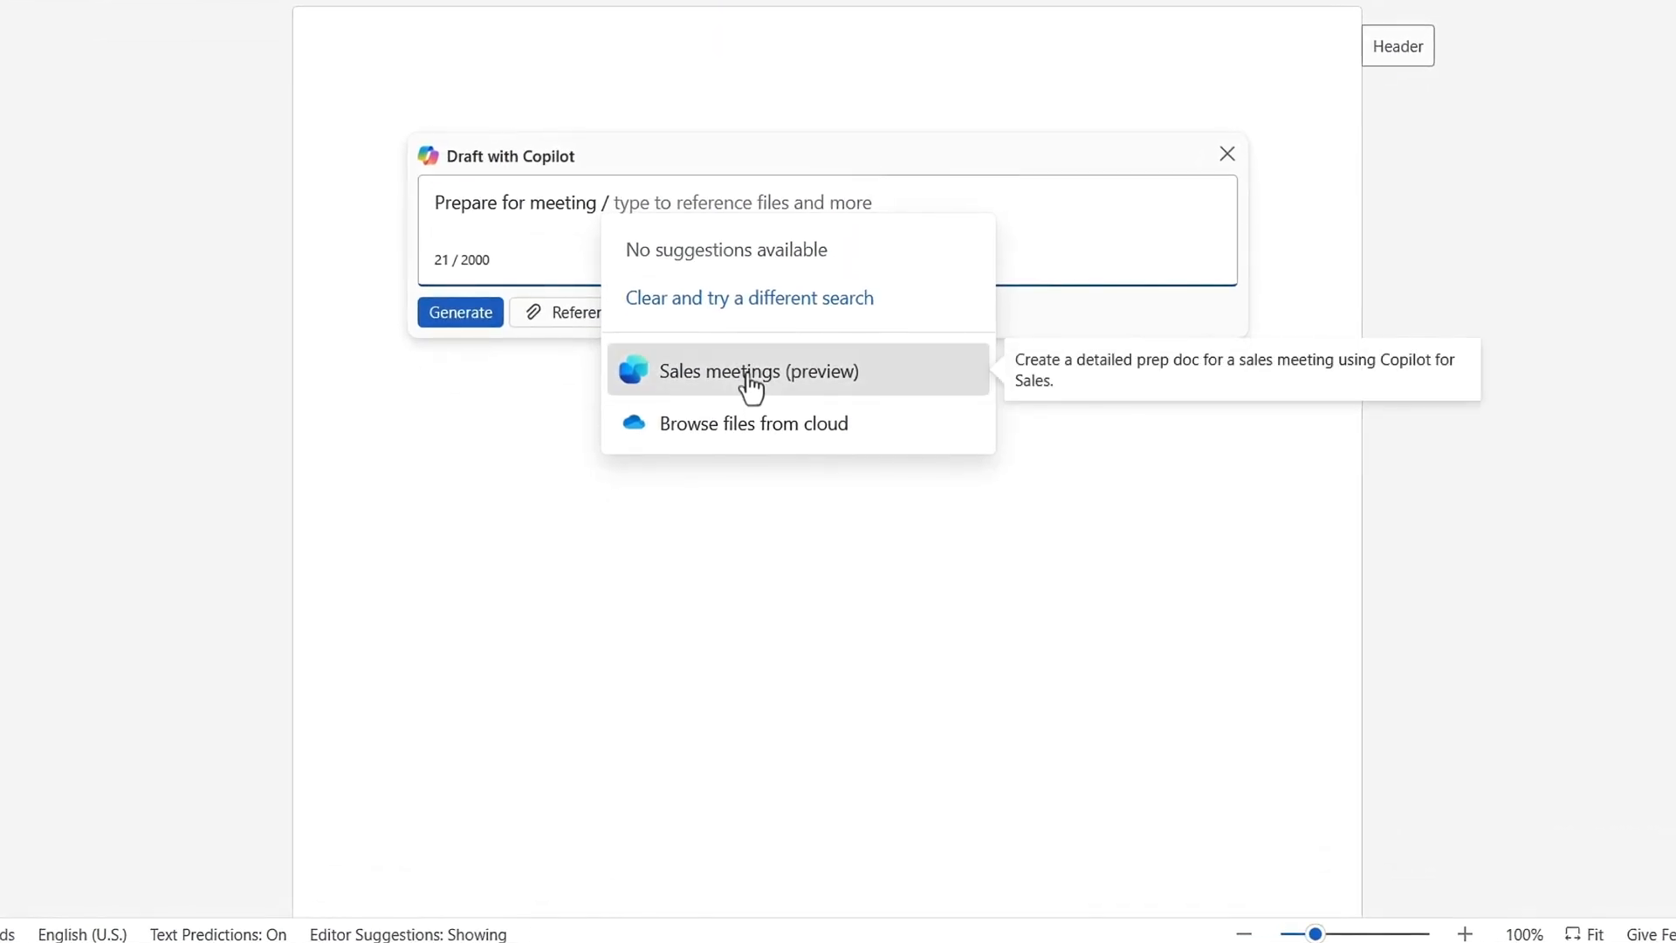
- Reference the Proposal review and agreement sales meeting in the Copilot drafting prompt
click(758, 370)
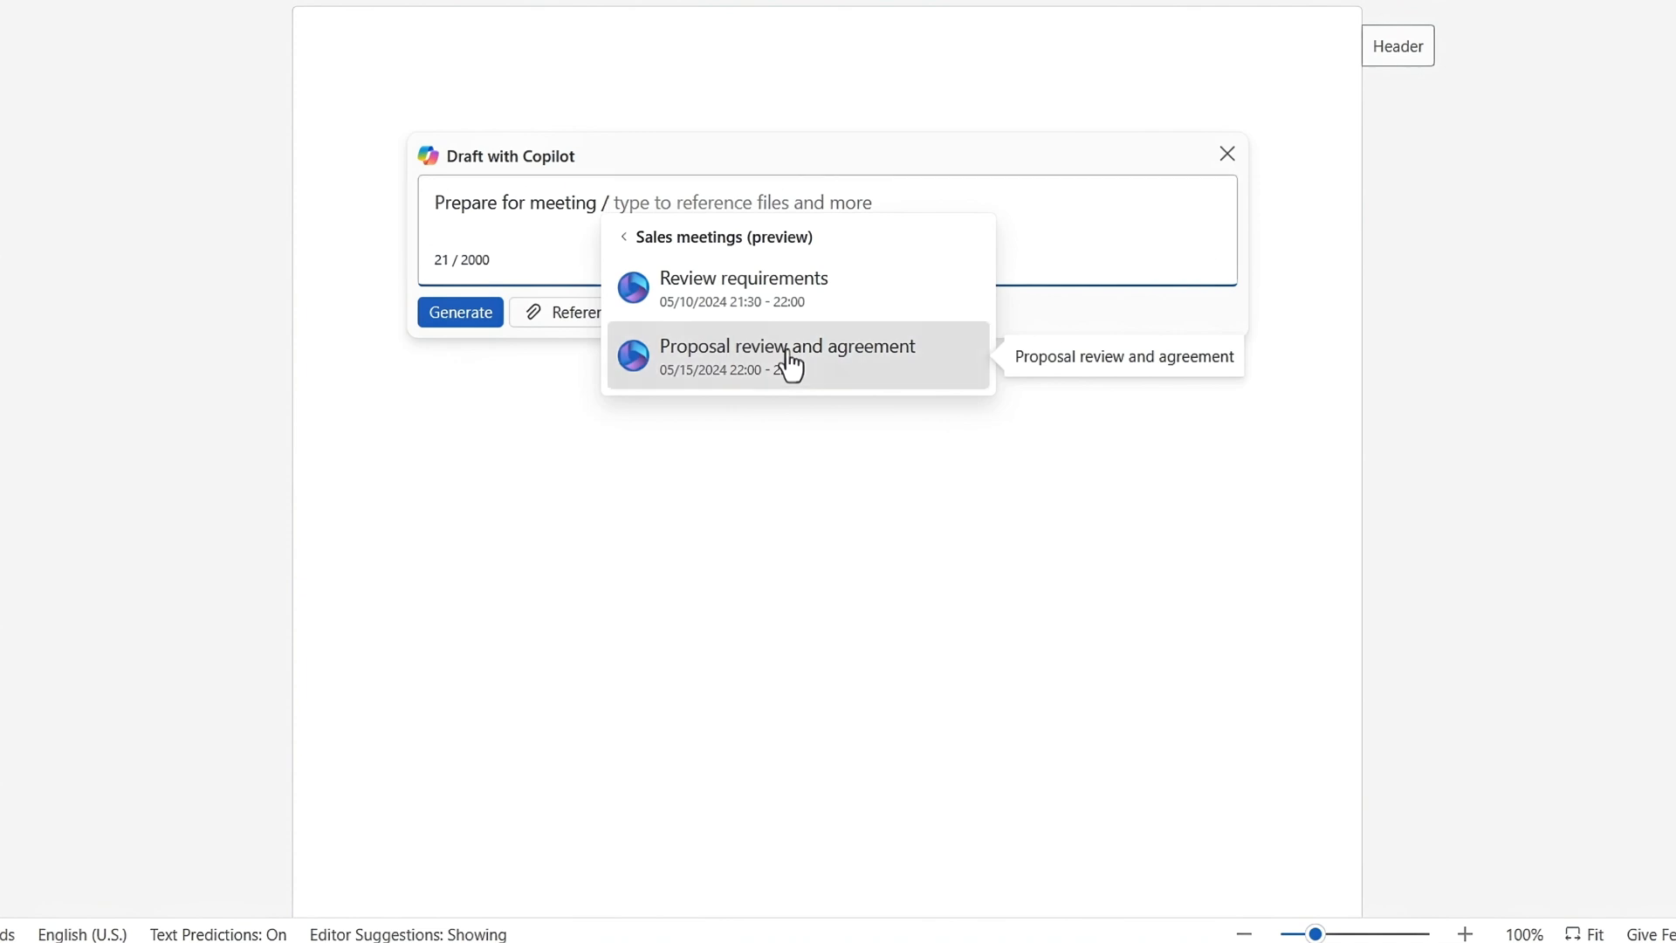
click(460, 313)
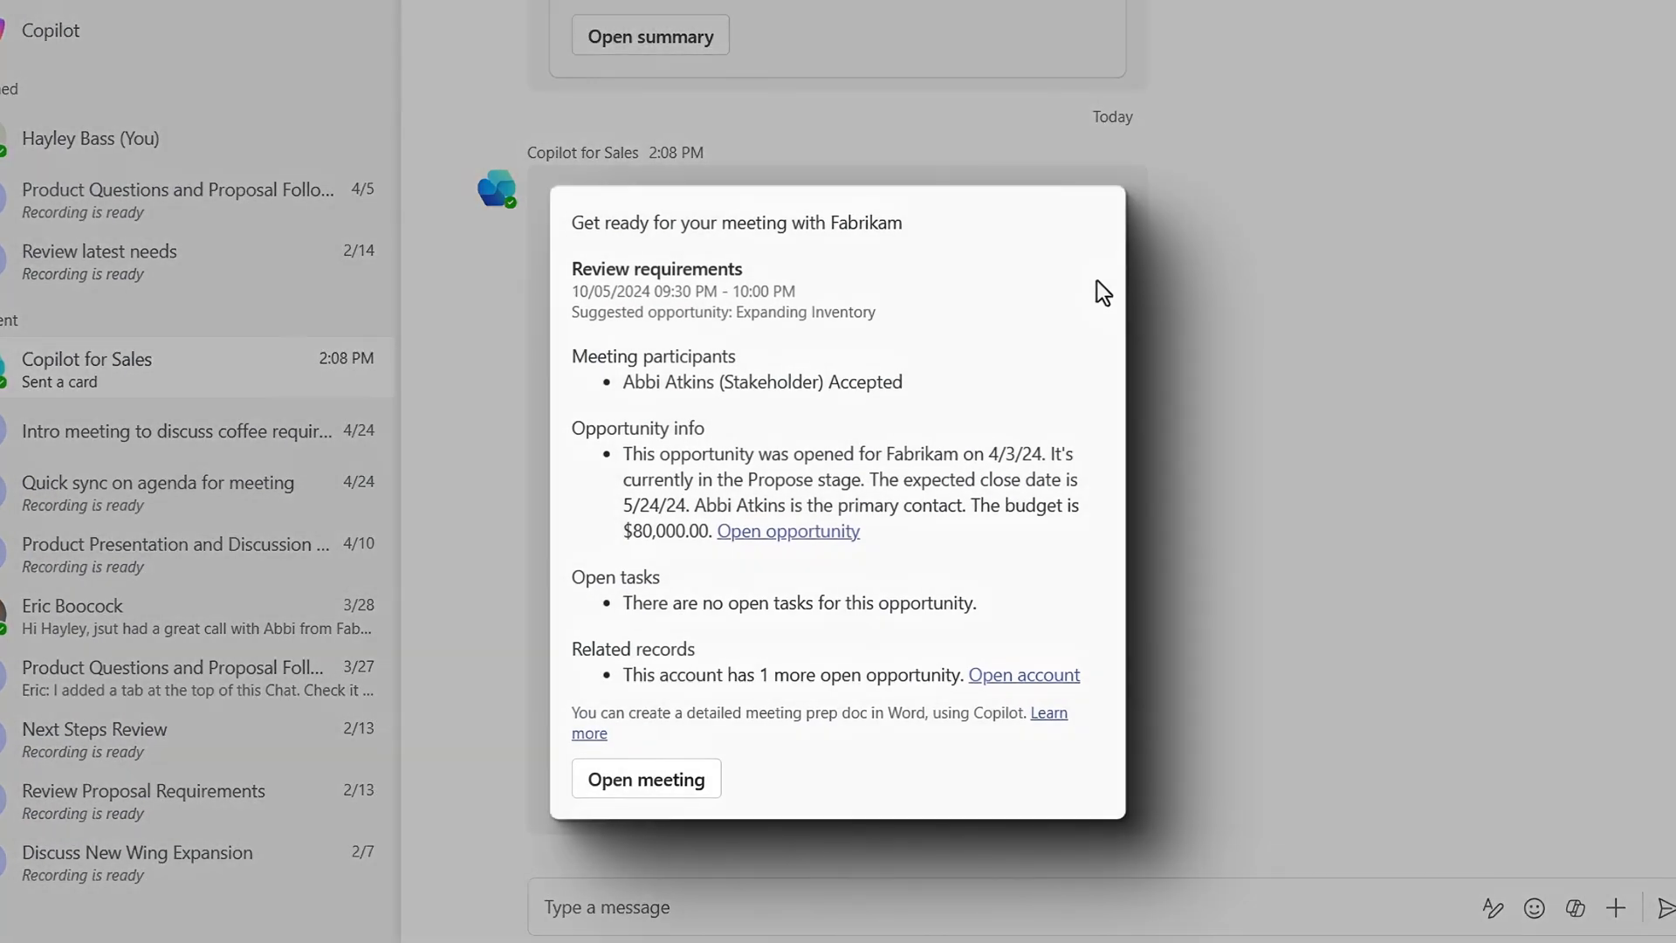
mouse_move(1105, 756)
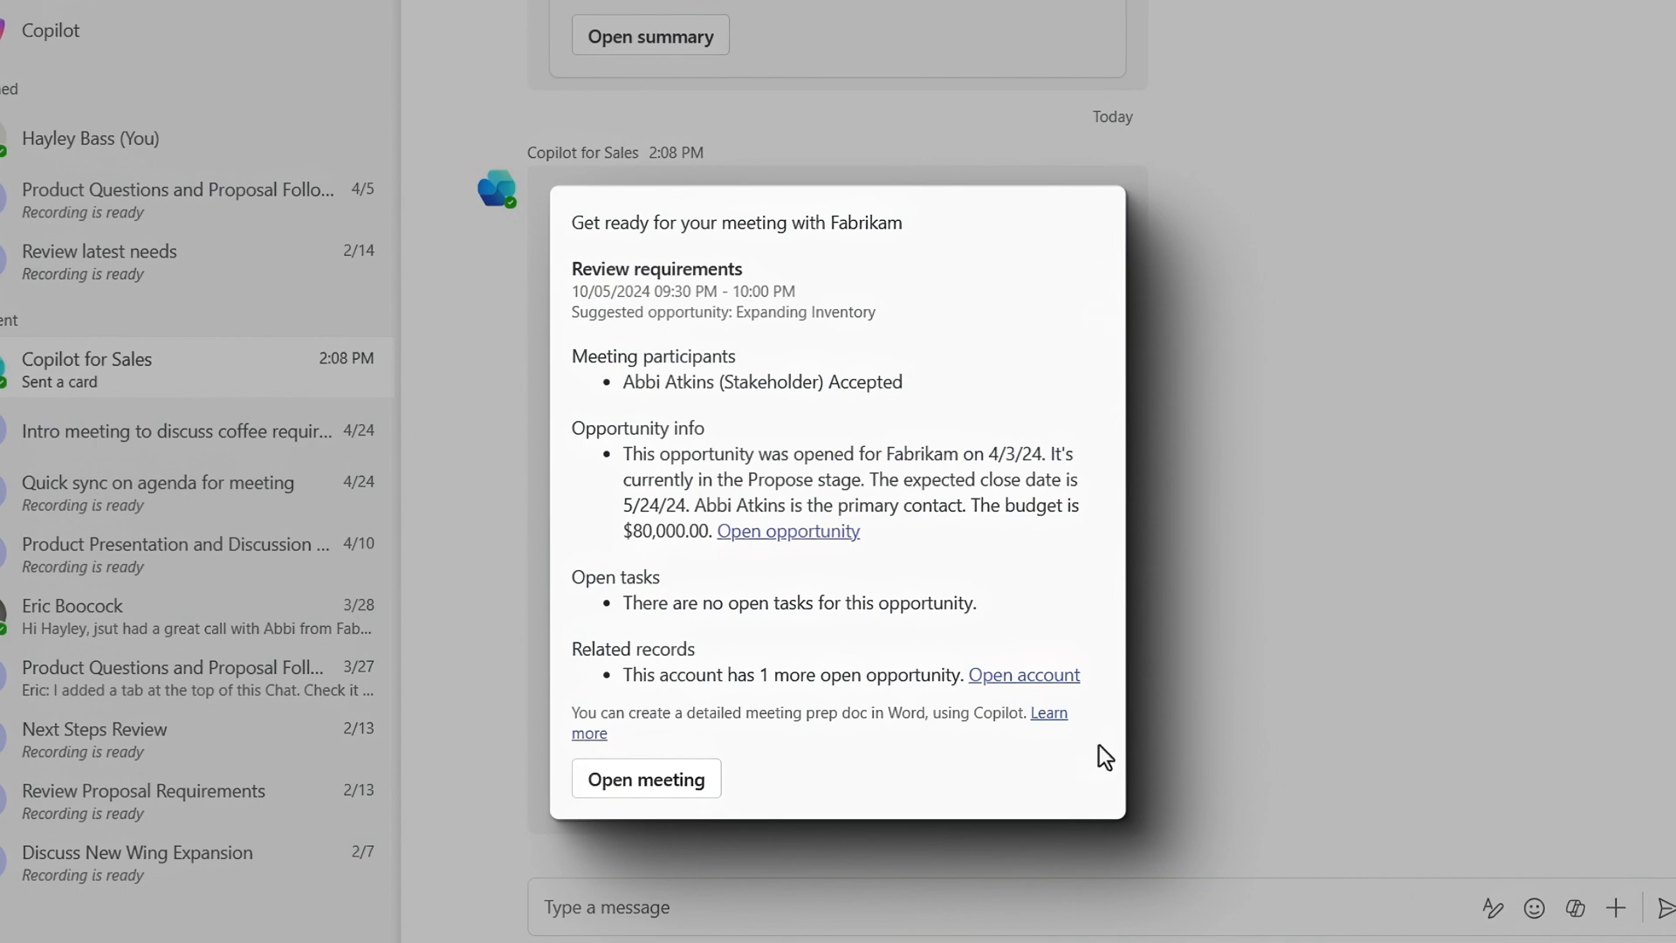
- Switch the meeting recap to the Sales tab and review follow-up tasks, questions and participant statistics
click(646, 778)
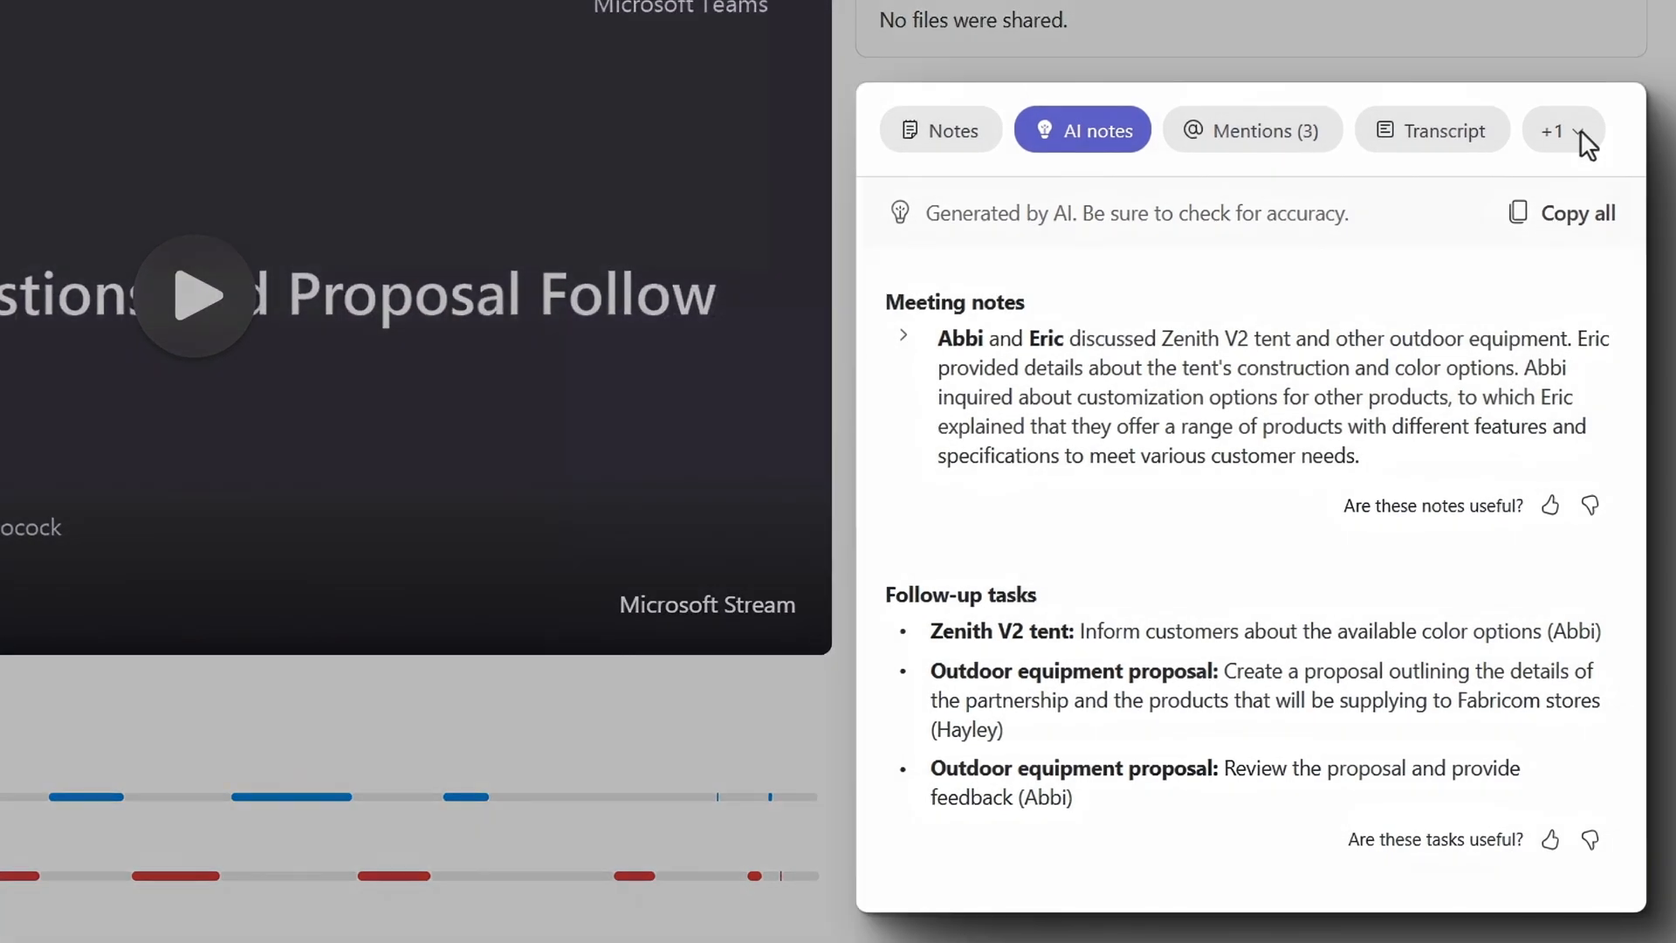
click(1561, 131)
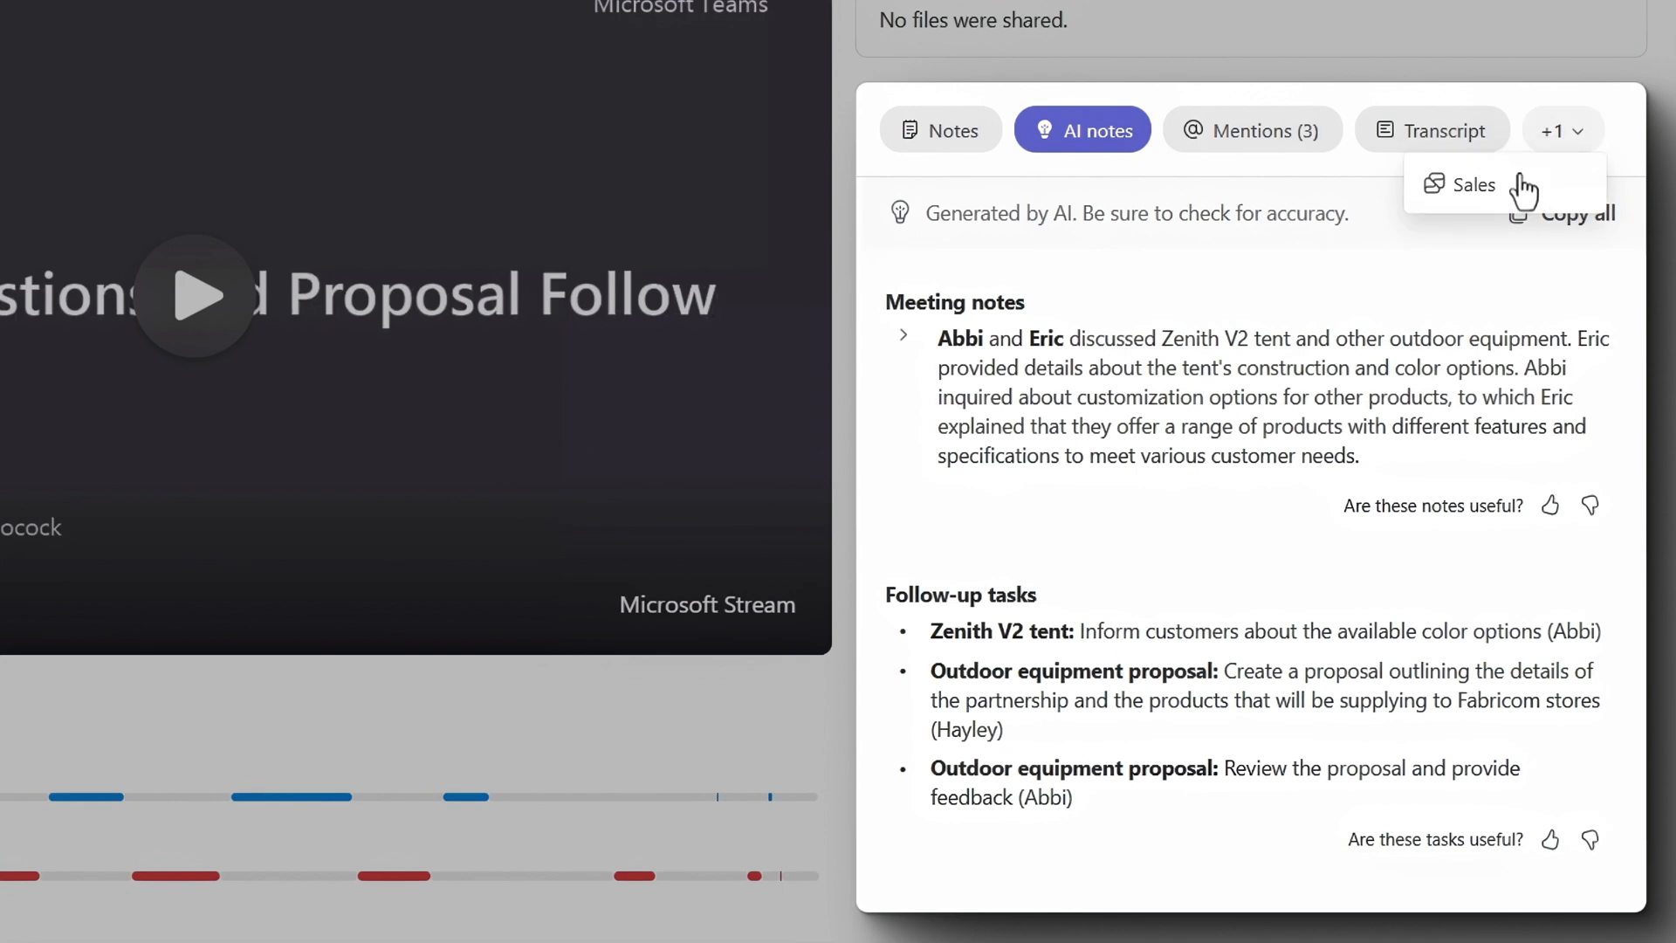
click(1470, 183)
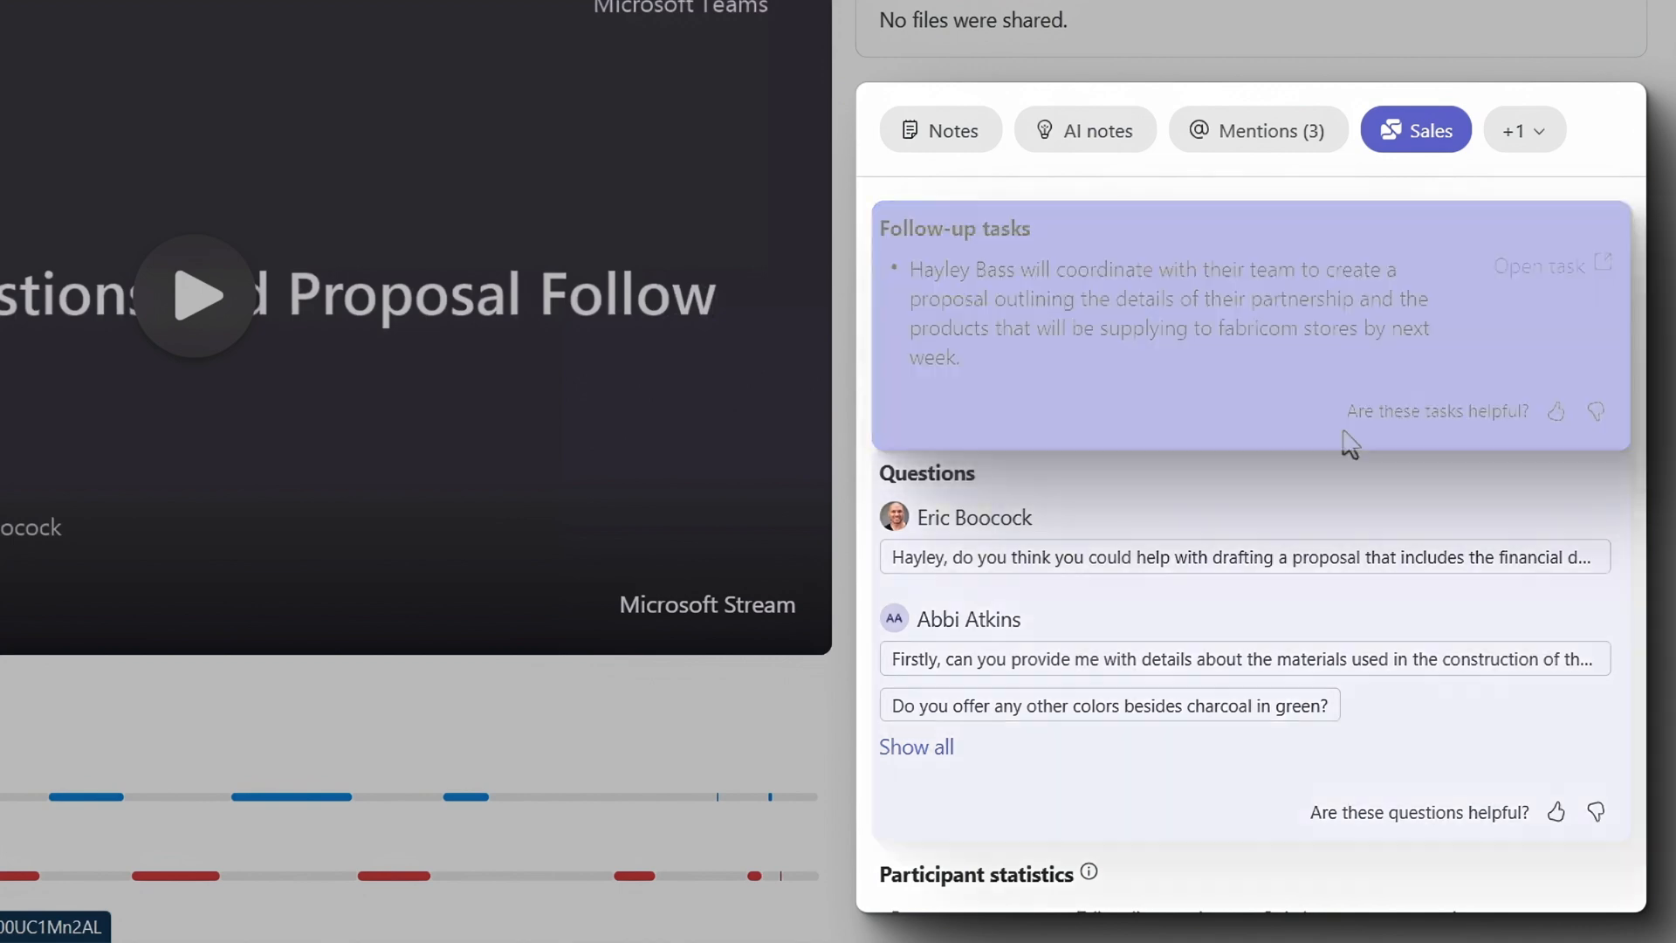
scroll(down, 3)
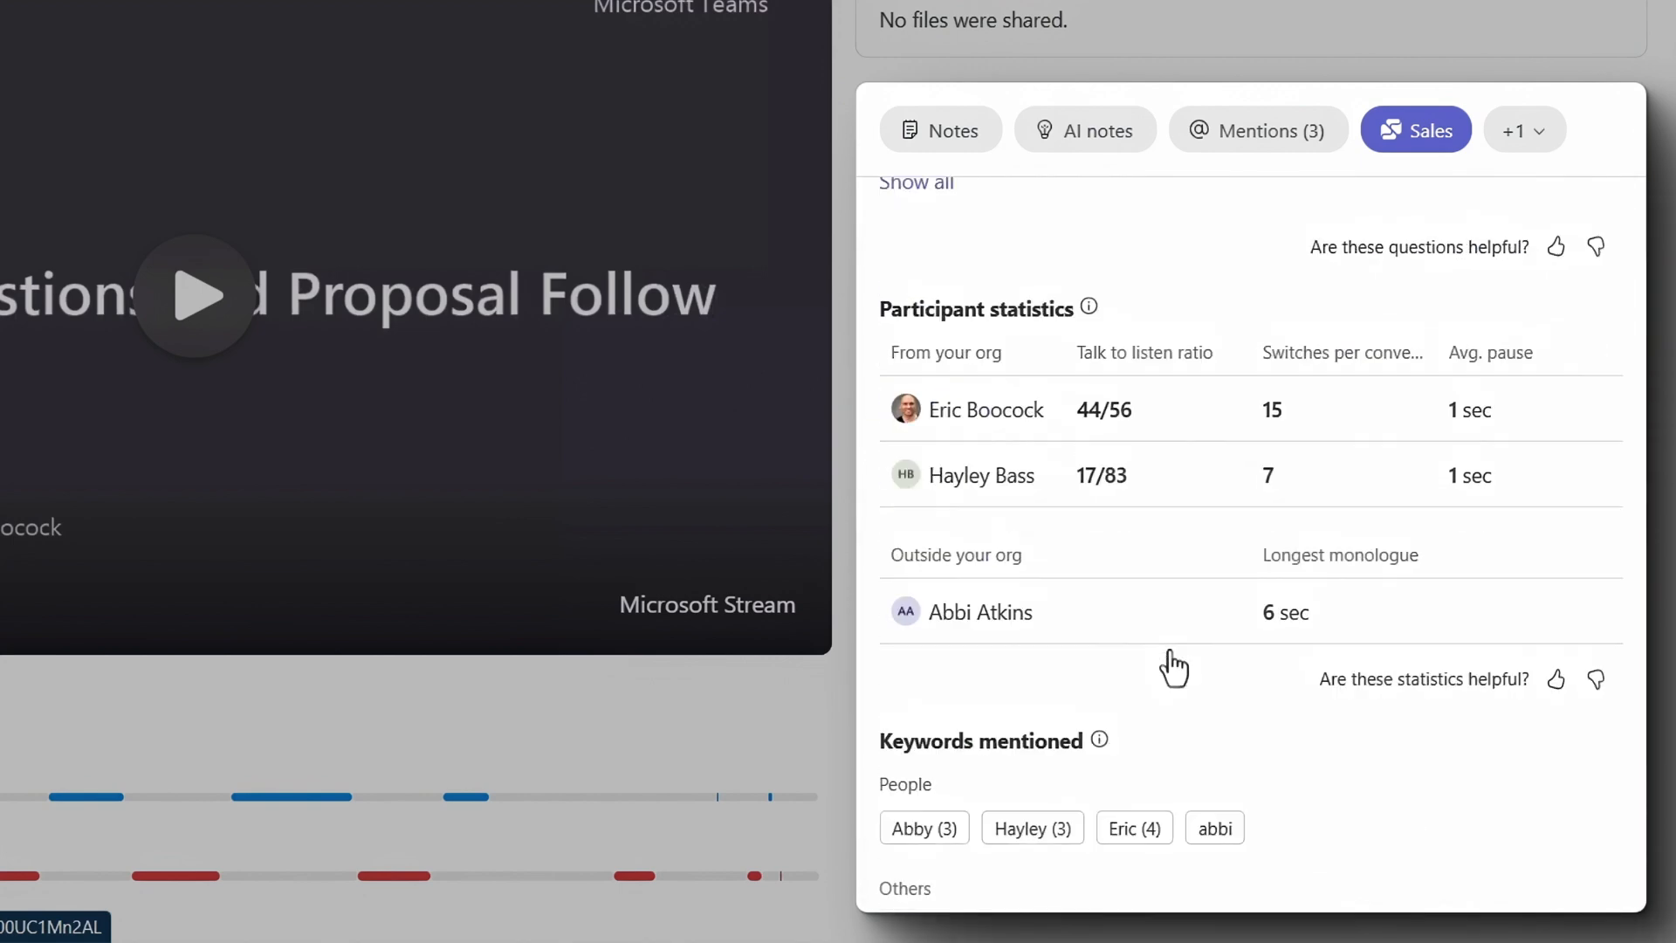
scroll(down, 3)
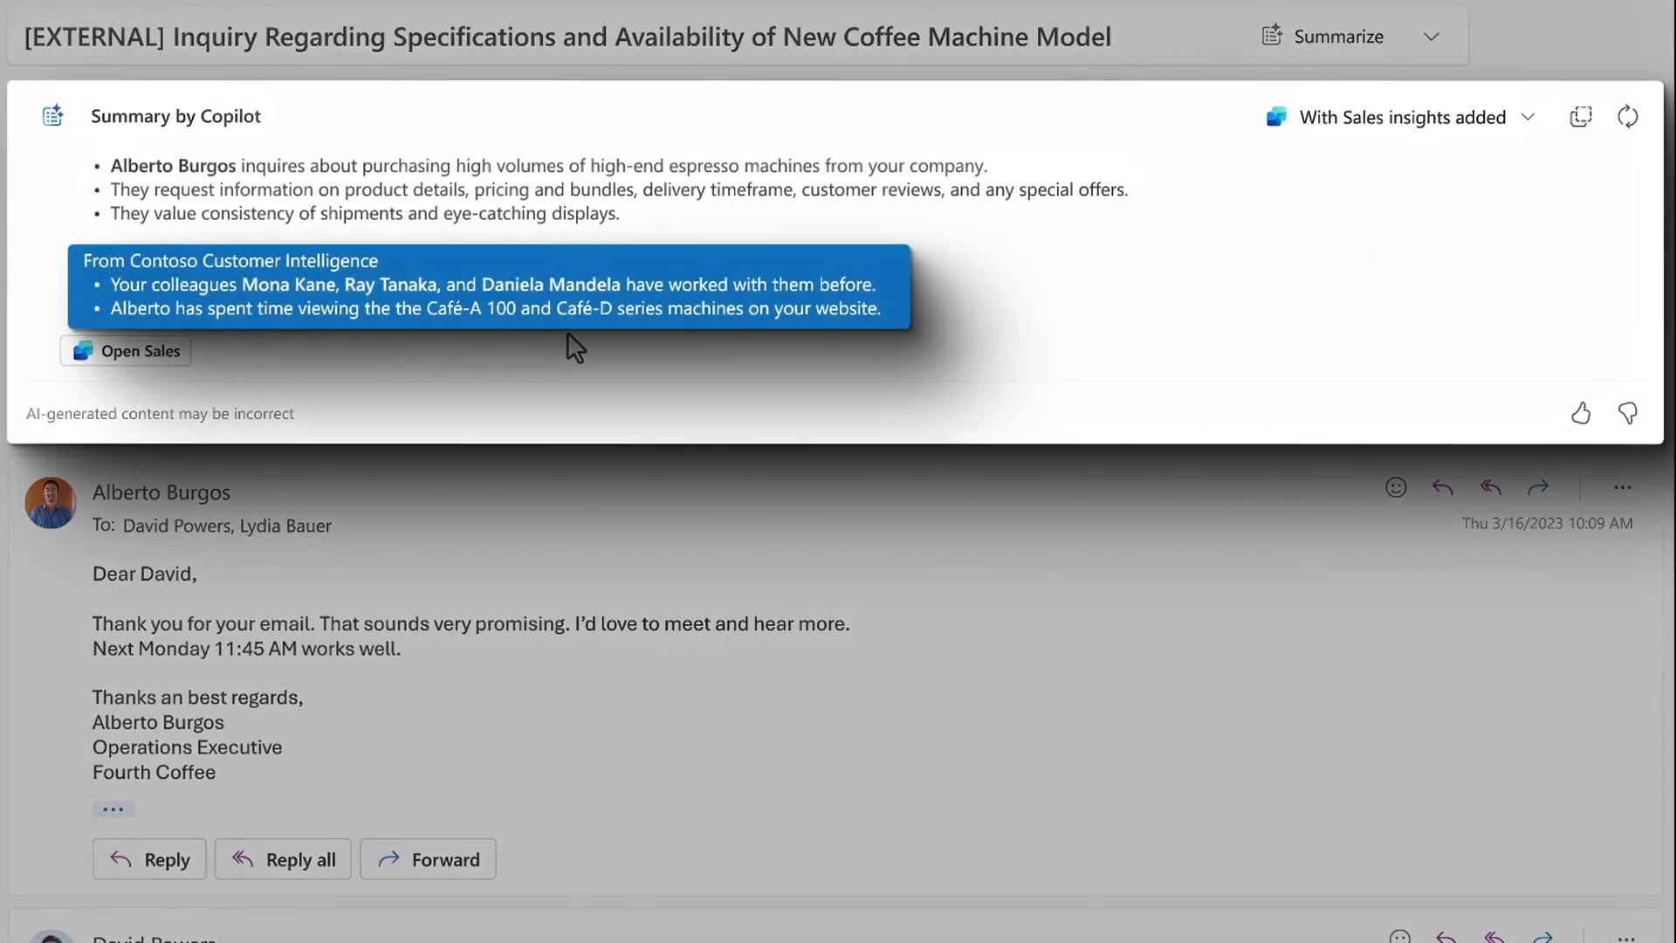
mouse_move(781, 362)
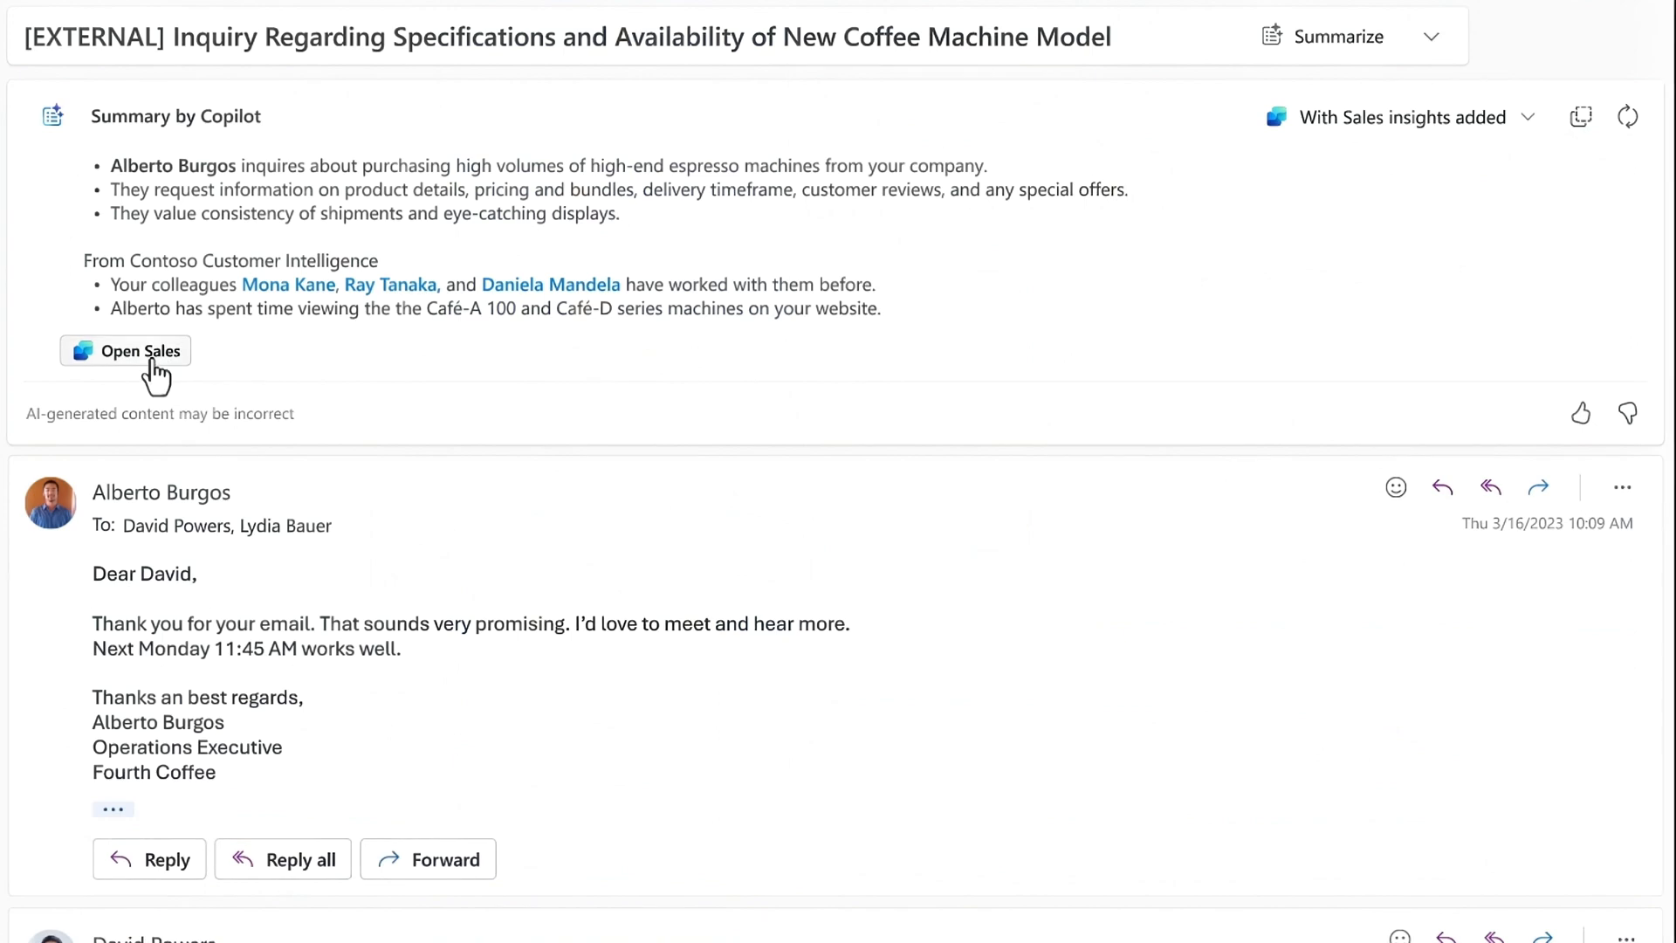
- Open the Sales pane for the coffee machine inquiry email from its Copilot summary
click(125, 351)
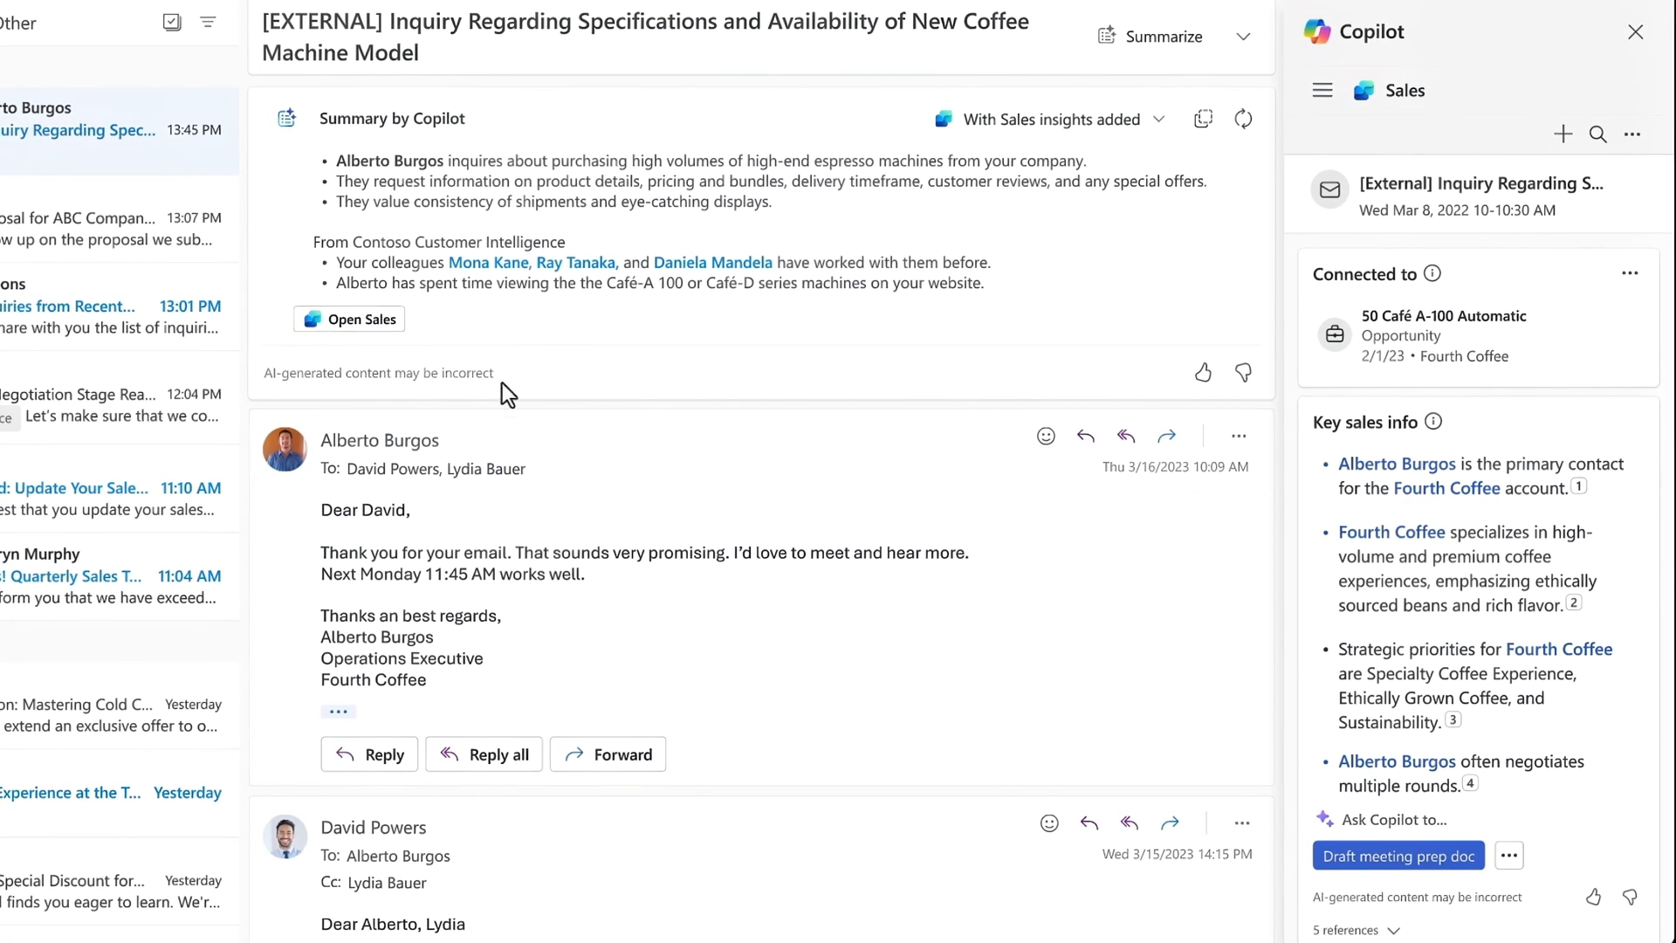
mouse_move(1452, 721)
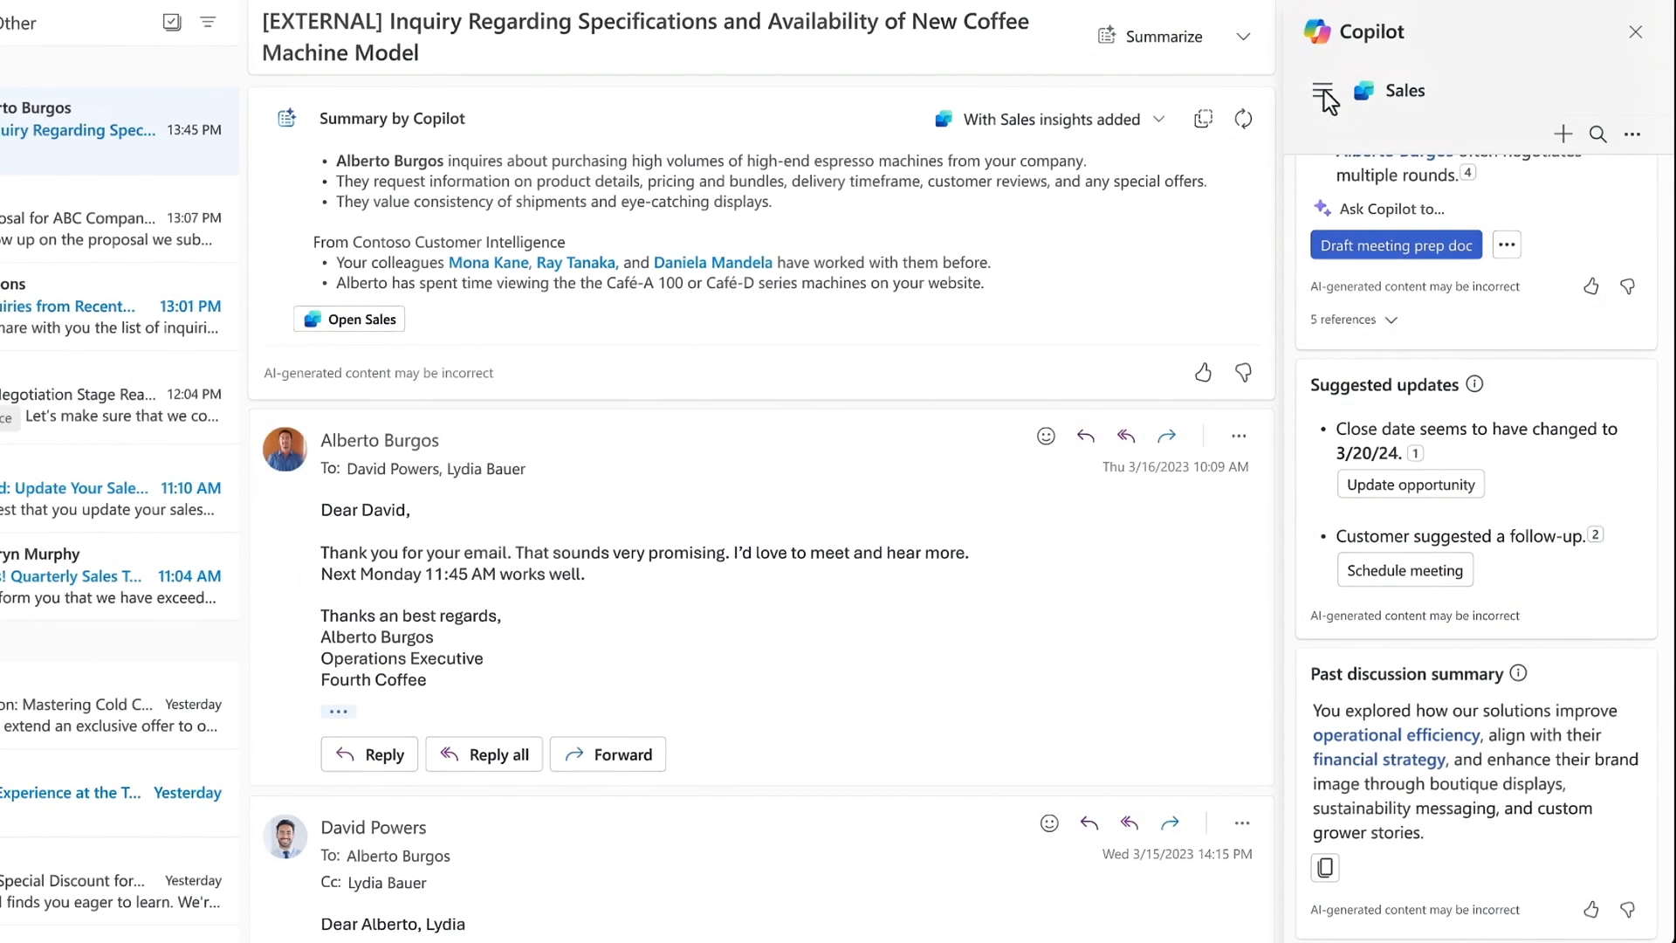
- Switch the side pane to Copilot chat and send the Fourth Coffee past opportunities request
click(1322, 89)
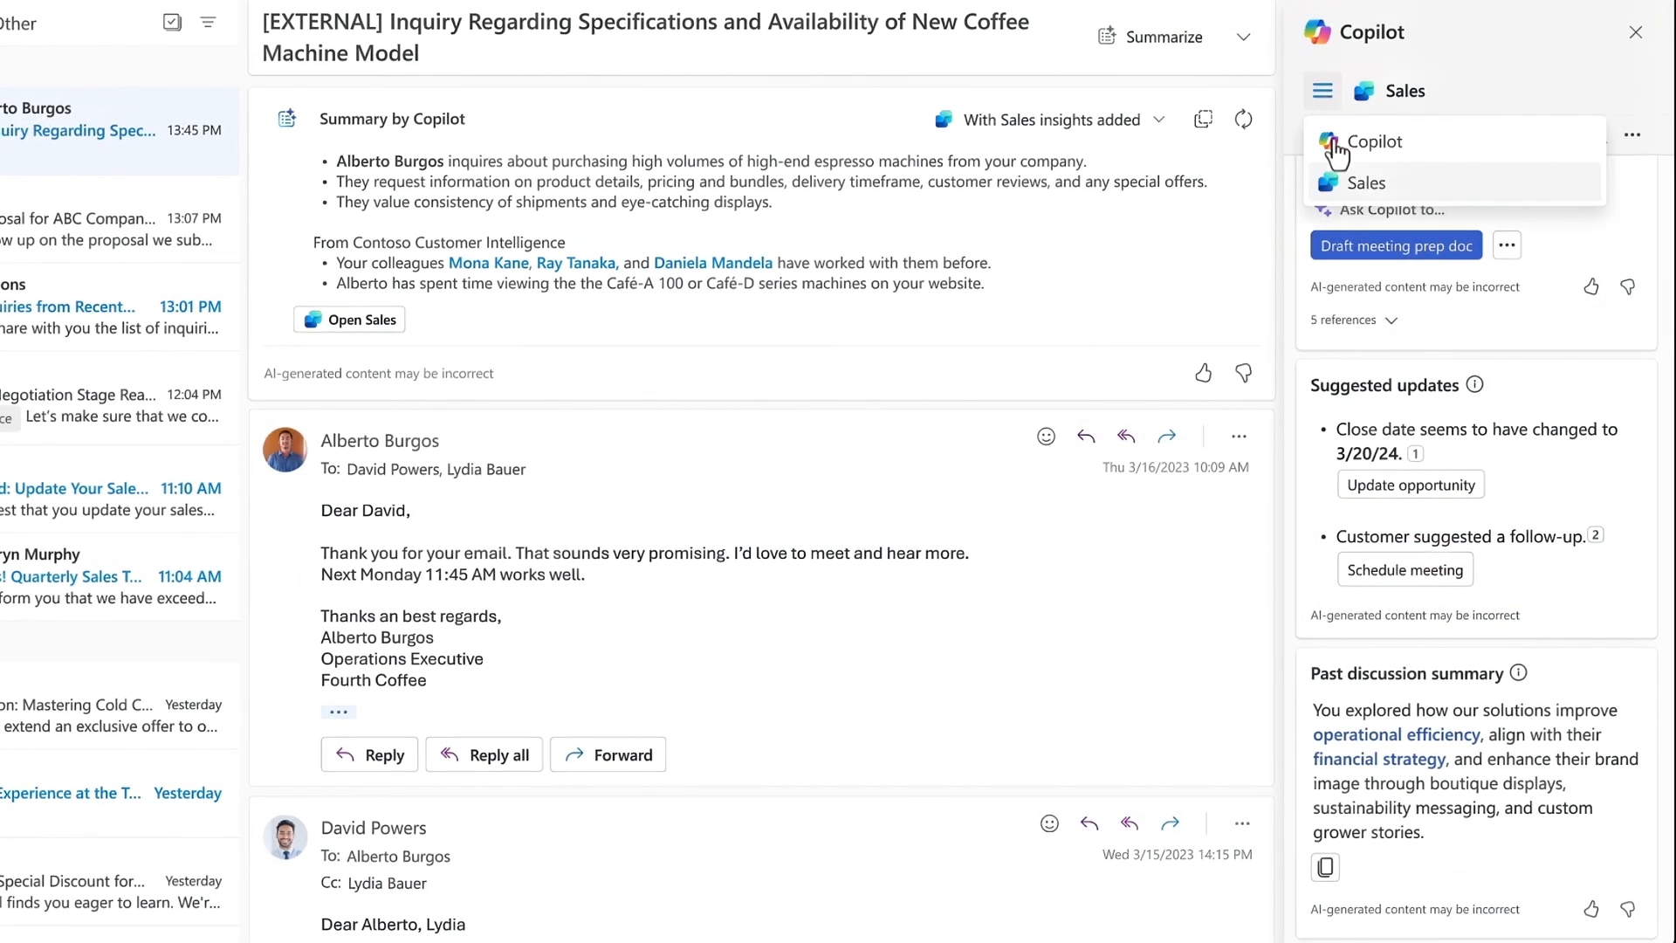
click(1373, 139)
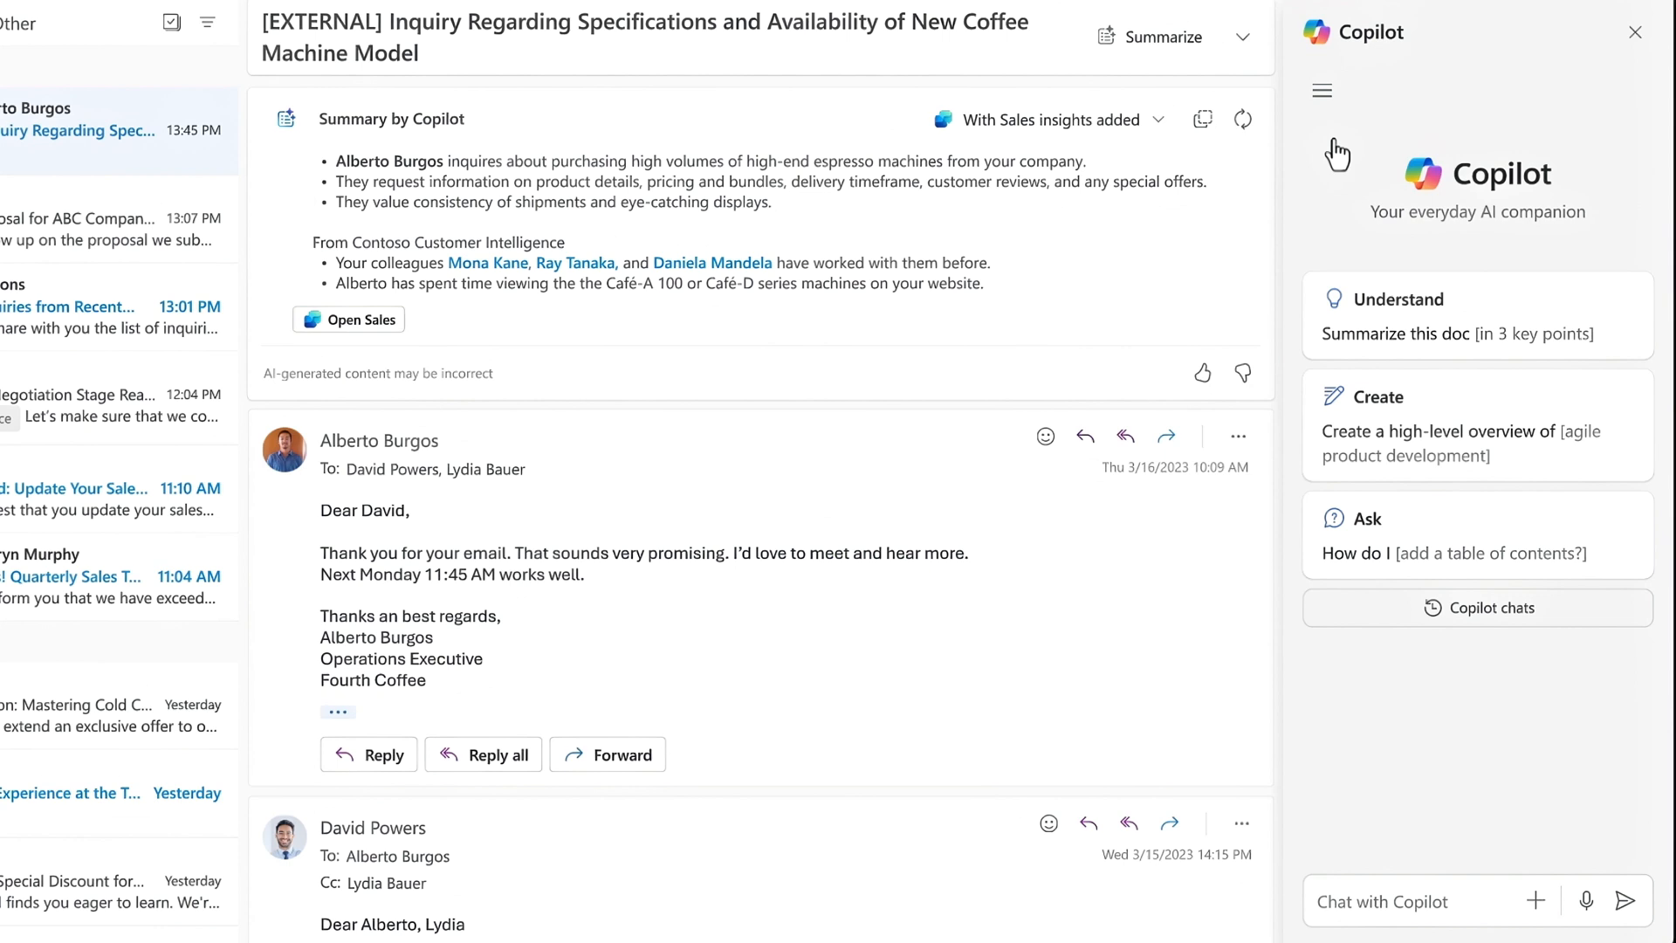
mouse_move(1355, 916)
text(Show me past opportunities and agreements with Fourth Coffee)
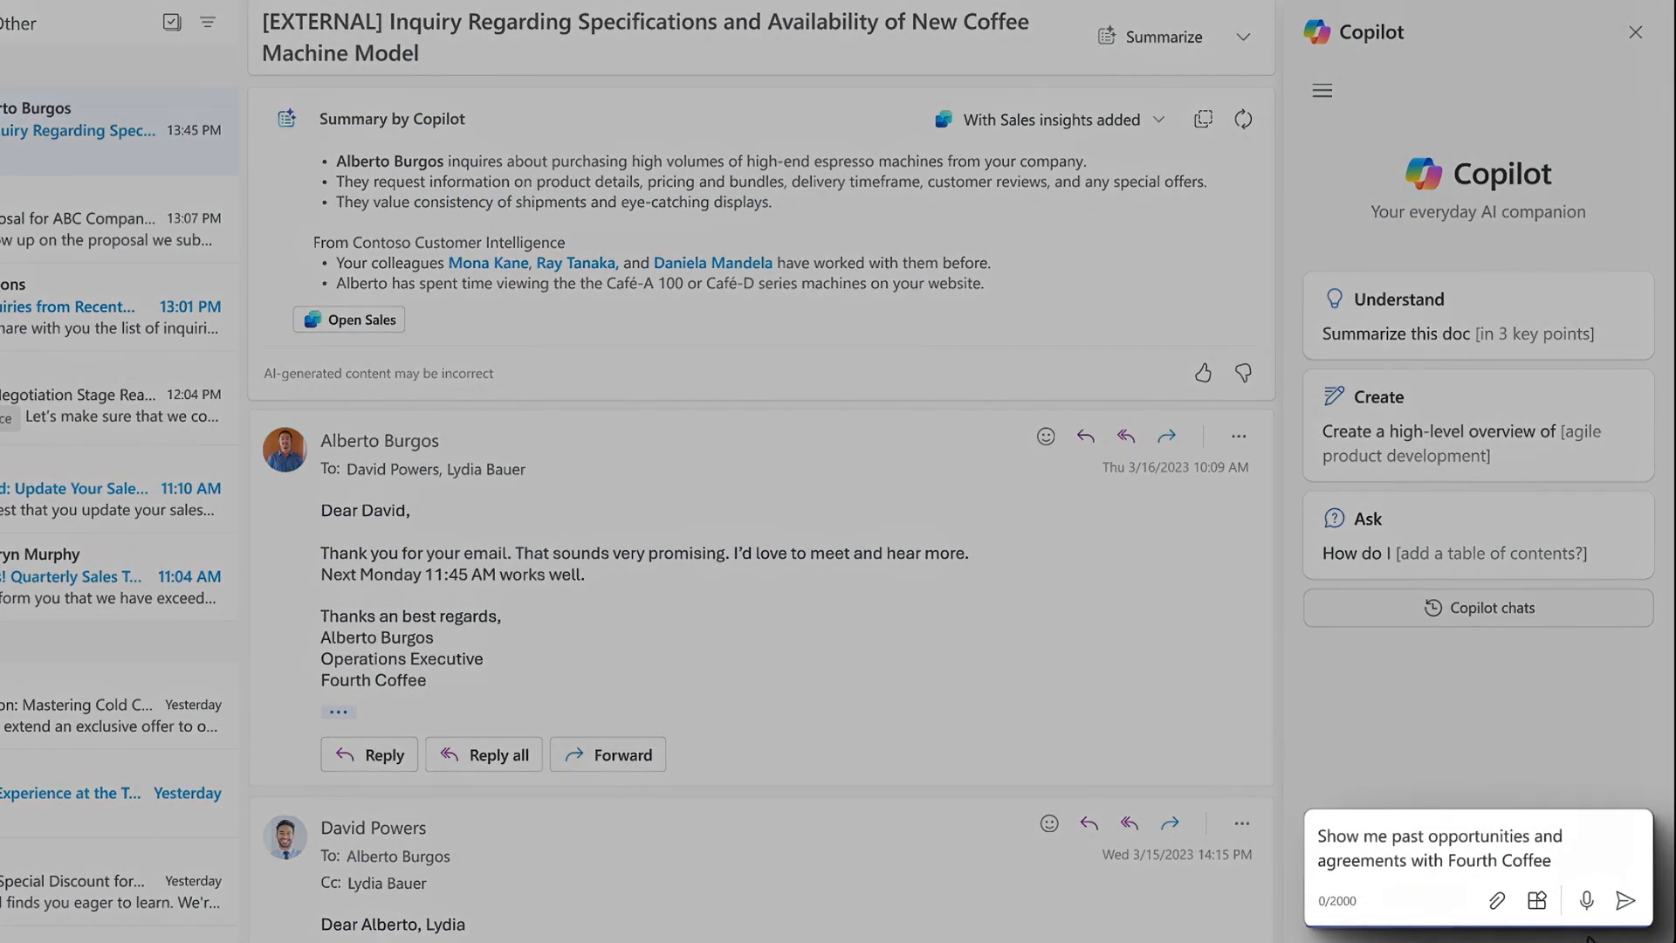
click(1620, 899)
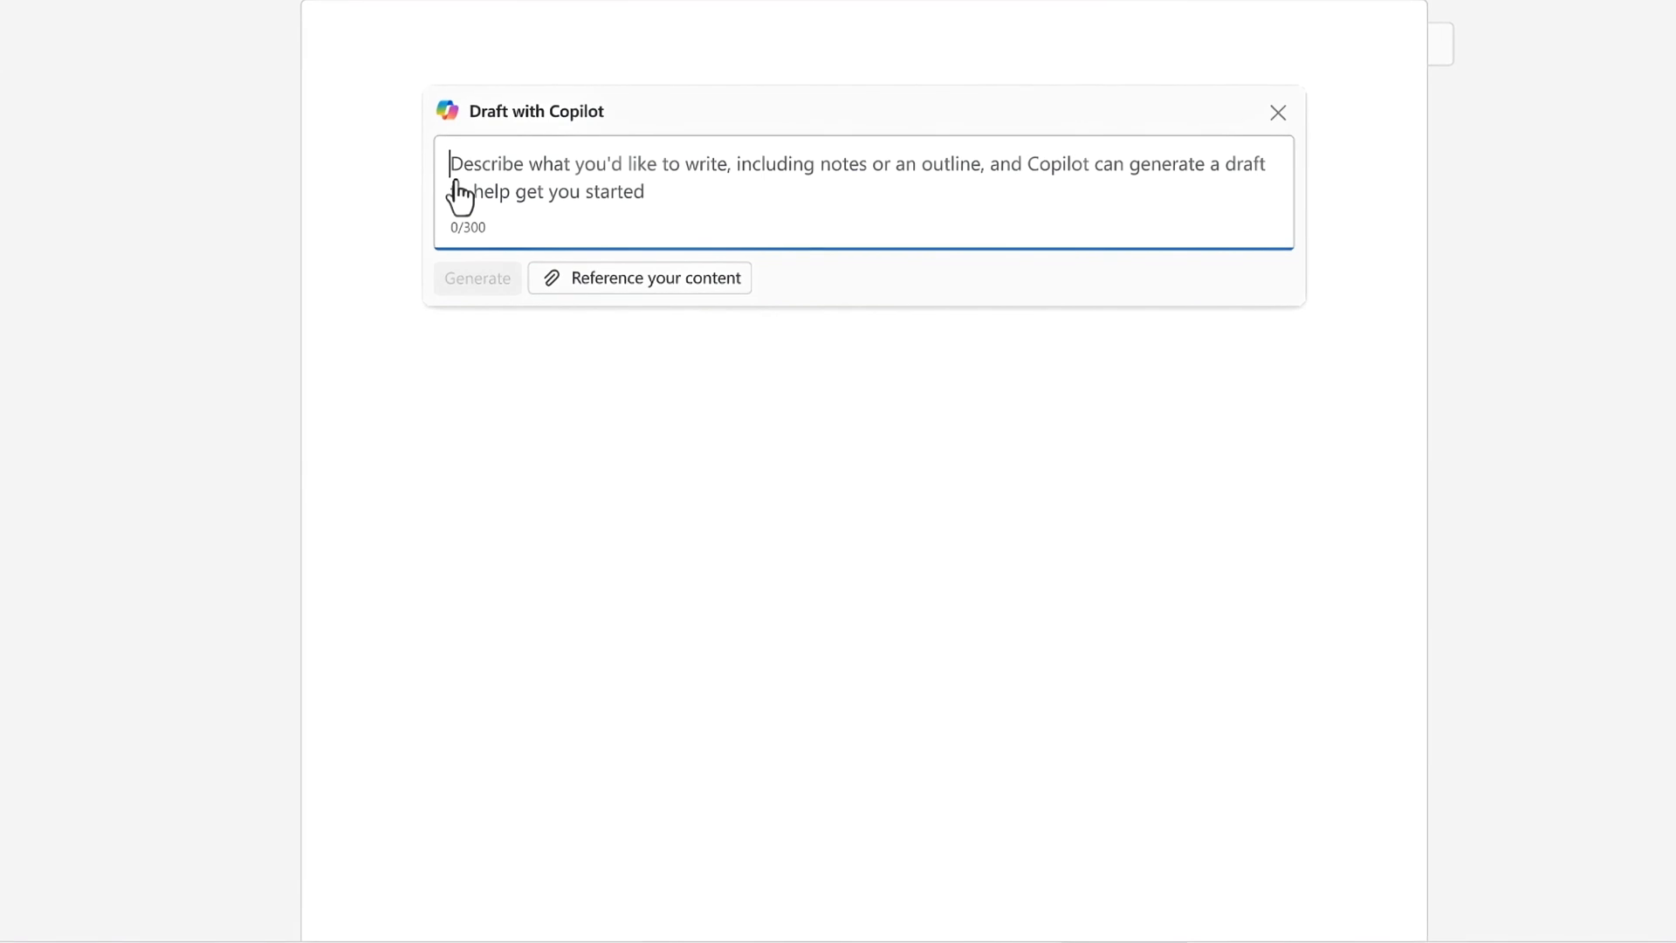
- Prompt 'Help me prep for the pitch meeting' referencing the Follow-Up: Fourth Coffee sales meeting and review the brief
text(Help me prep for the pitch meeting)
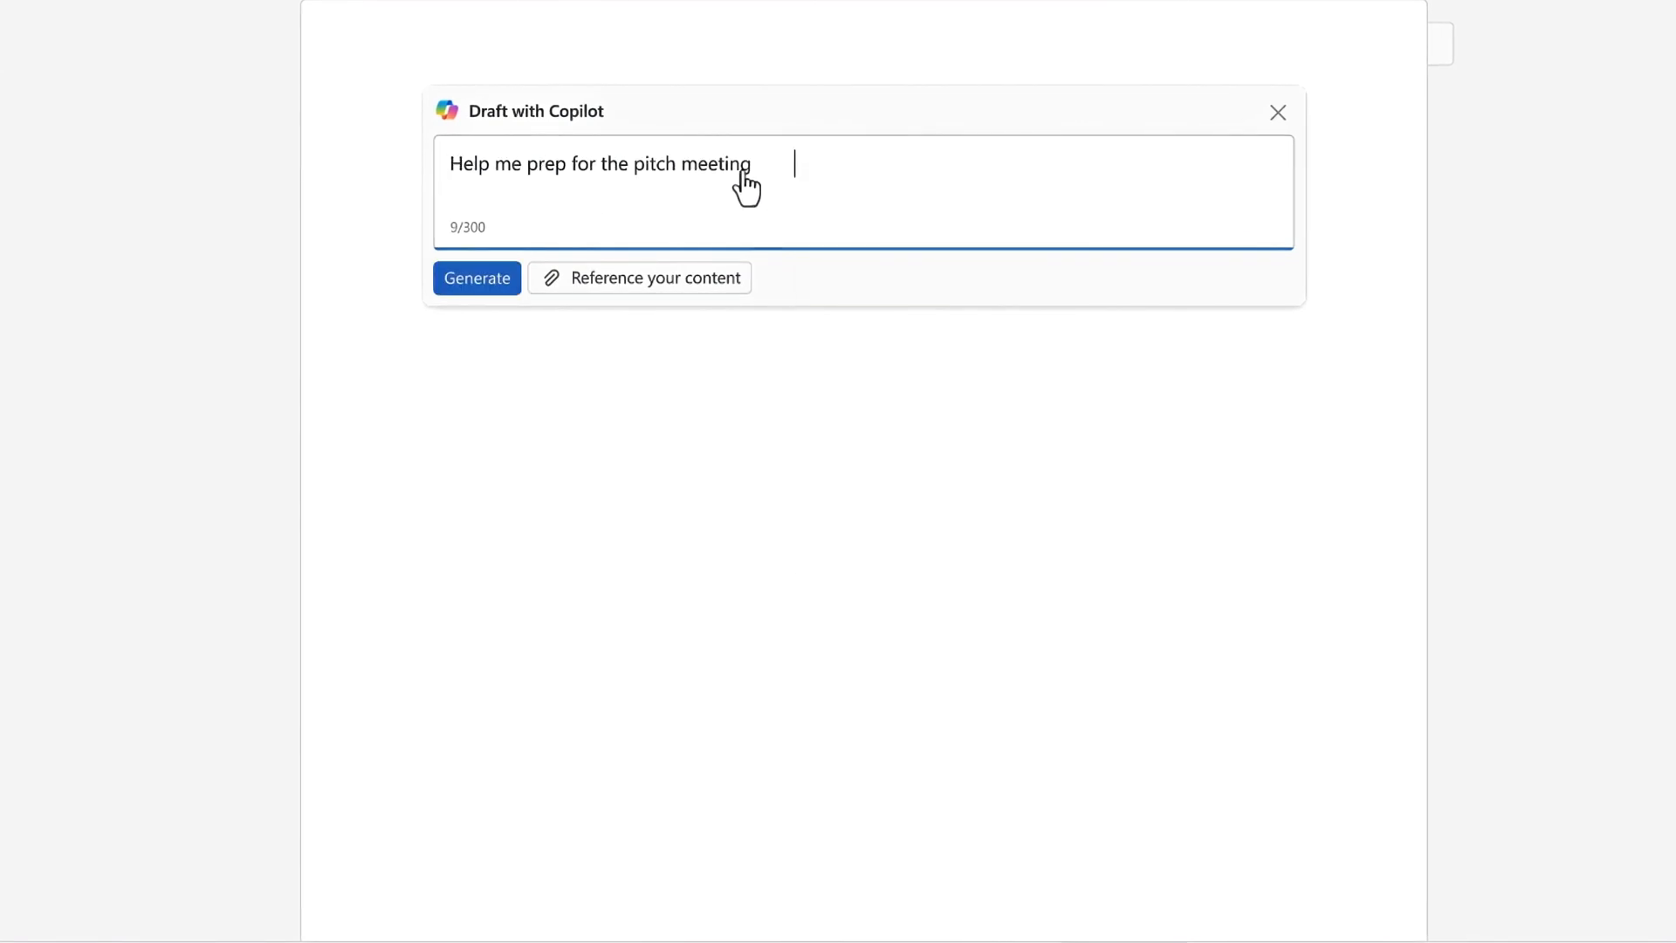
text(/)
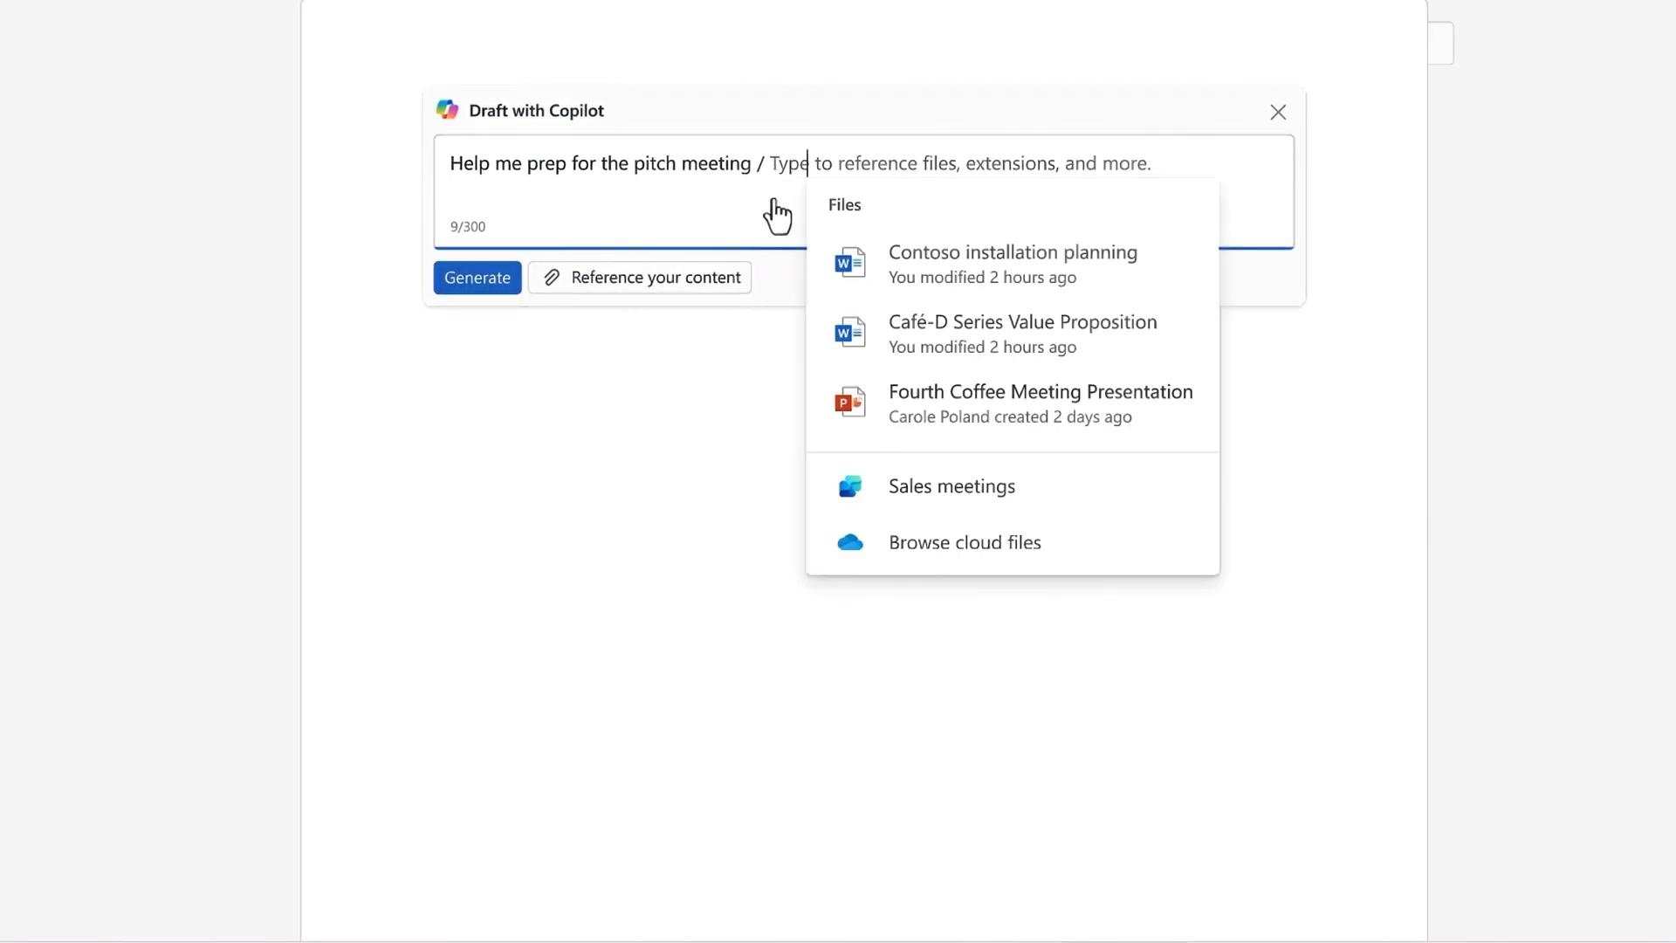
click(950, 486)
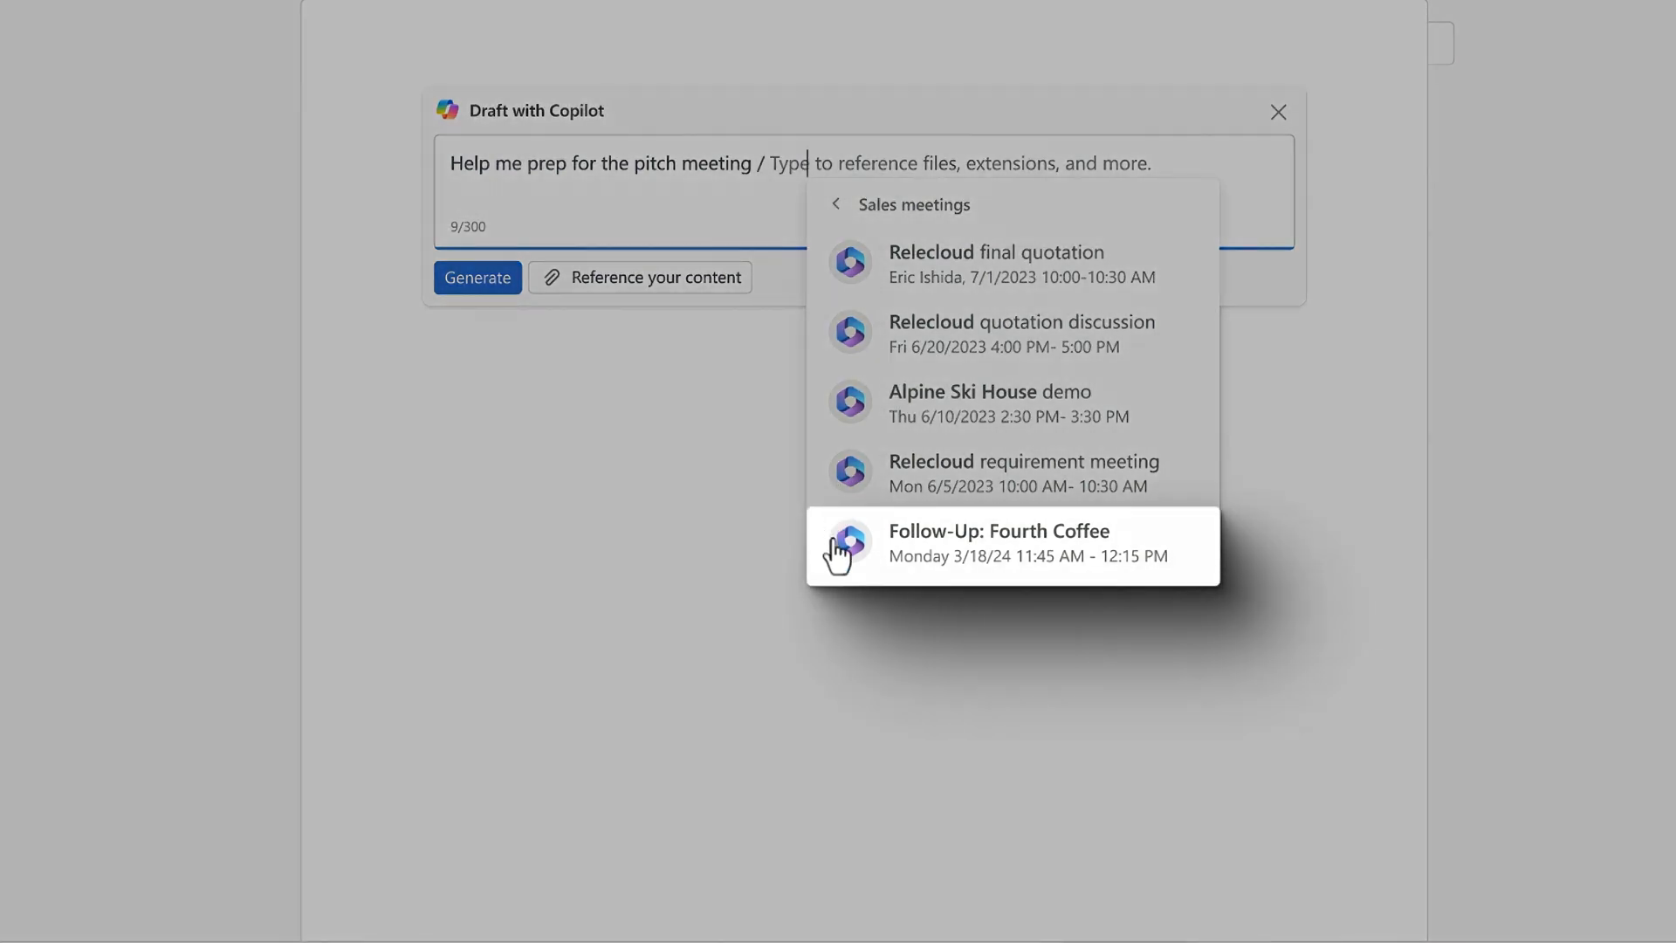
click(998, 543)
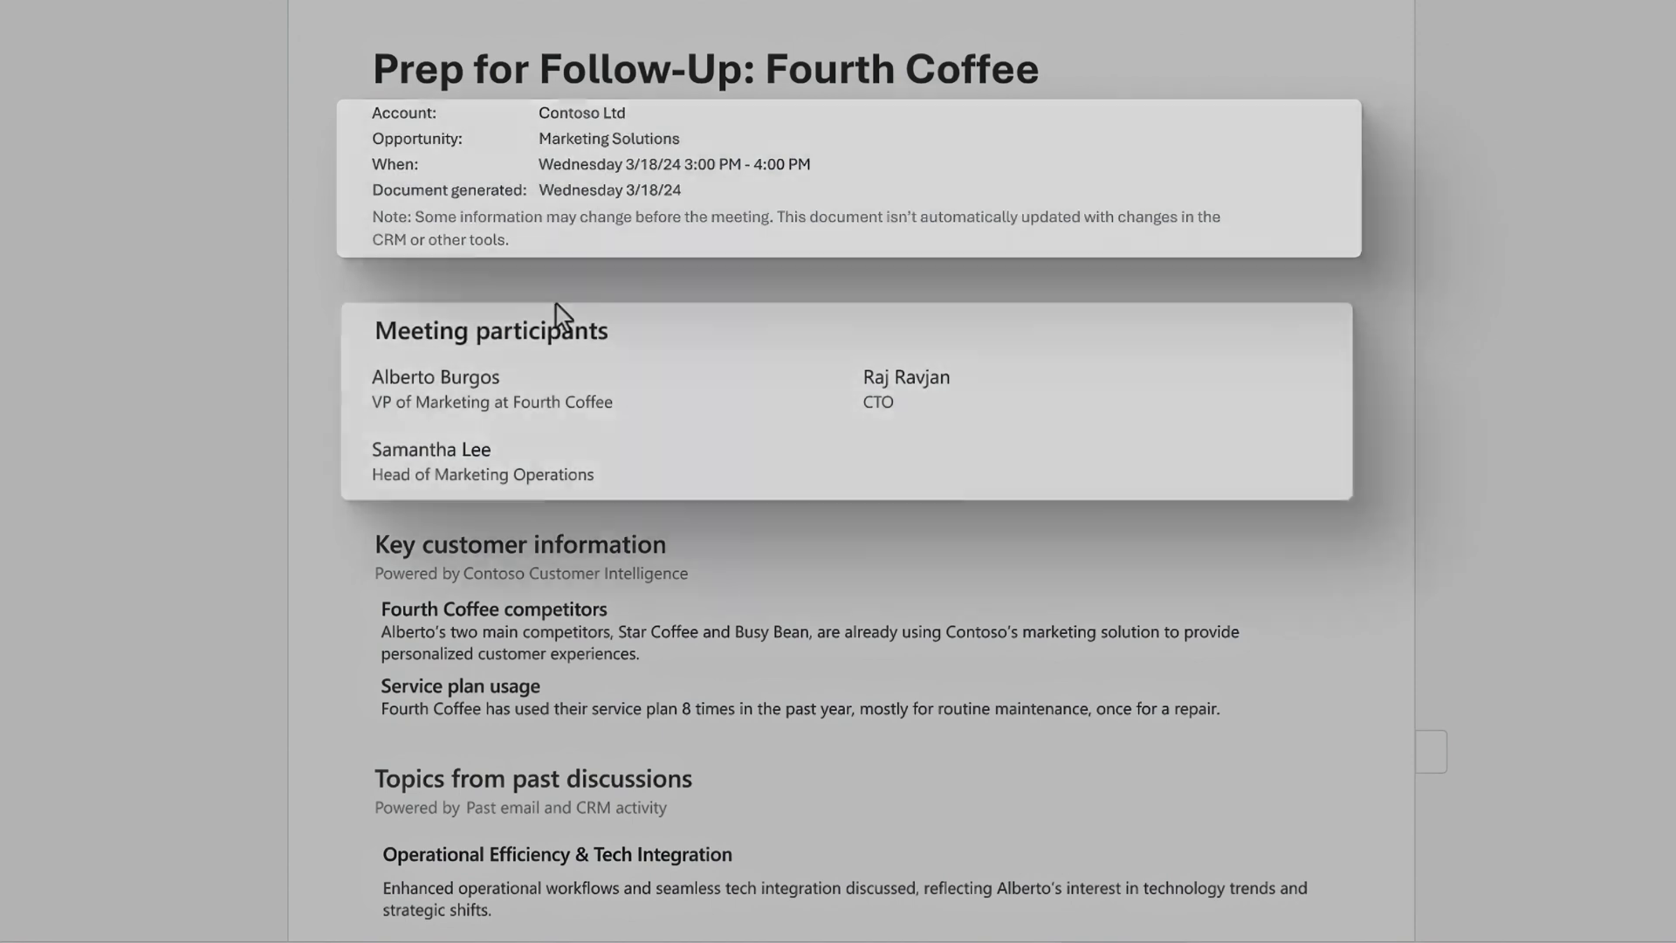
scroll(down, 3)
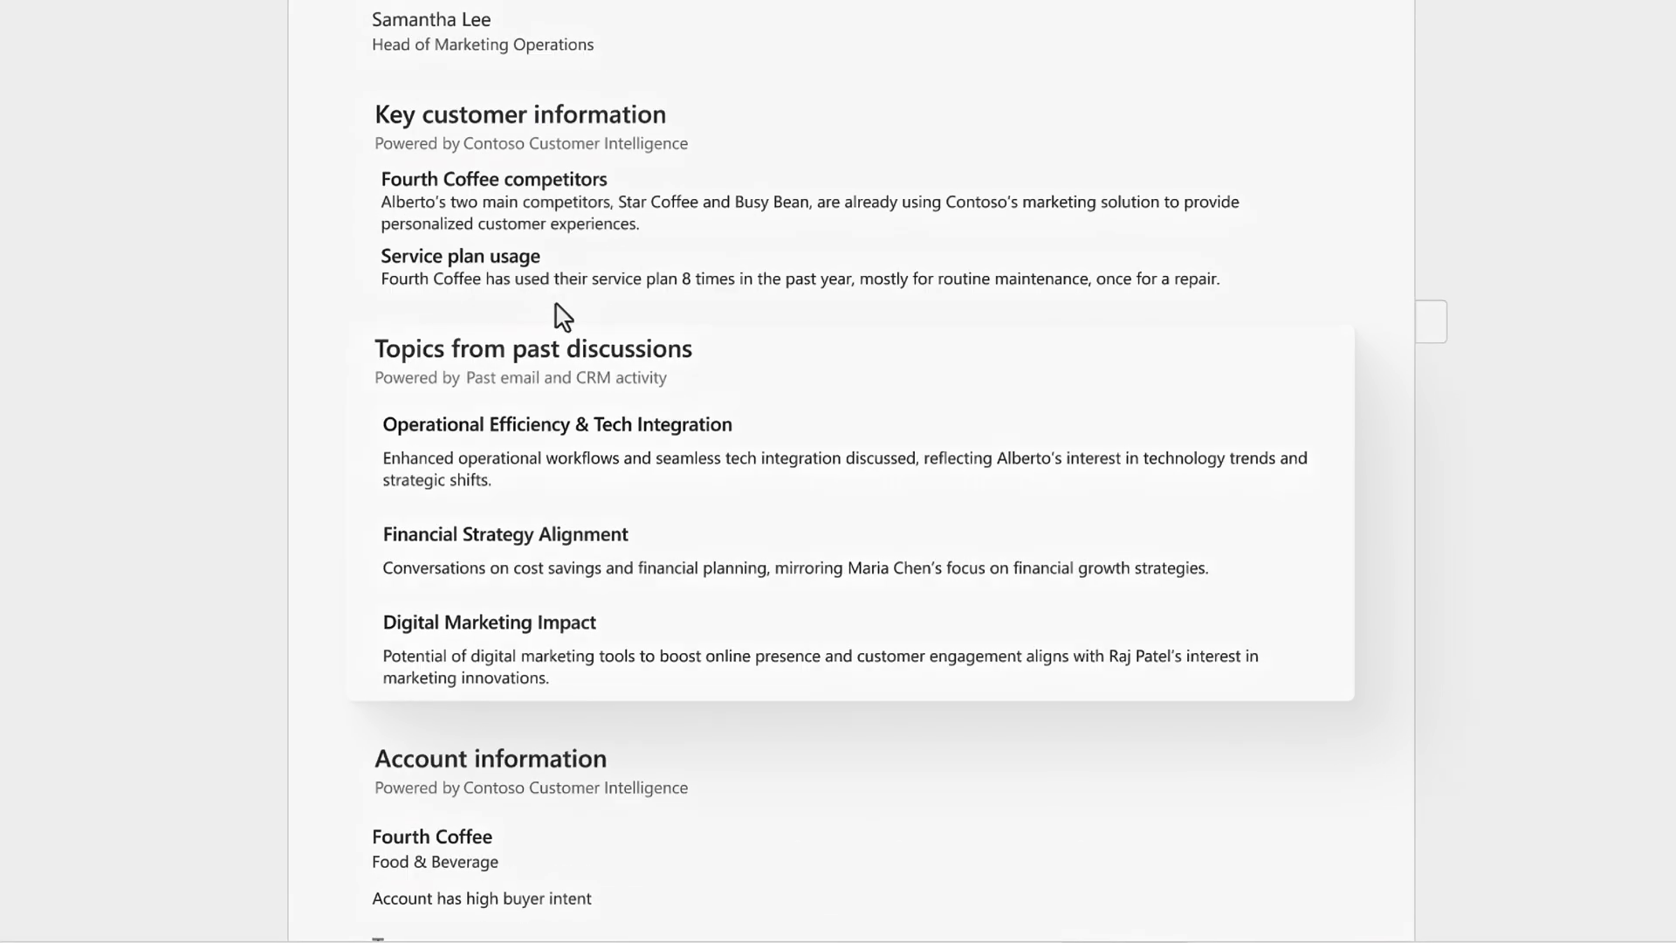
scroll(down, 3)
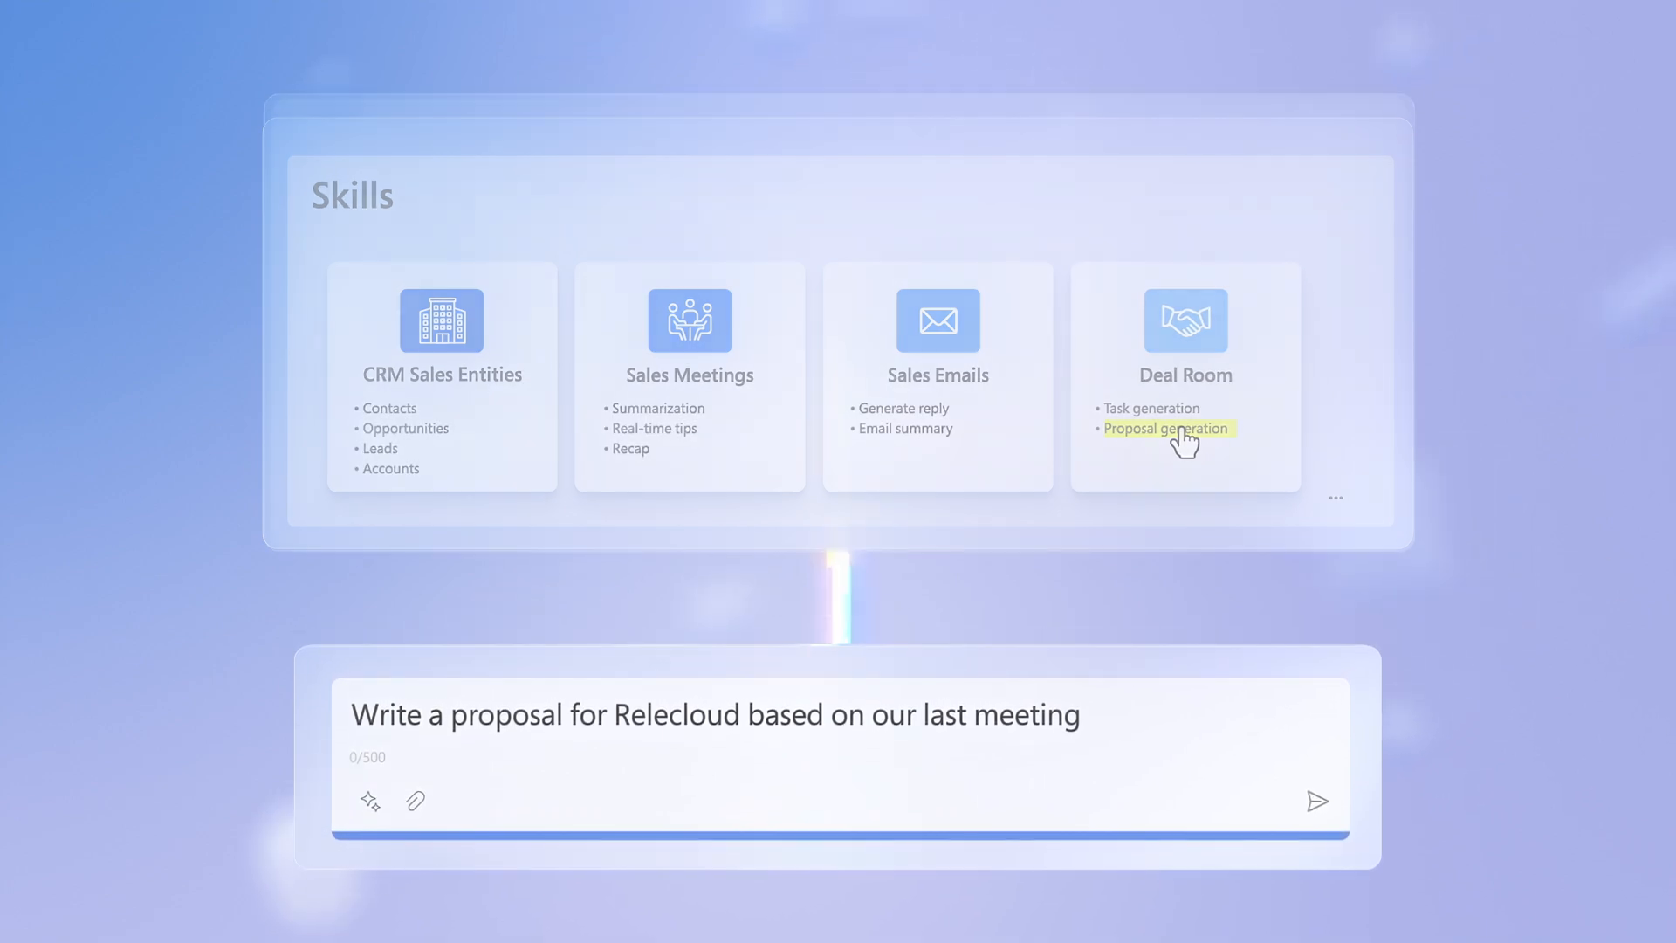
- Point at Proposal generation under Deal Room in the Skills cards
click(1168, 429)
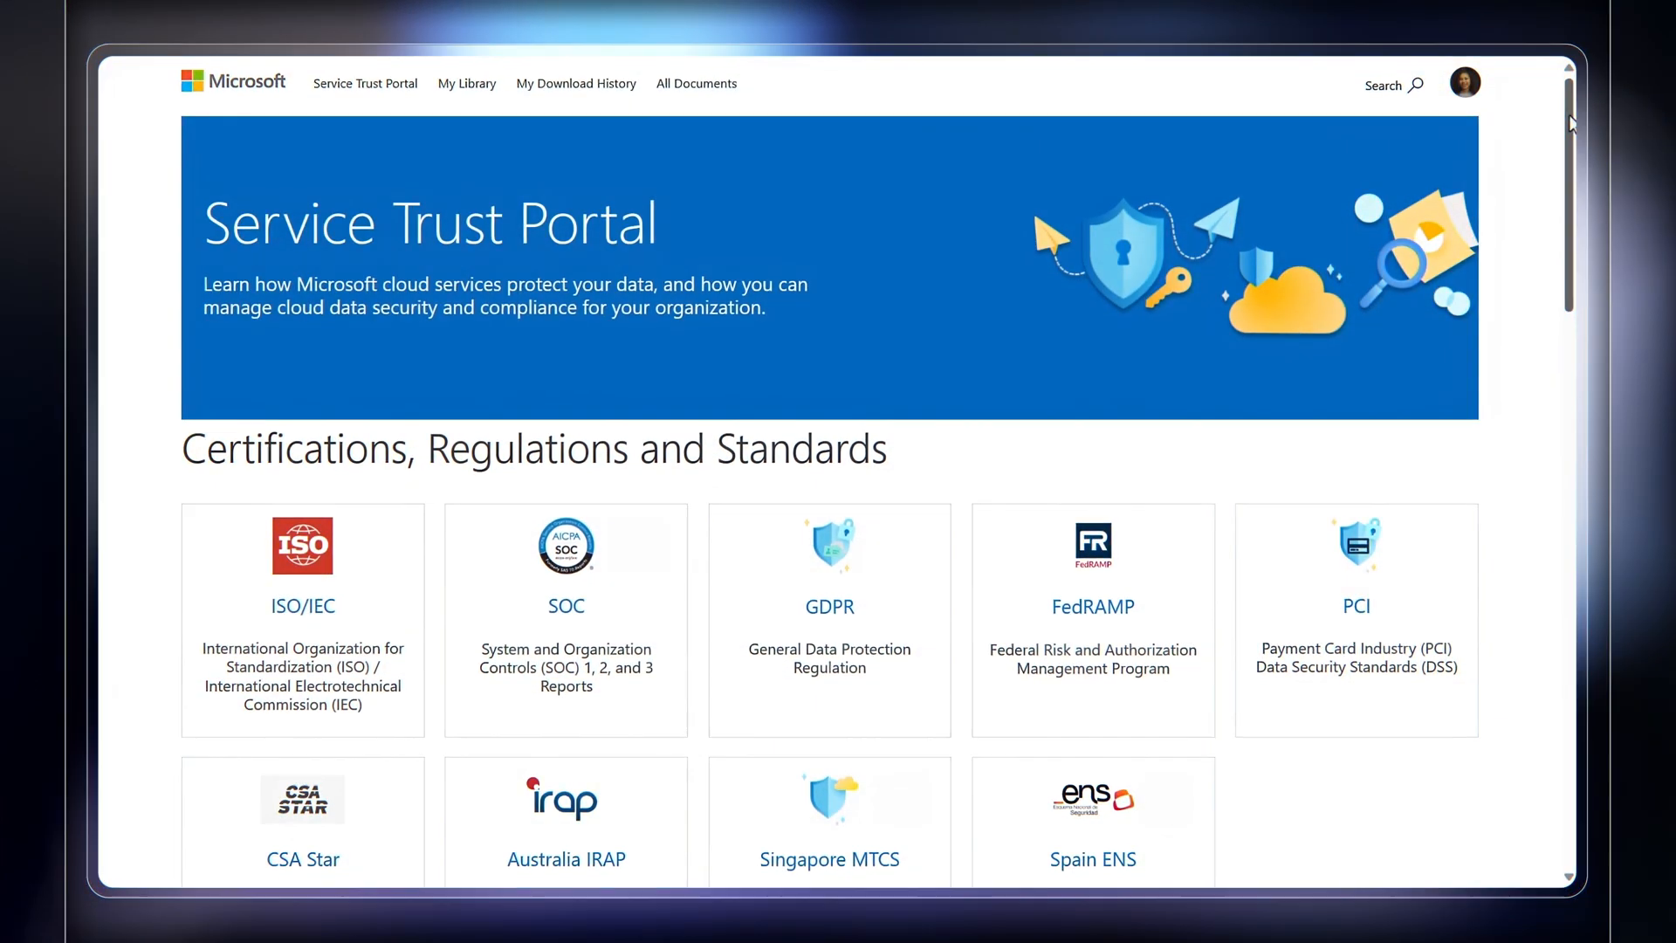
- Scroll the Service Trust Portal certifications, regulations and standards list
scroll(down, 3)
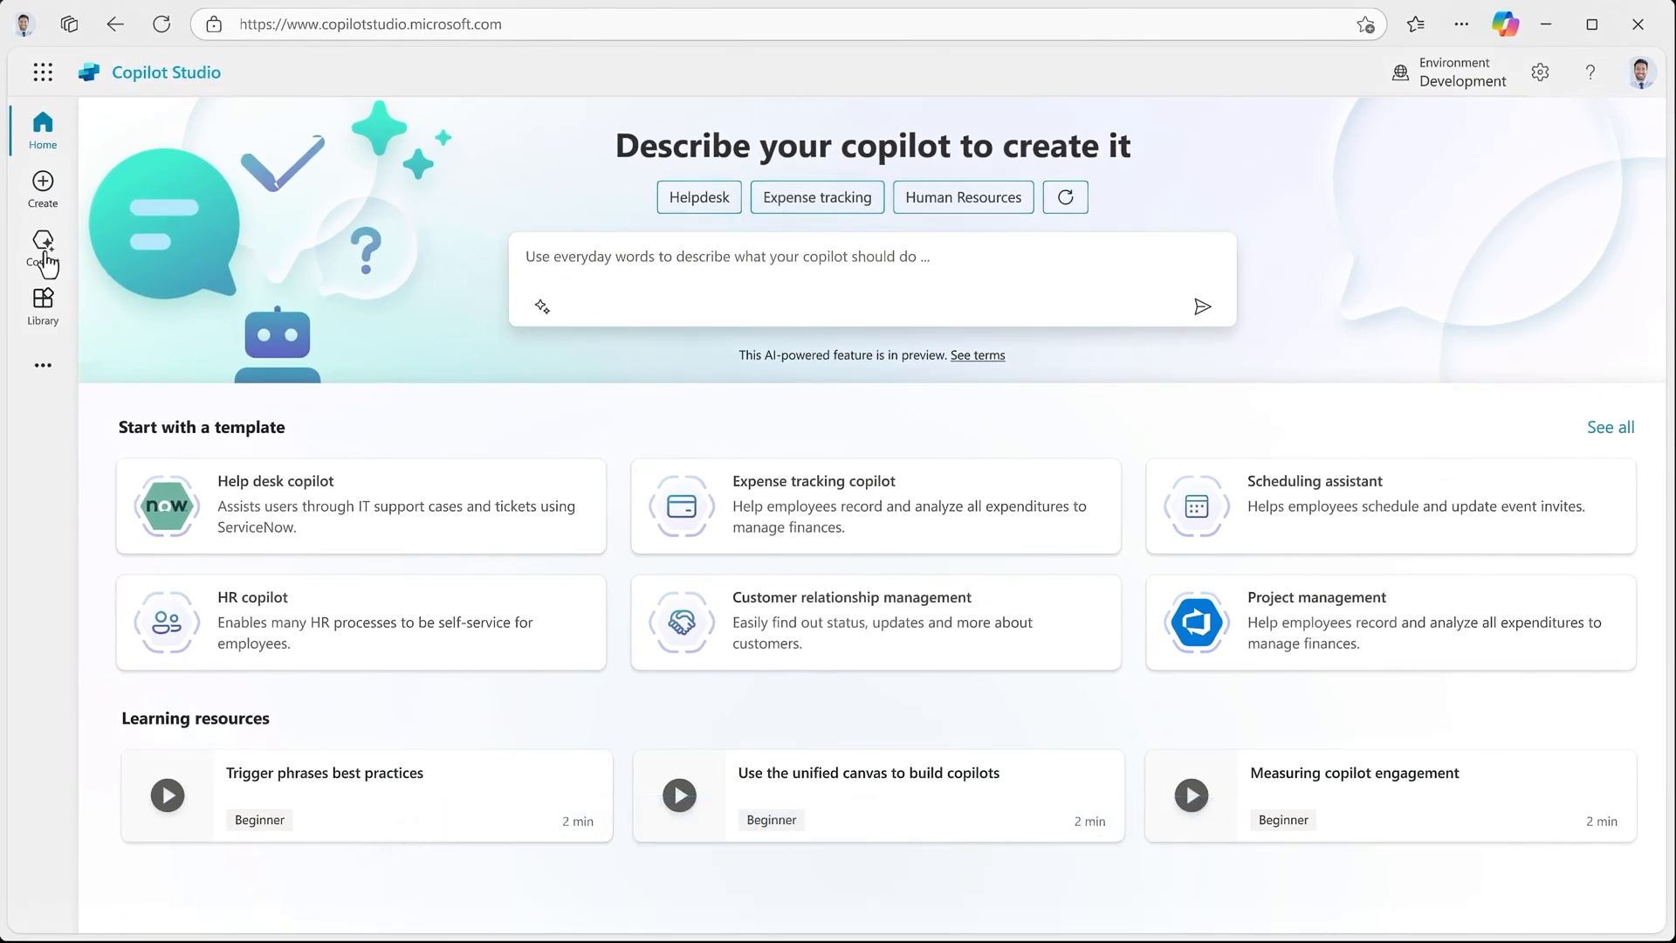
- From the Copilots list, start the Add a connector action wizard for Copilot for Sales
click(42, 248)
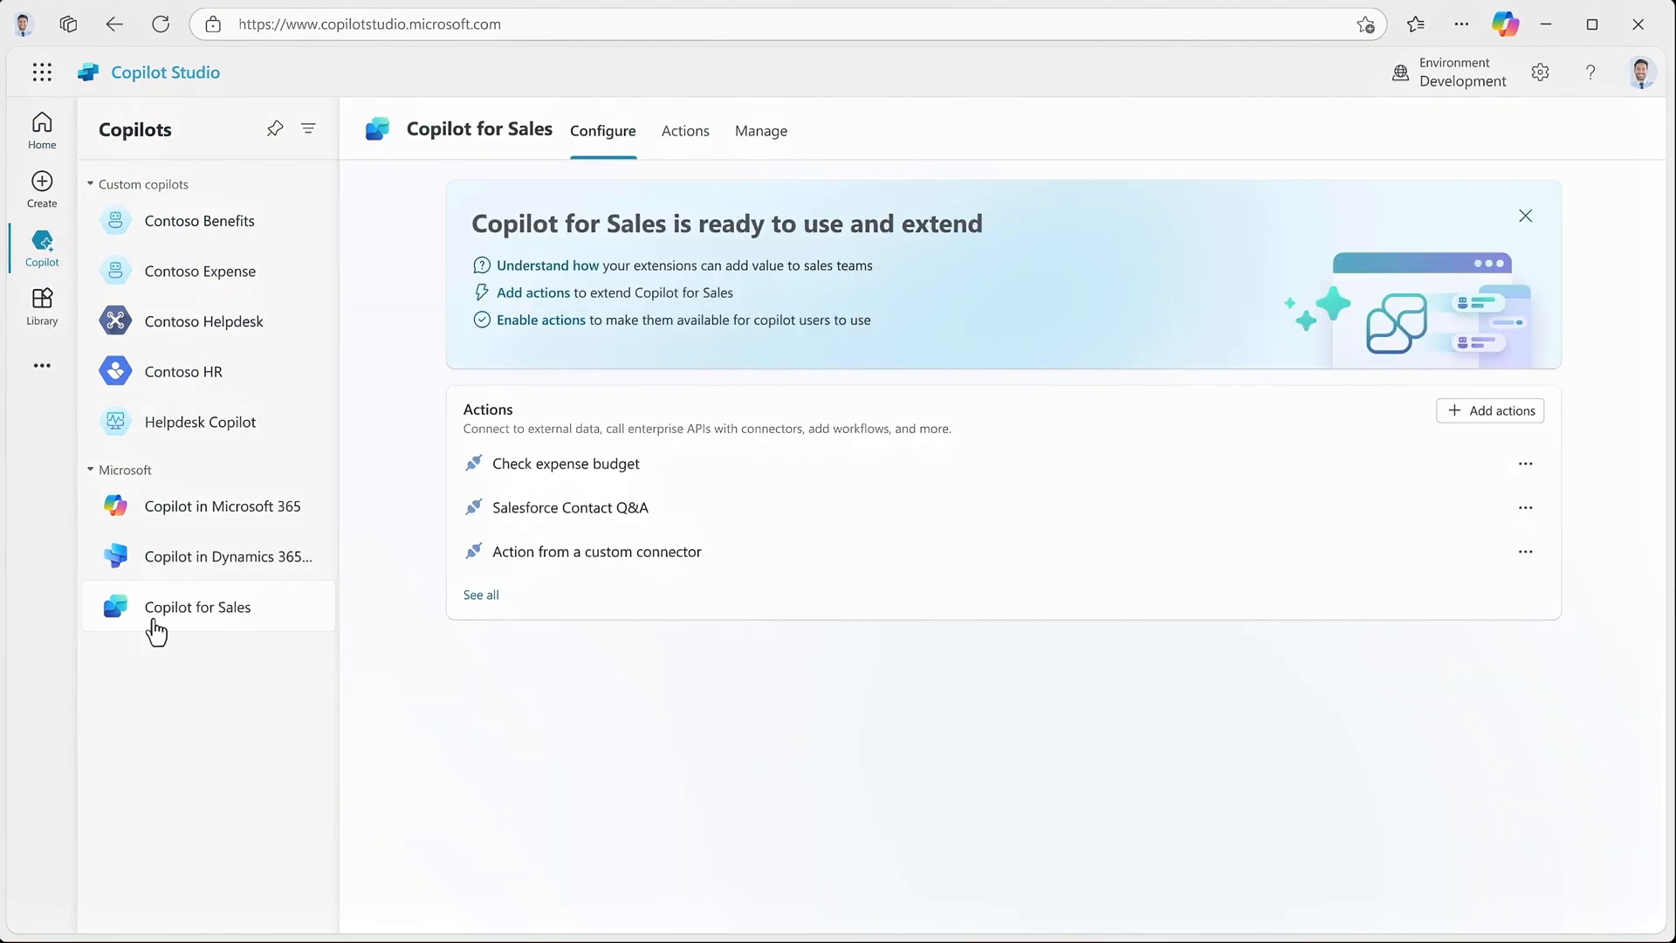
mouse_move(1501, 428)
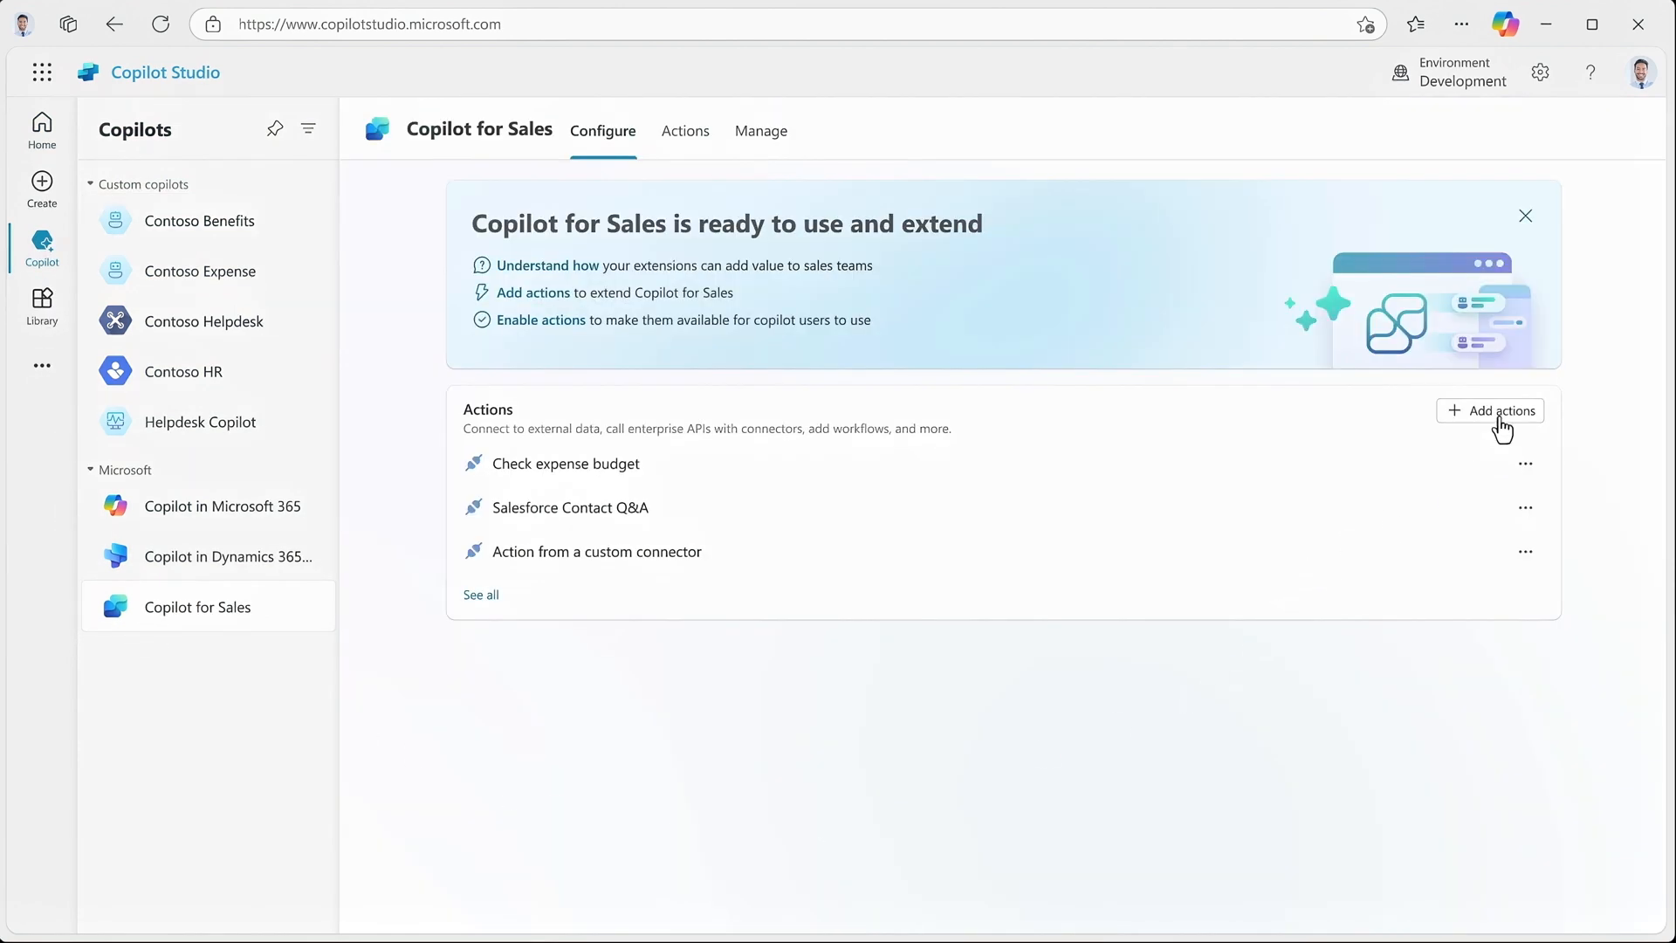
click(1489, 410)
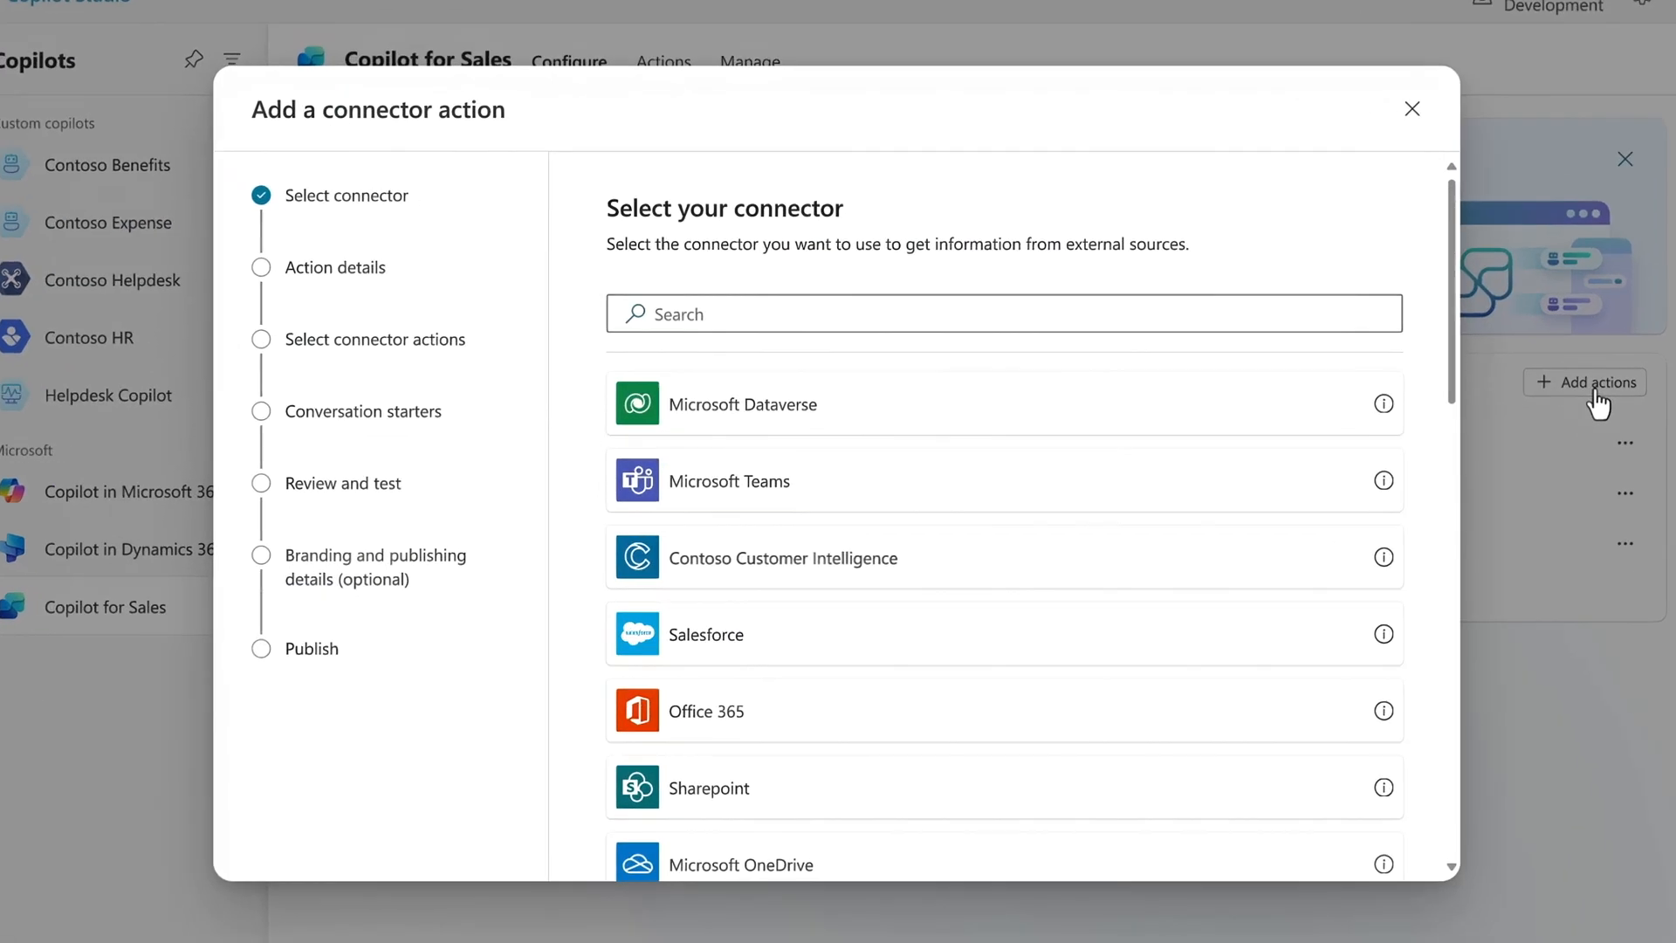
- Choose the Contoso Customer Intelligence connector, name the action 'Contoso Customer Intelligence' with its internal-app description
click(1002, 556)
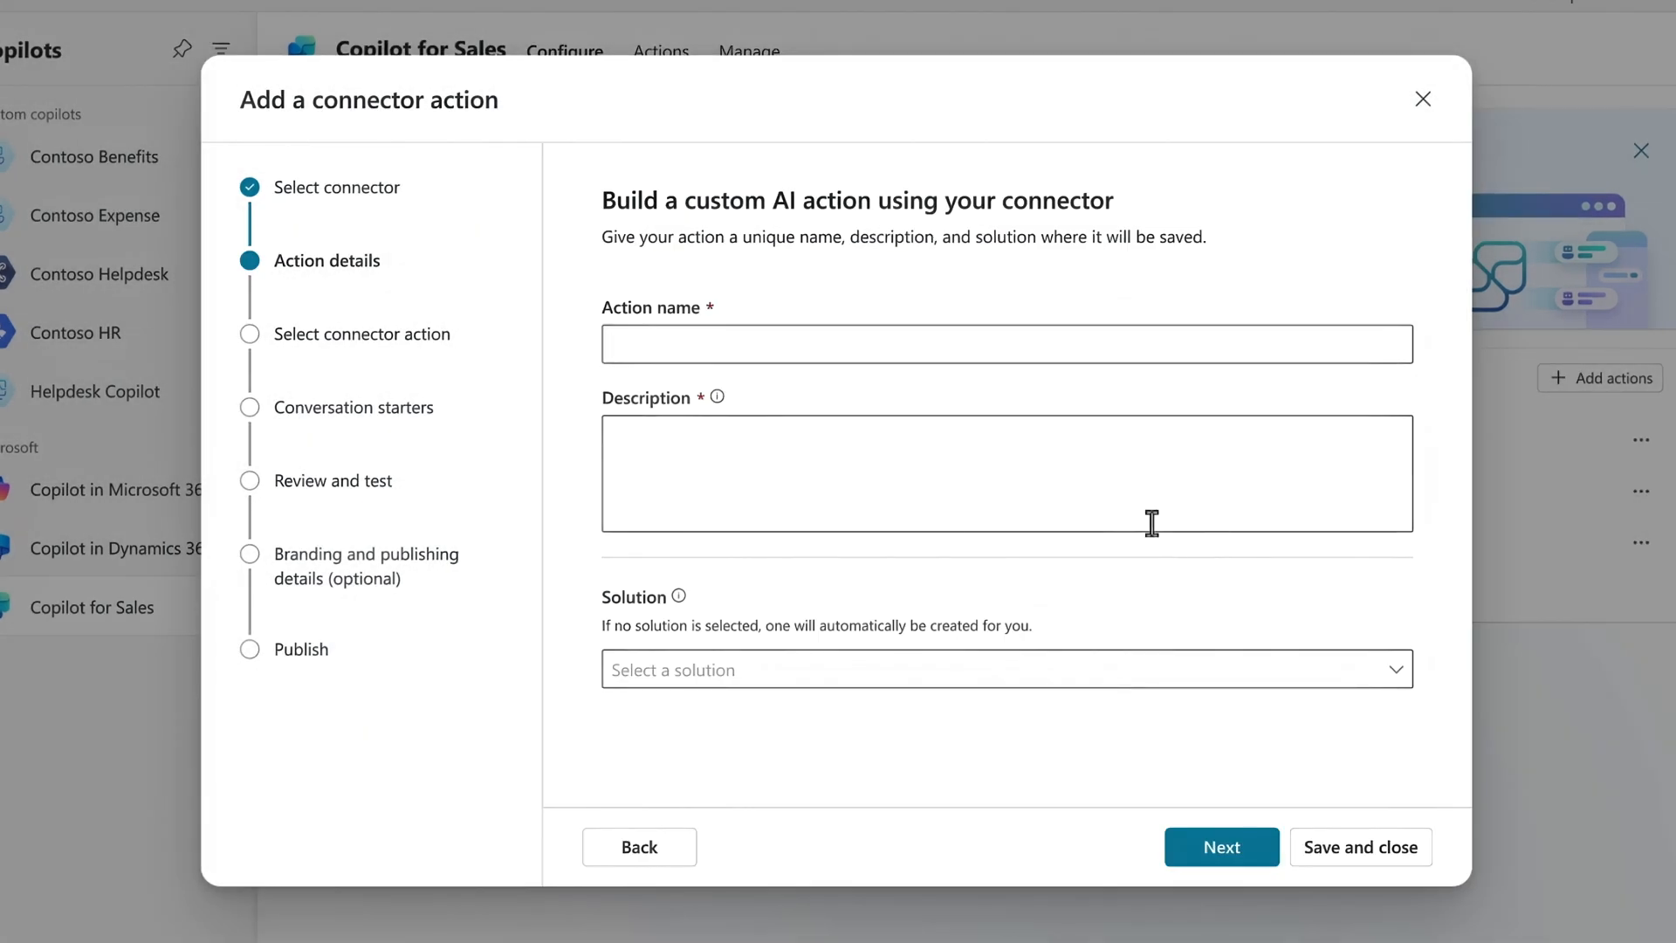
text(Contoso Customer Intelligence)
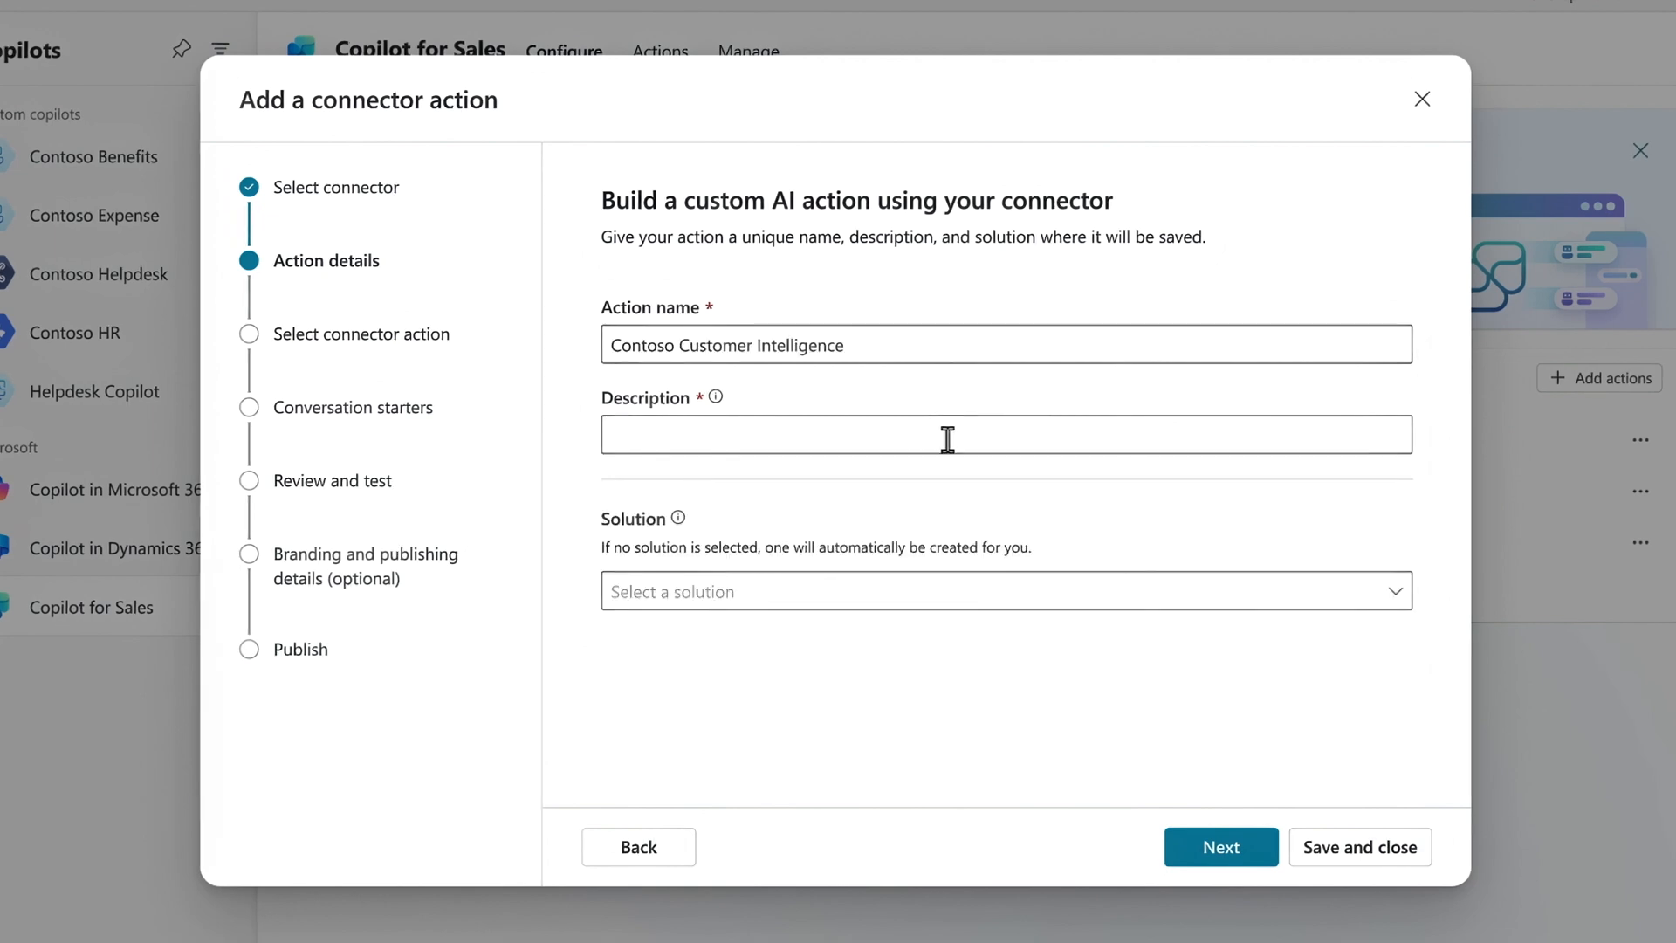
text(Contoso Customer Intelligence is an internal Contoso application that consists of marketing campaign data as well as public data including news and events associated to key customers. This data is used to better understand and engage with the customer.)
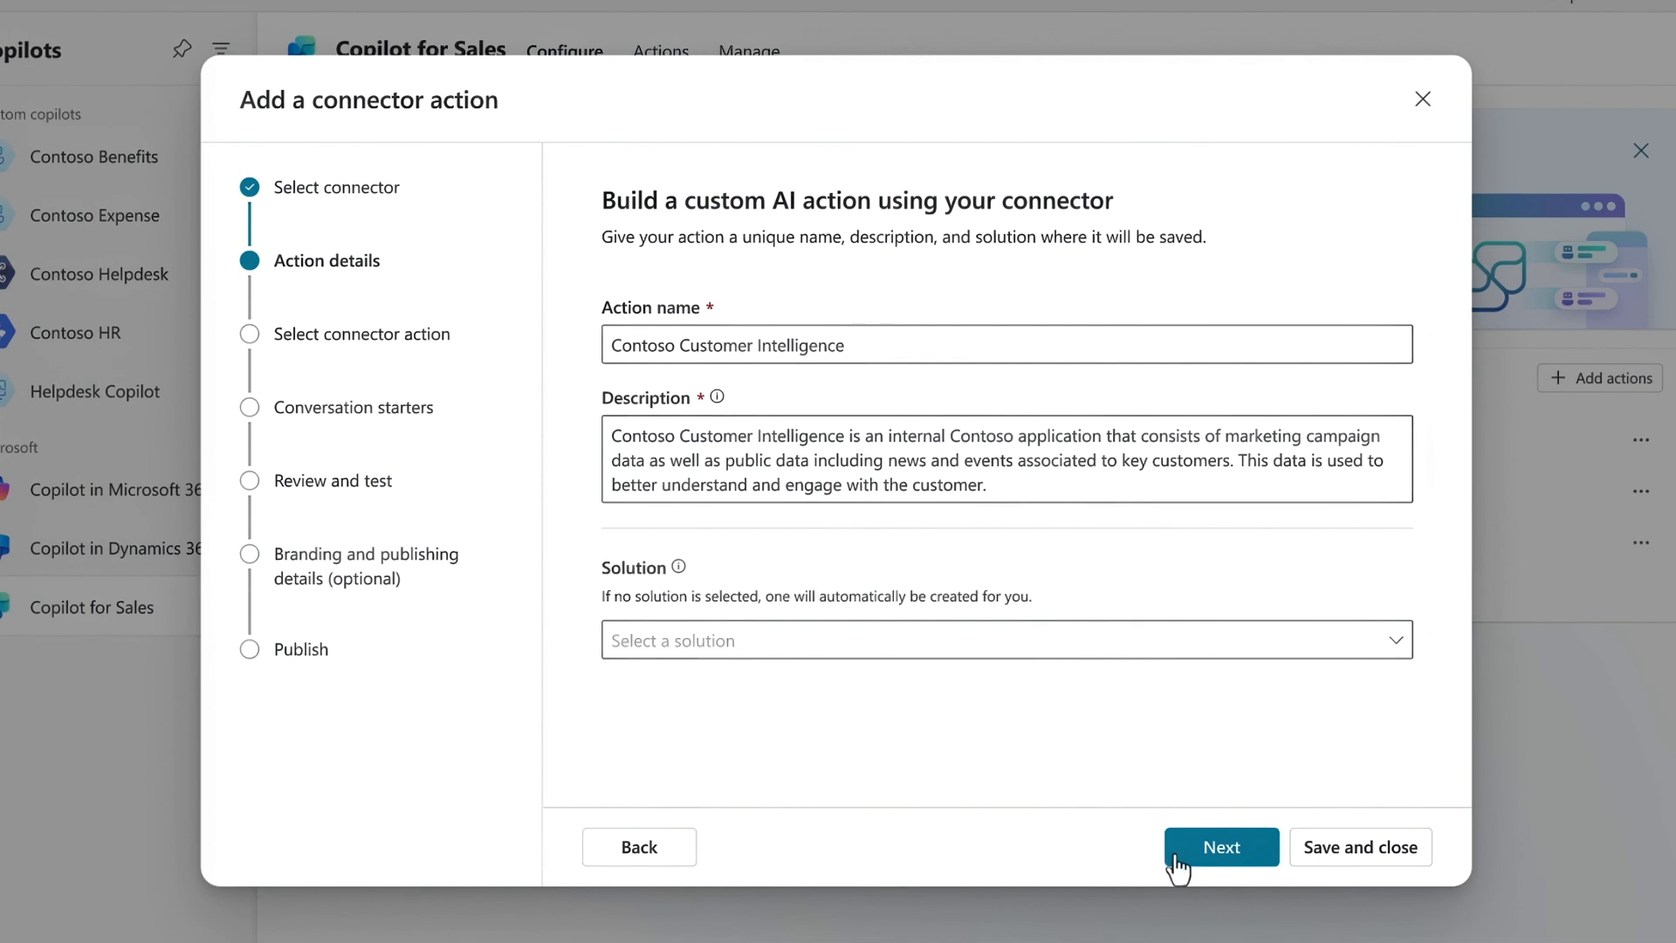
click(1220, 847)
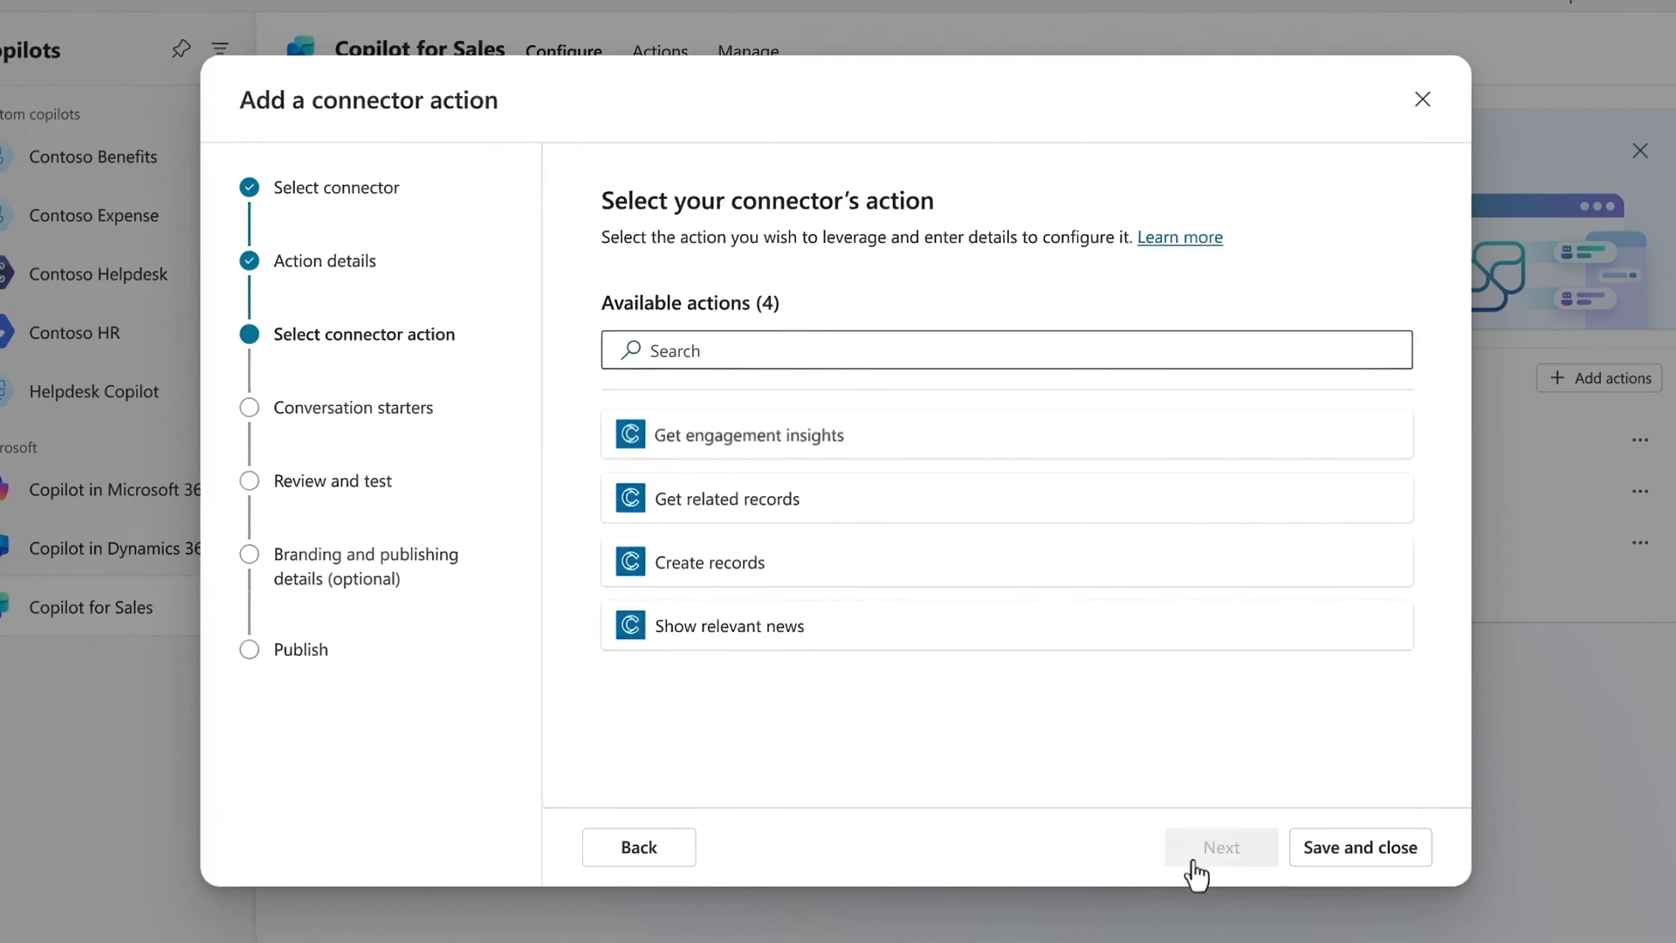
- Select Get engagement insights, describe it as extra sales insights for Copilot for Sales, and continue to conversation starters
click(751, 434)
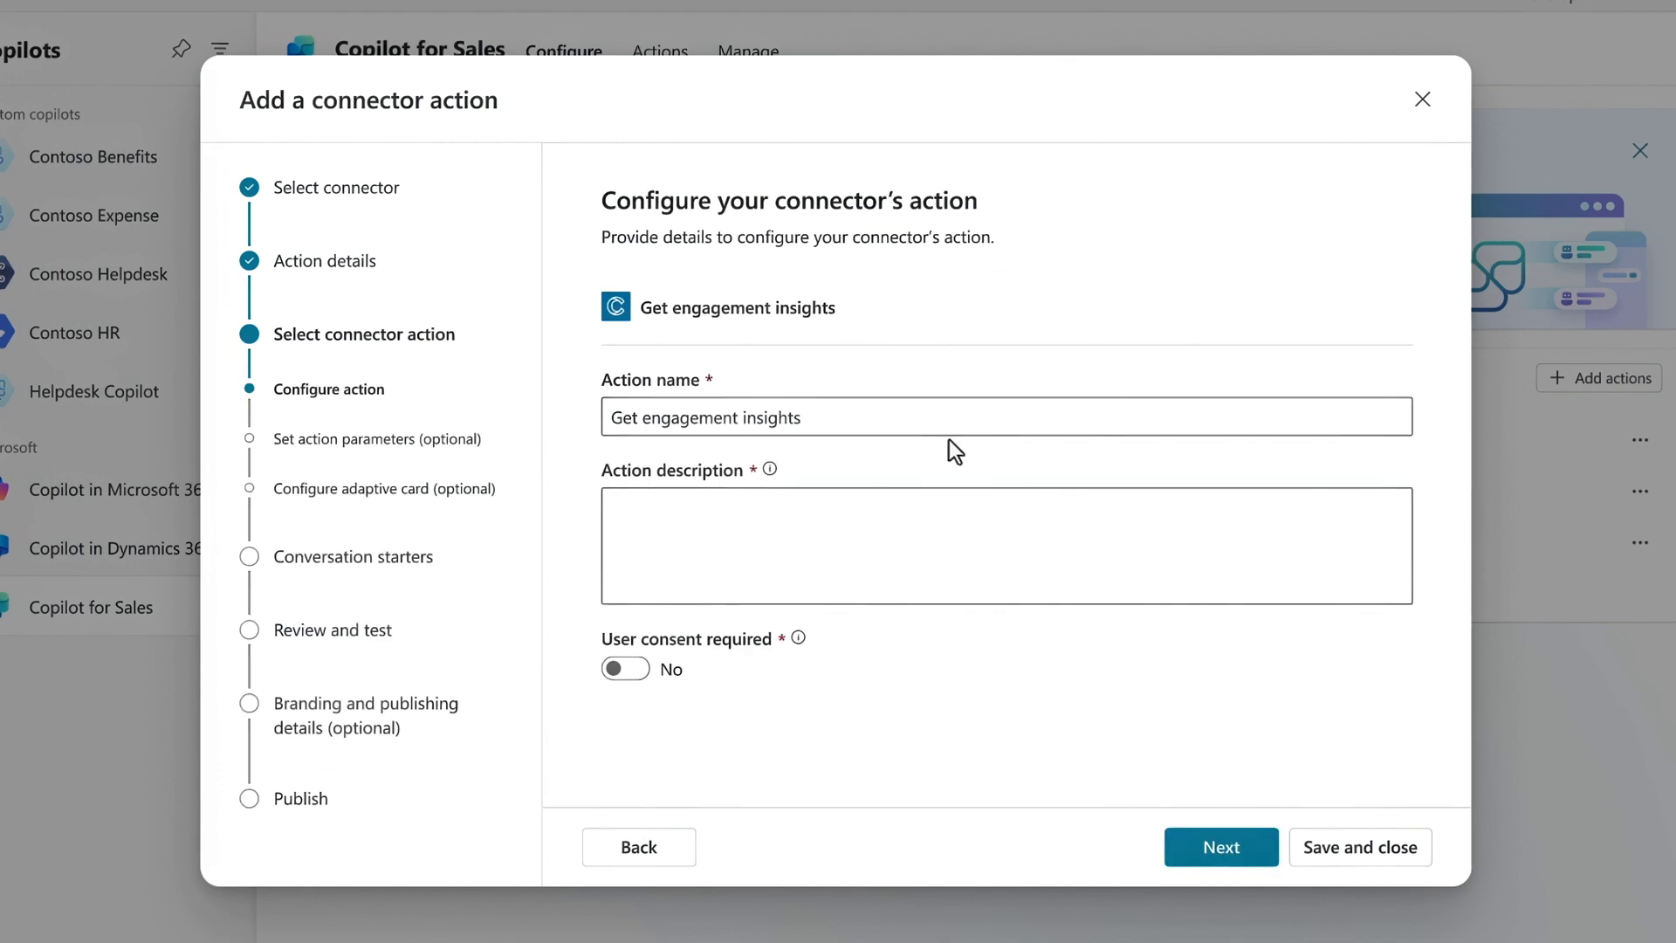
text(This action gets additional sales insights that will be shown in the Copilot for Sales email summary experience inside Outlook. The action enhances the existing skills of Copilot for Sales with engagement info in the Contoso Customer Intelligence data set.)
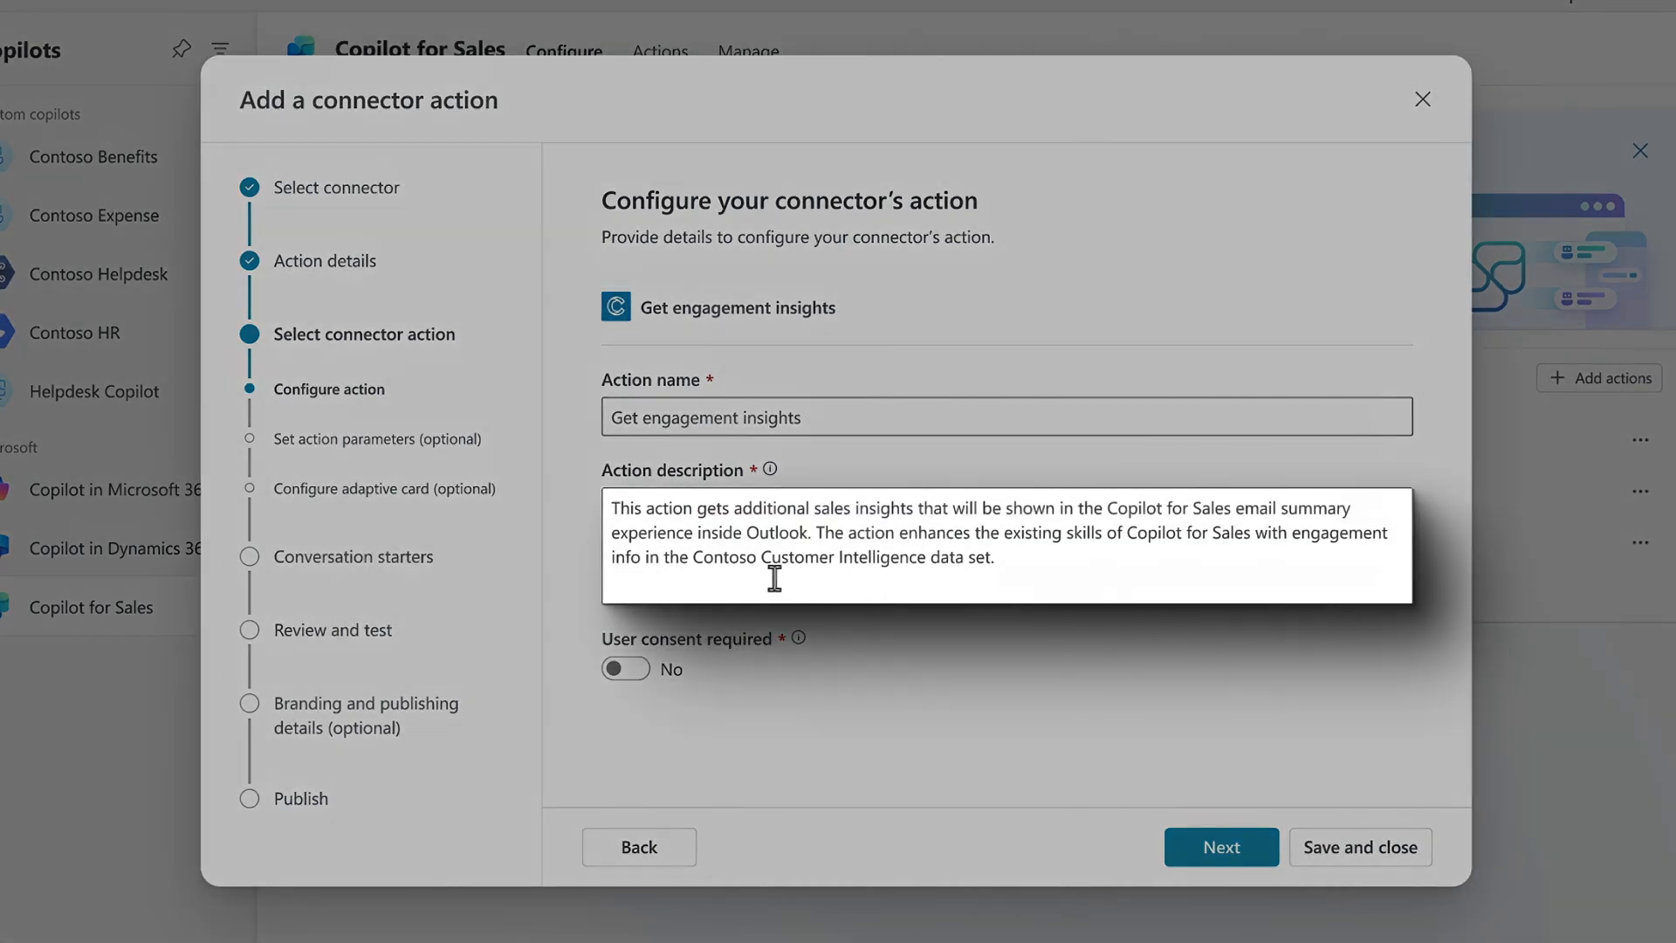
mouse_move(958, 577)
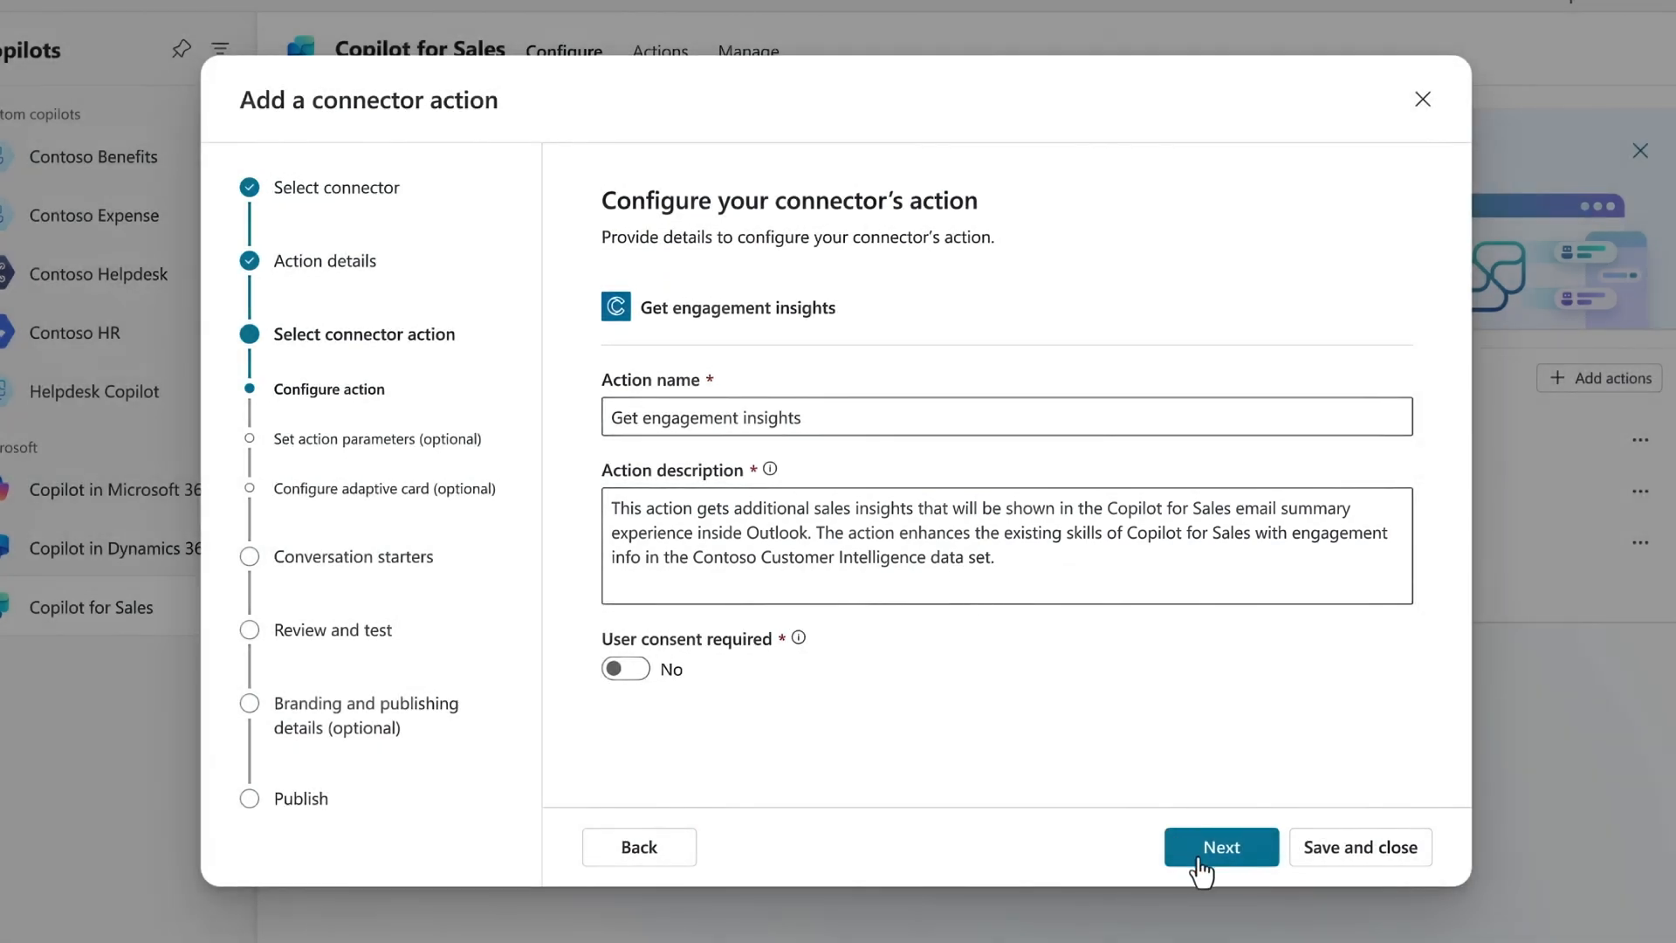
click(1220, 847)
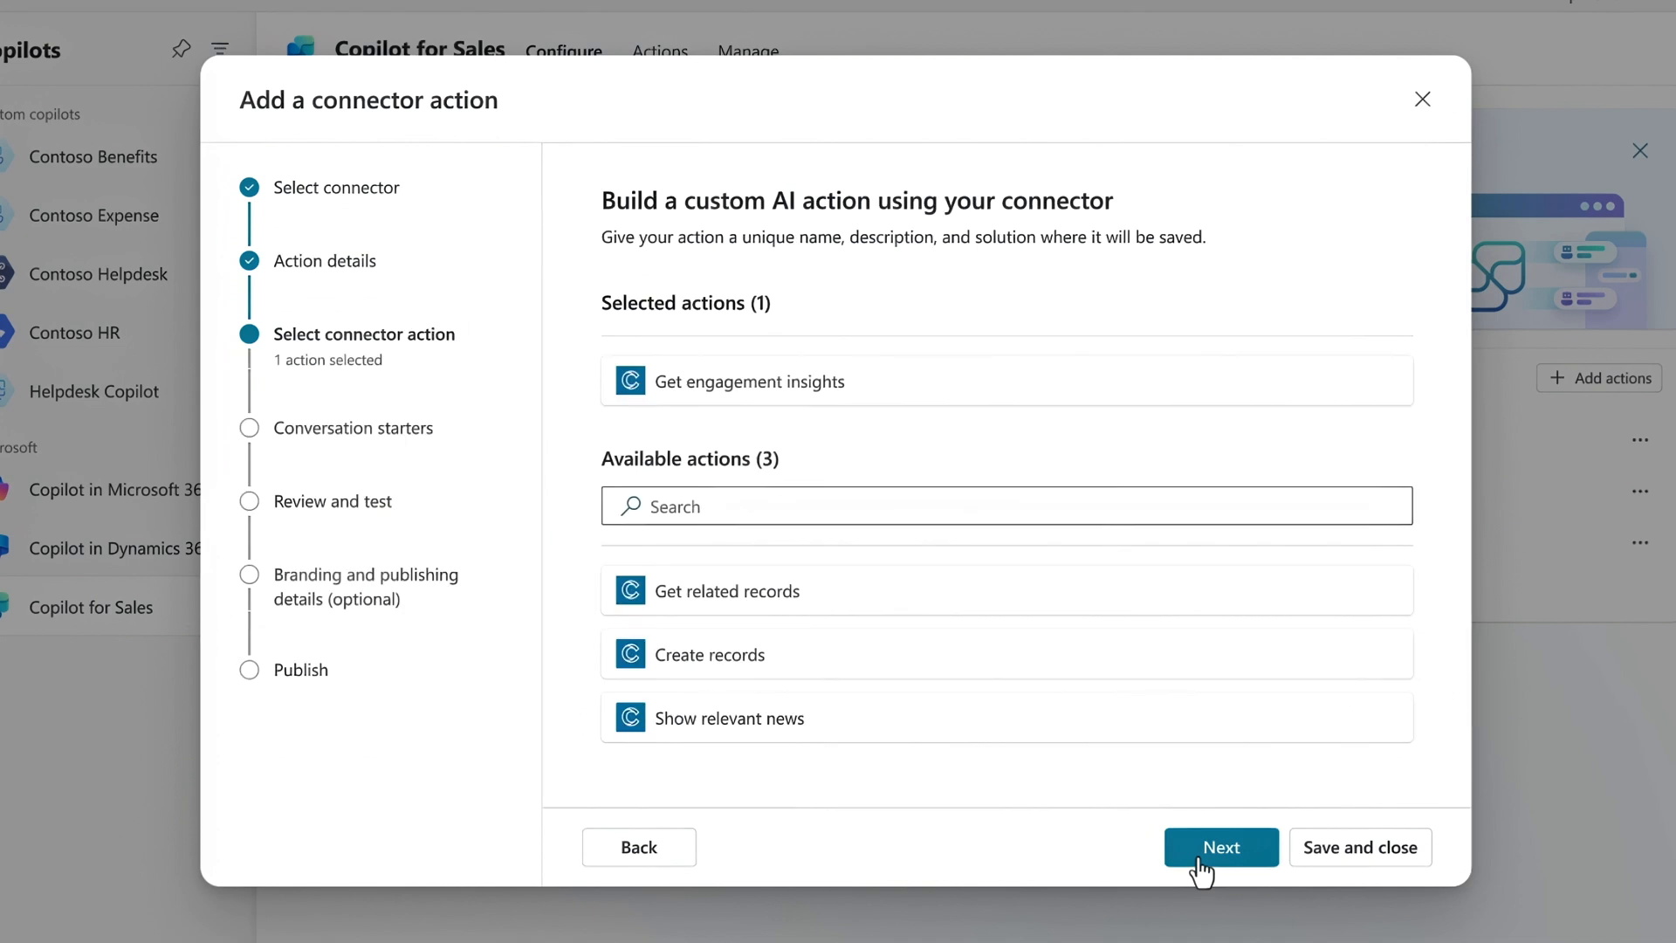
click(1221, 847)
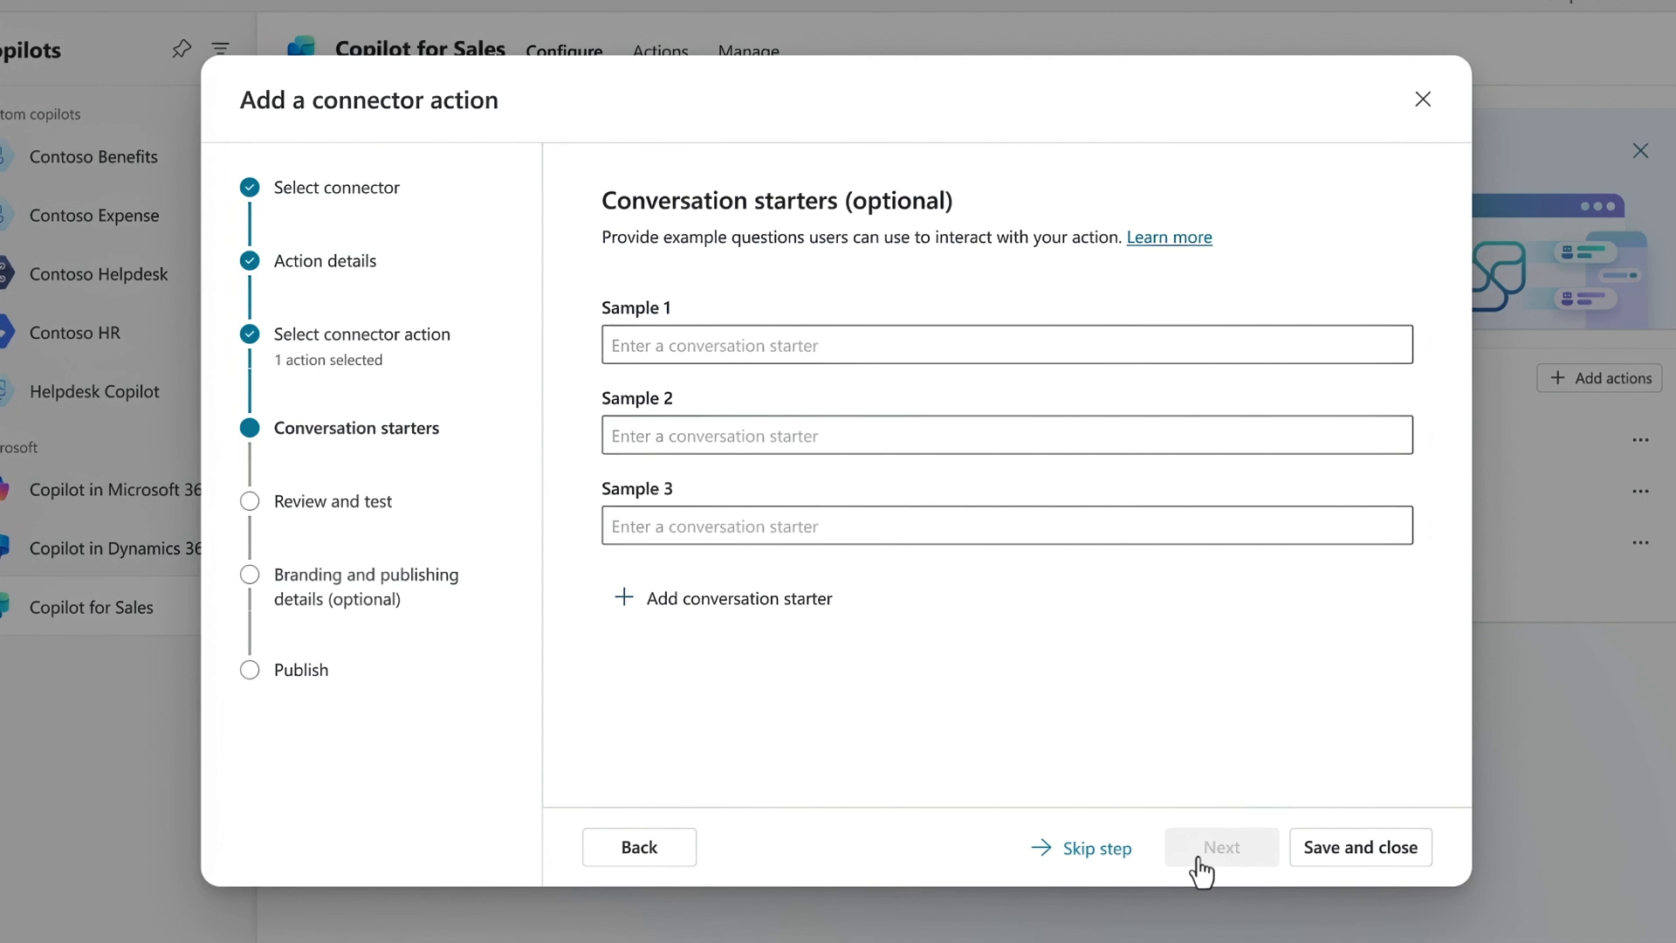
mouse_move(974, 398)
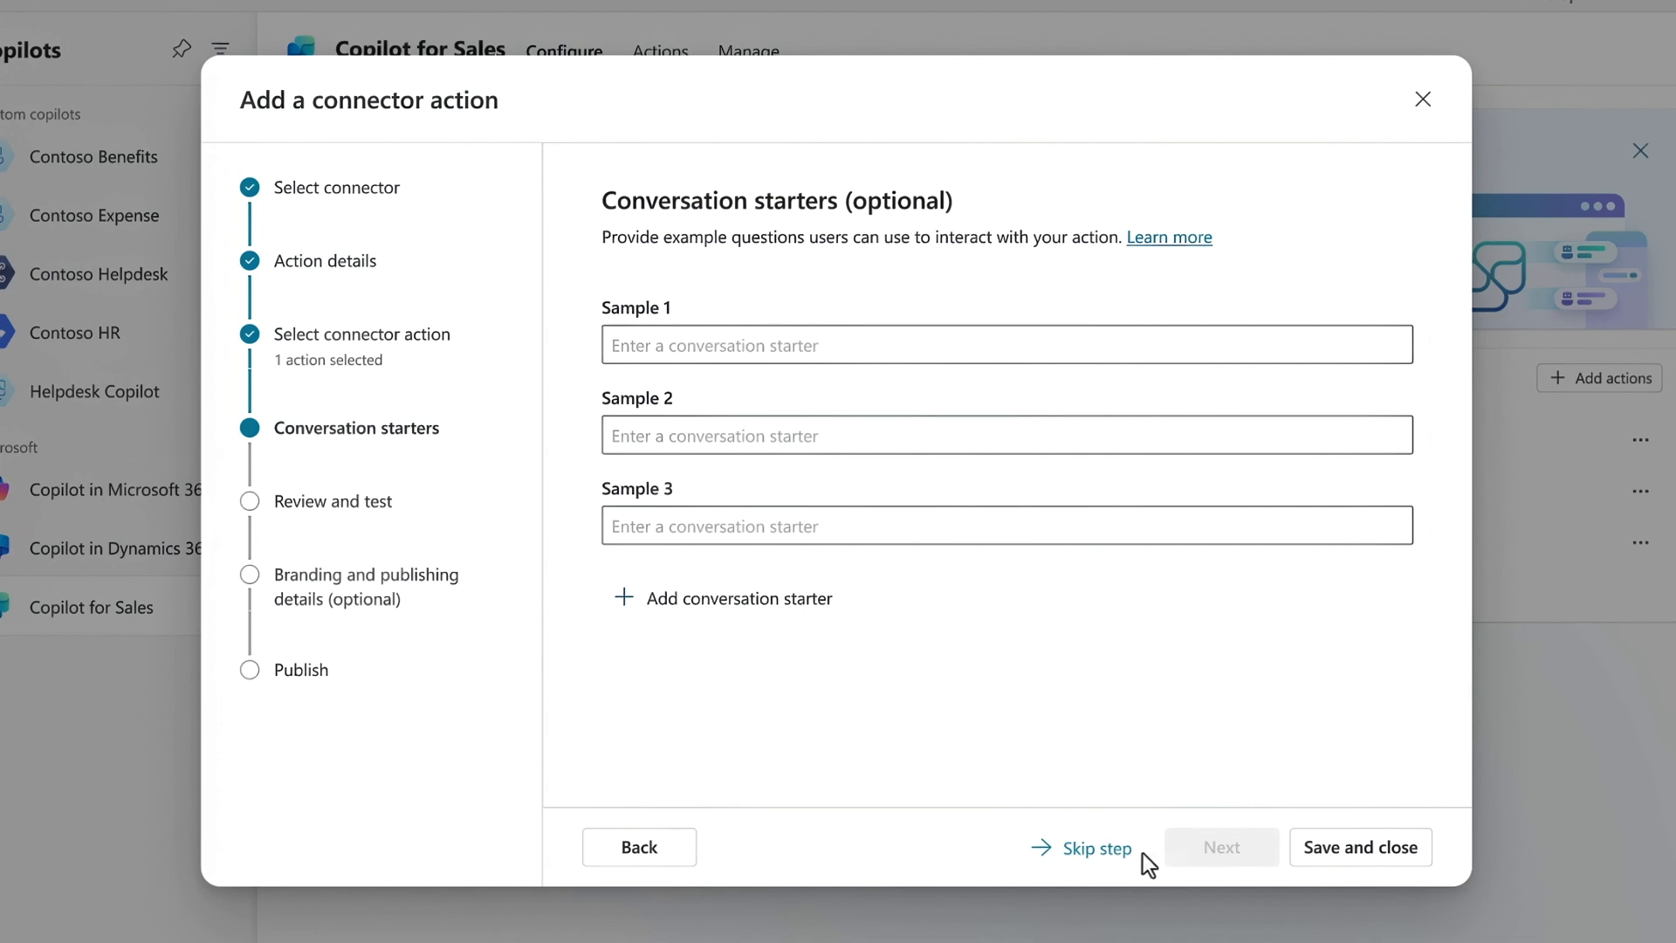
- Skip the optional conversation starters and land on the Review and test step
click(1093, 849)
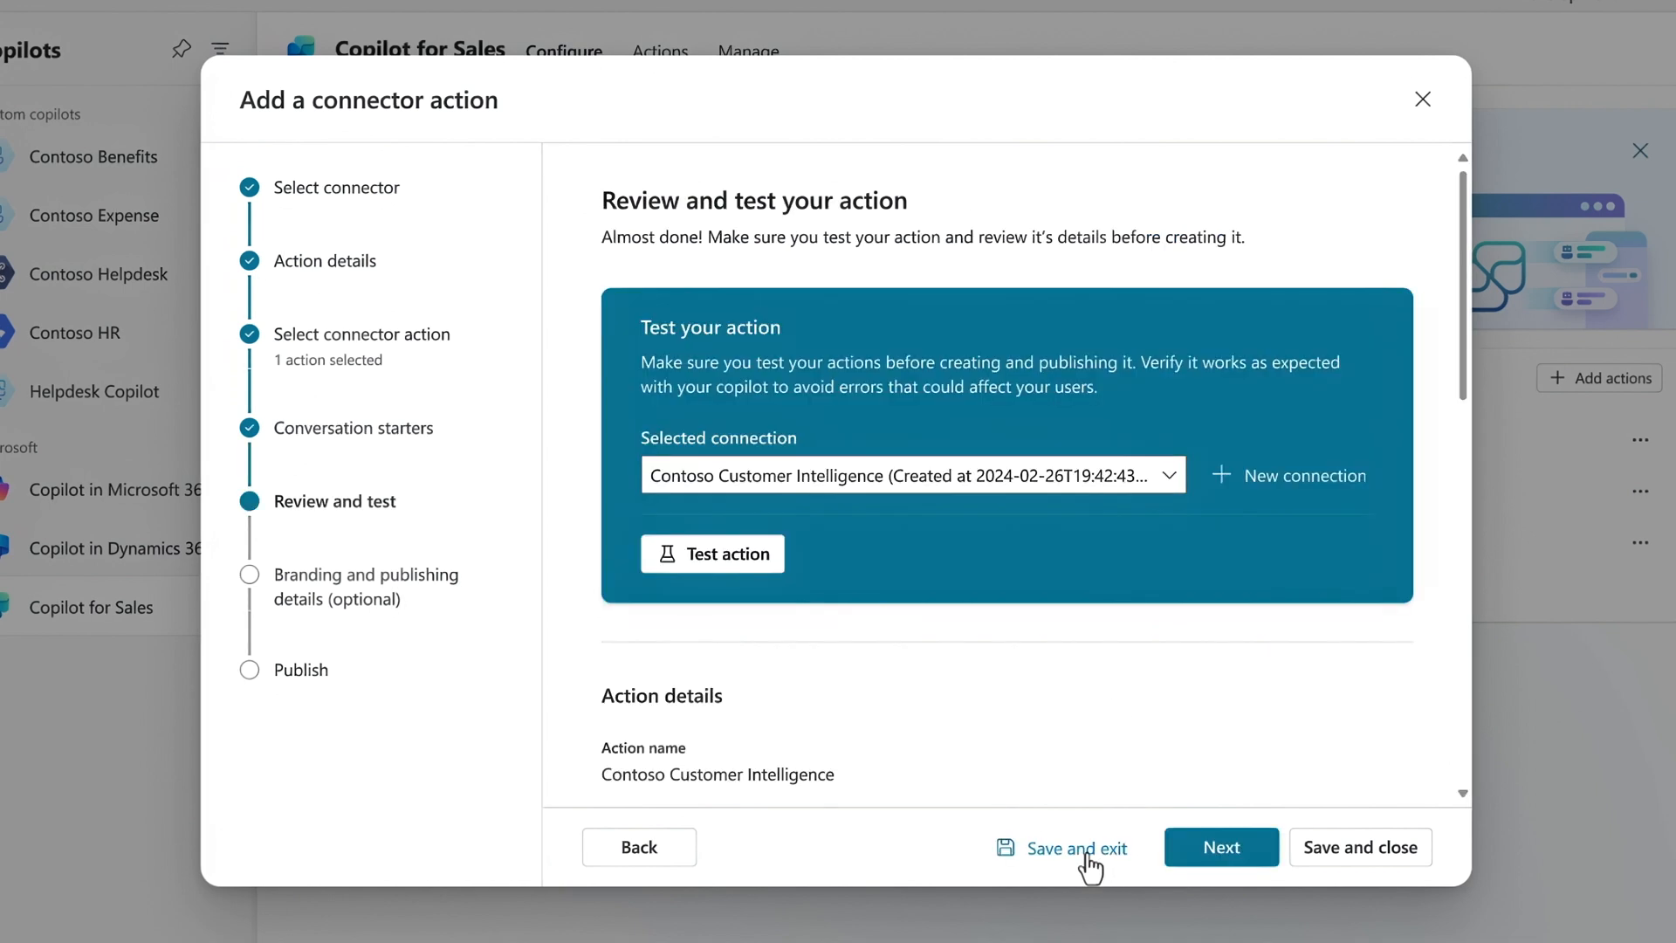
click(712, 553)
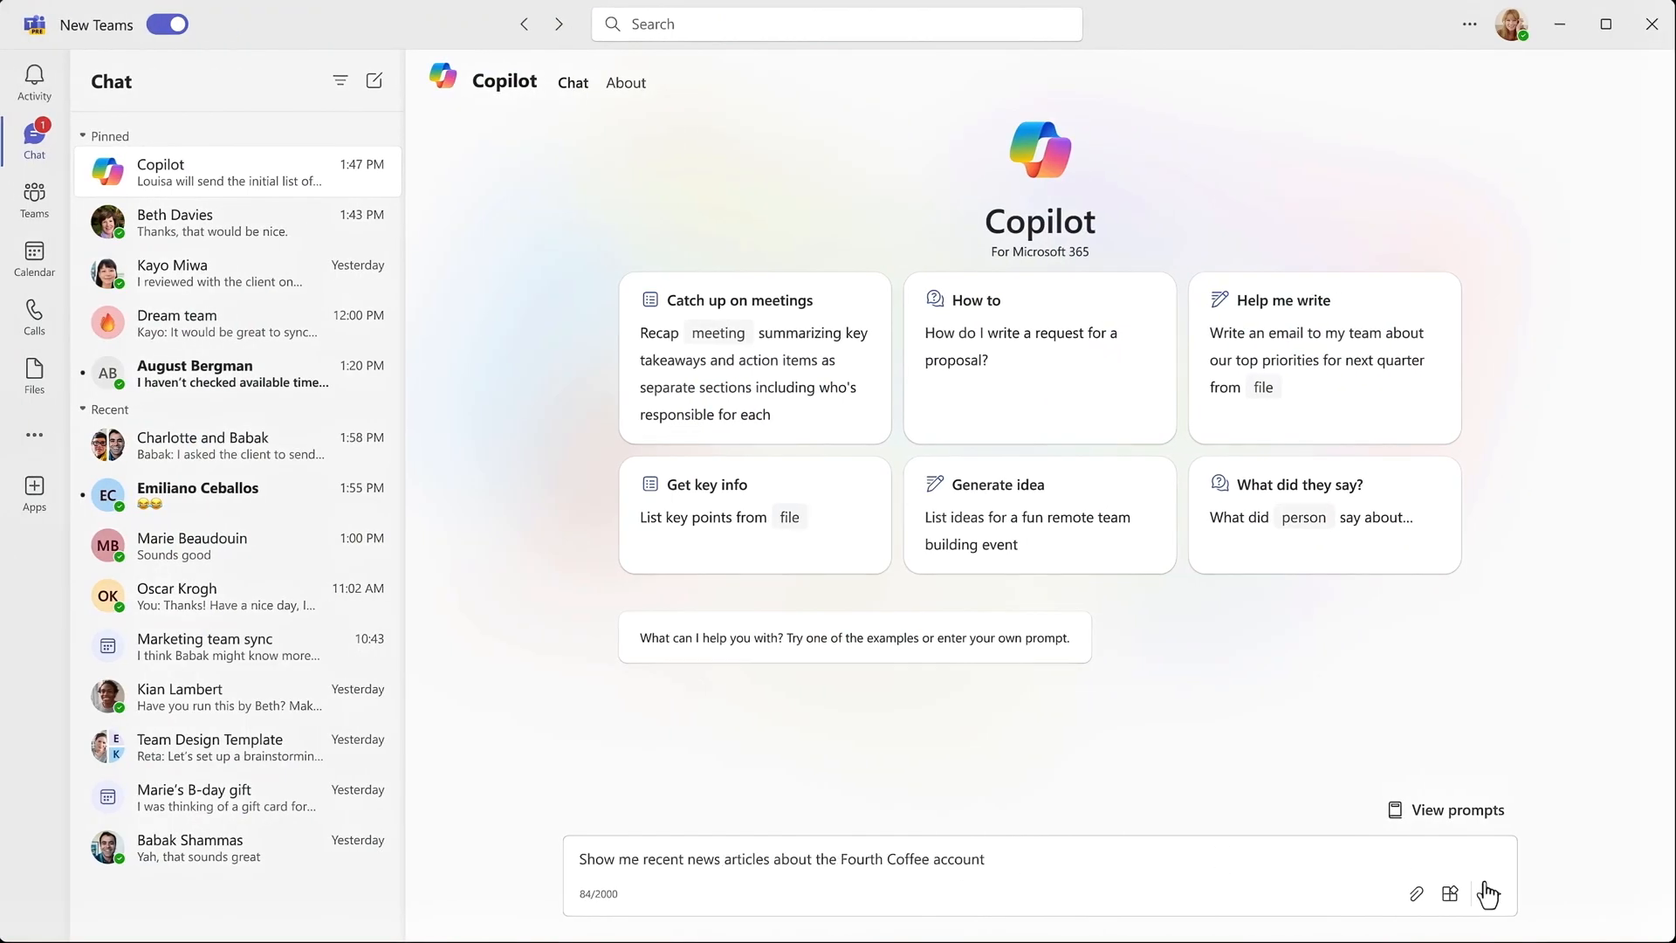
- Send the Fourth Coffee recent-news prompt in Teams Copilot and get three articles back
click(1489, 894)
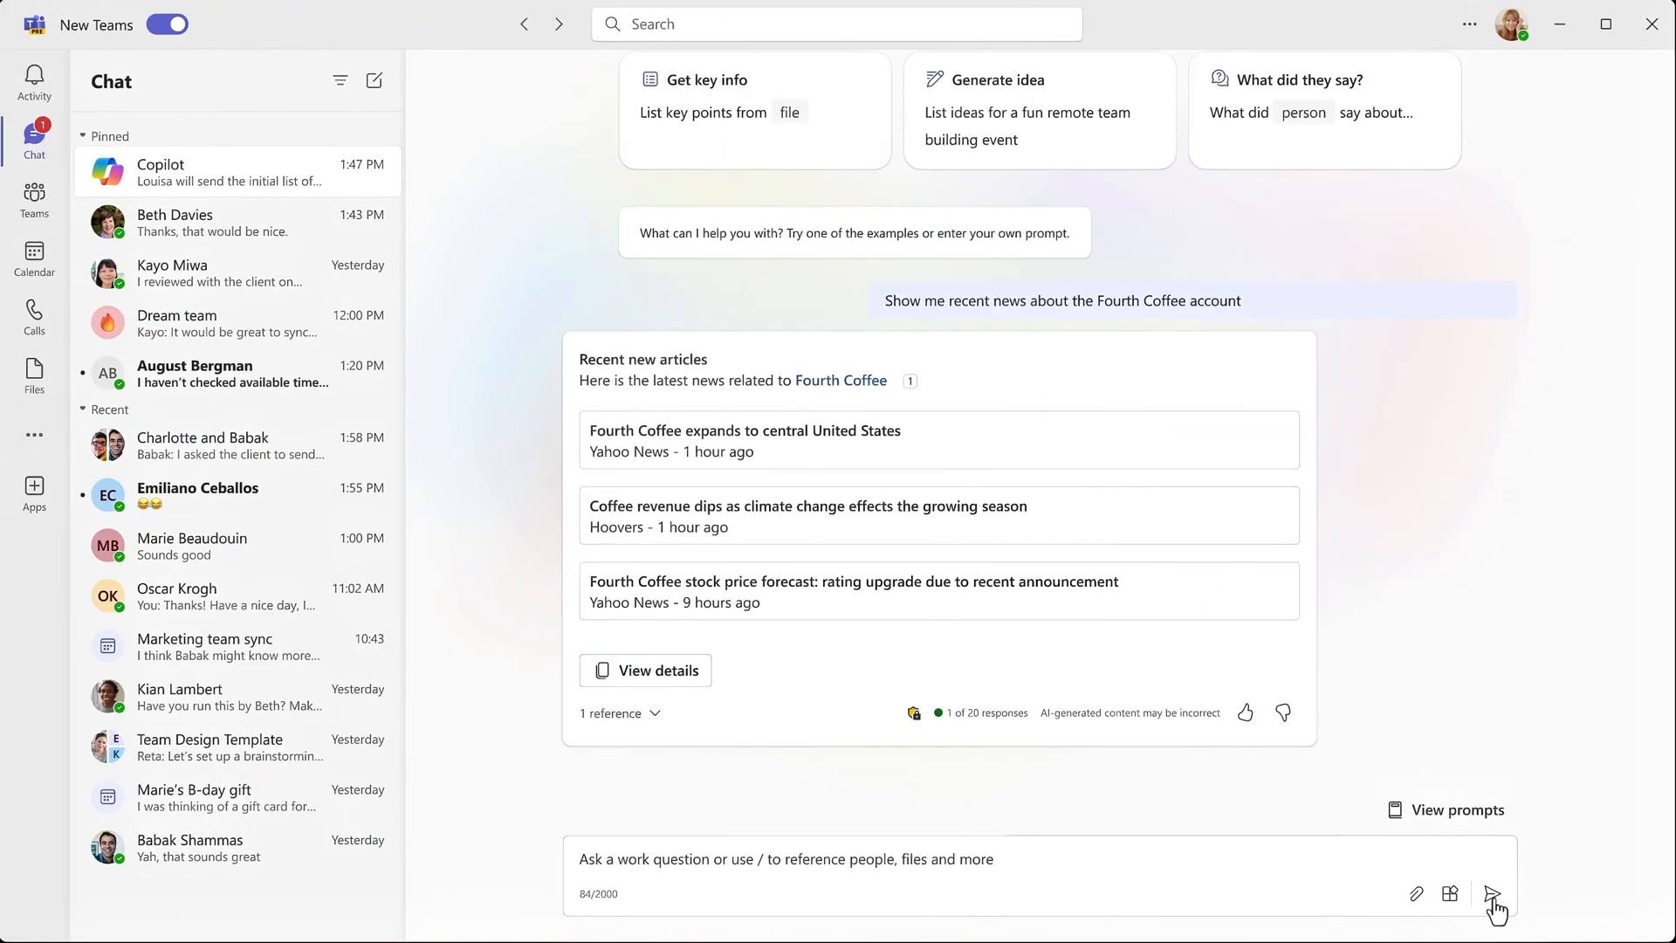
click(1492, 894)
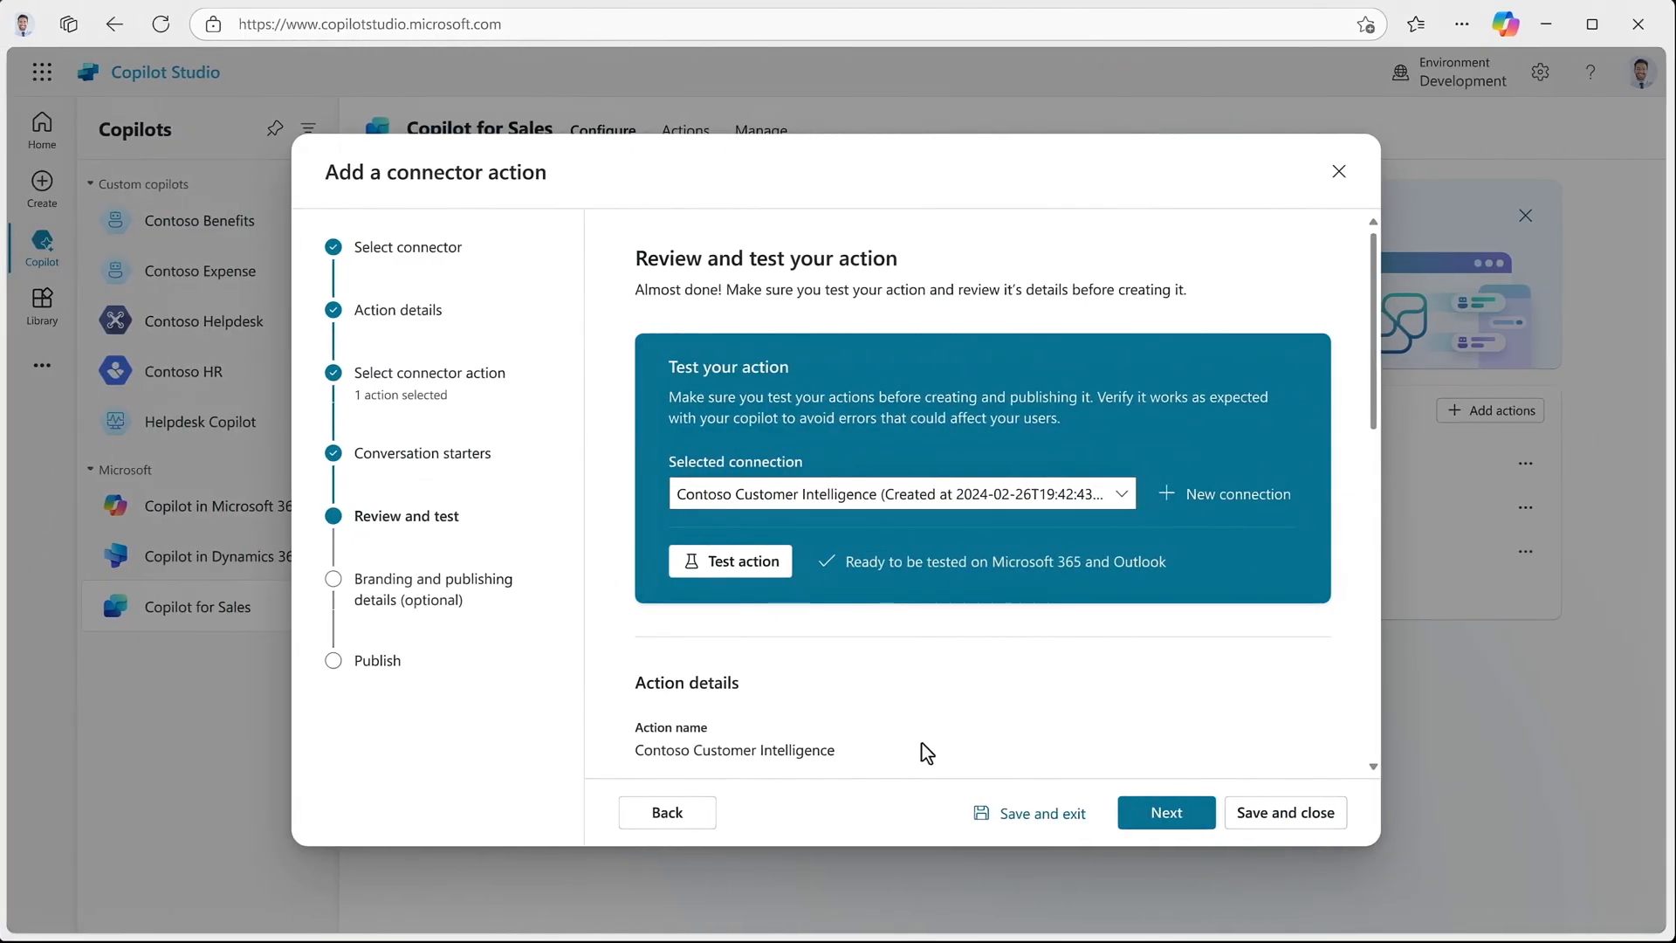
- Skip branding and publish the action to Copilot for Sales, then reach its details page
click(1165, 812)
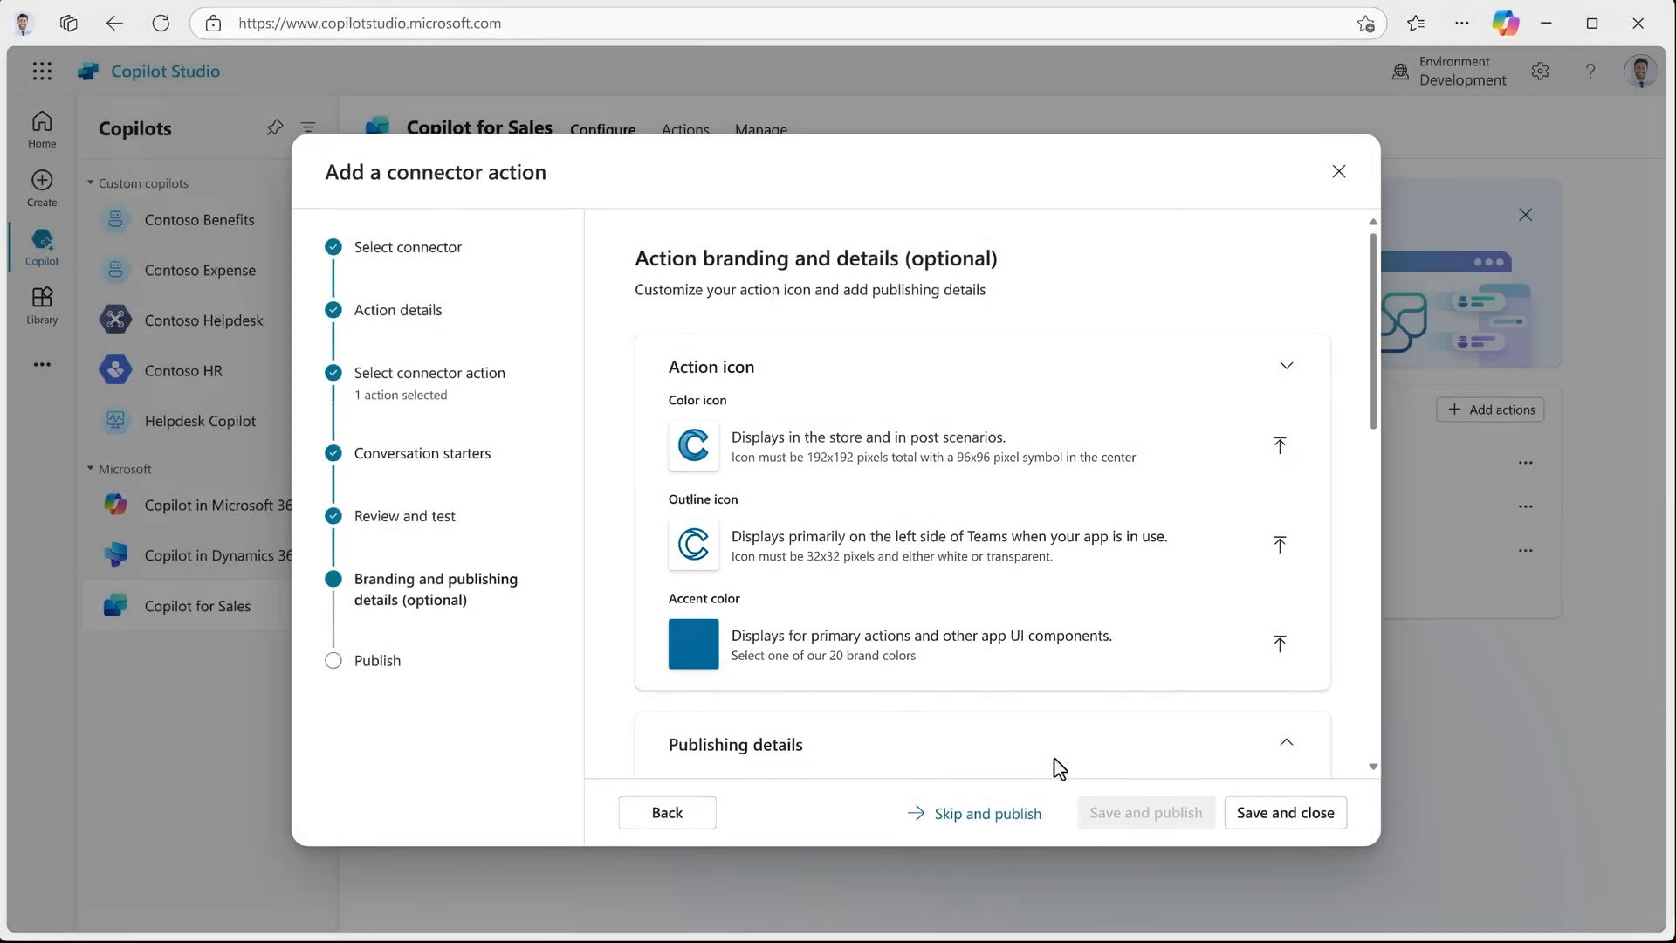
click(985, 814)
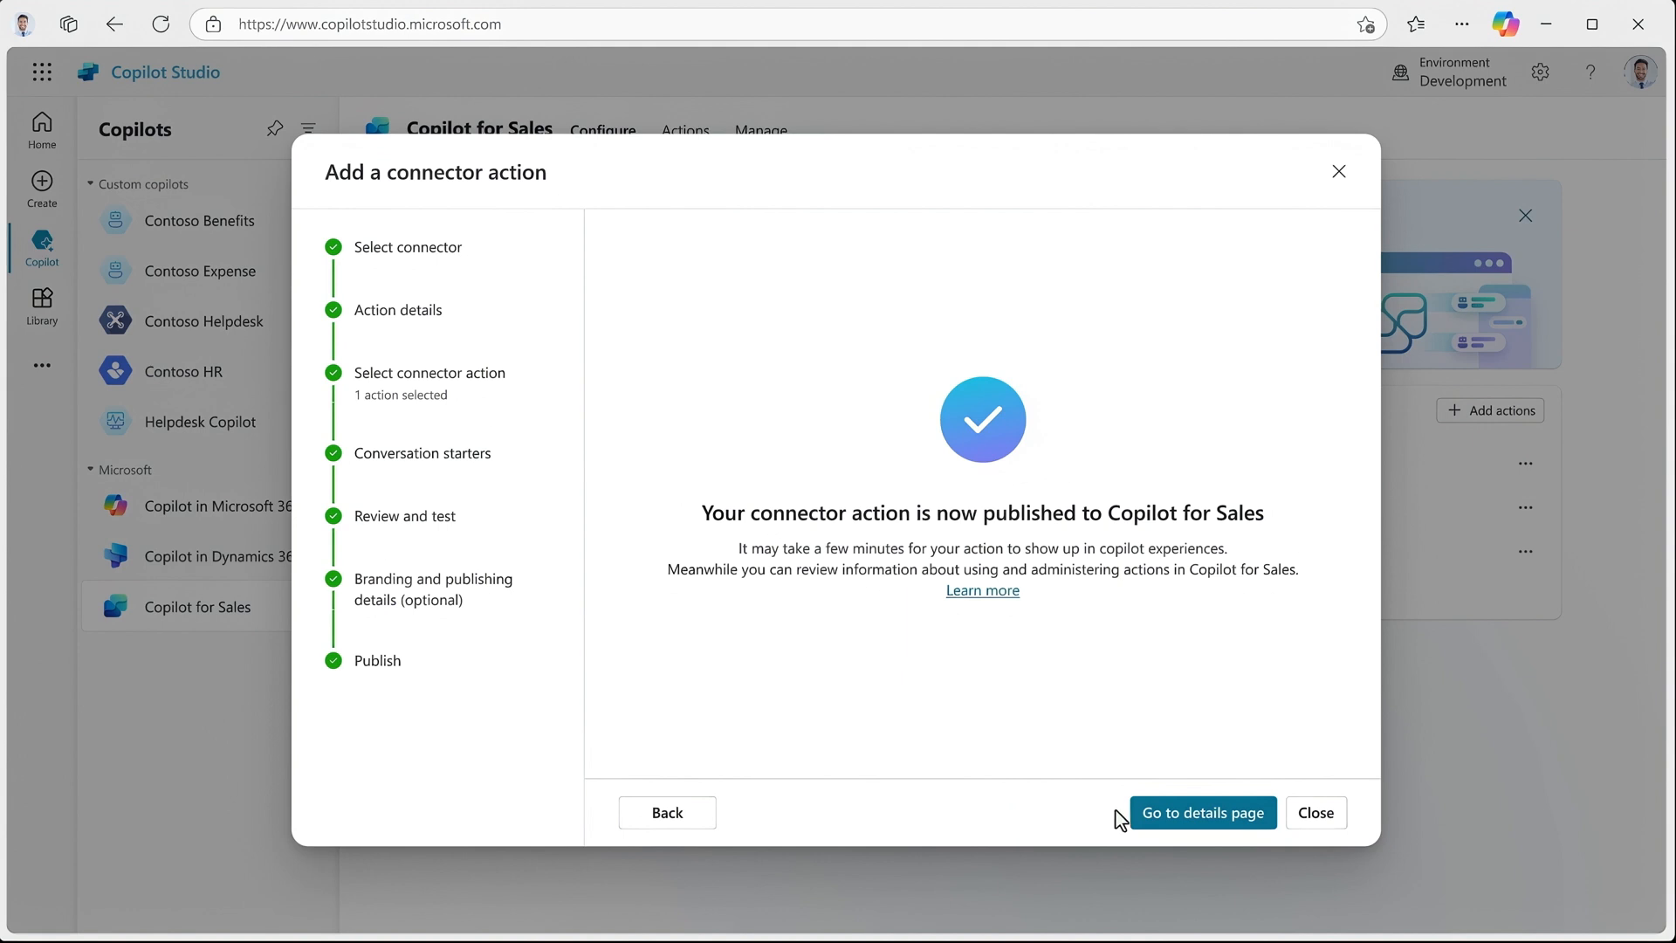
click(1201, 812)
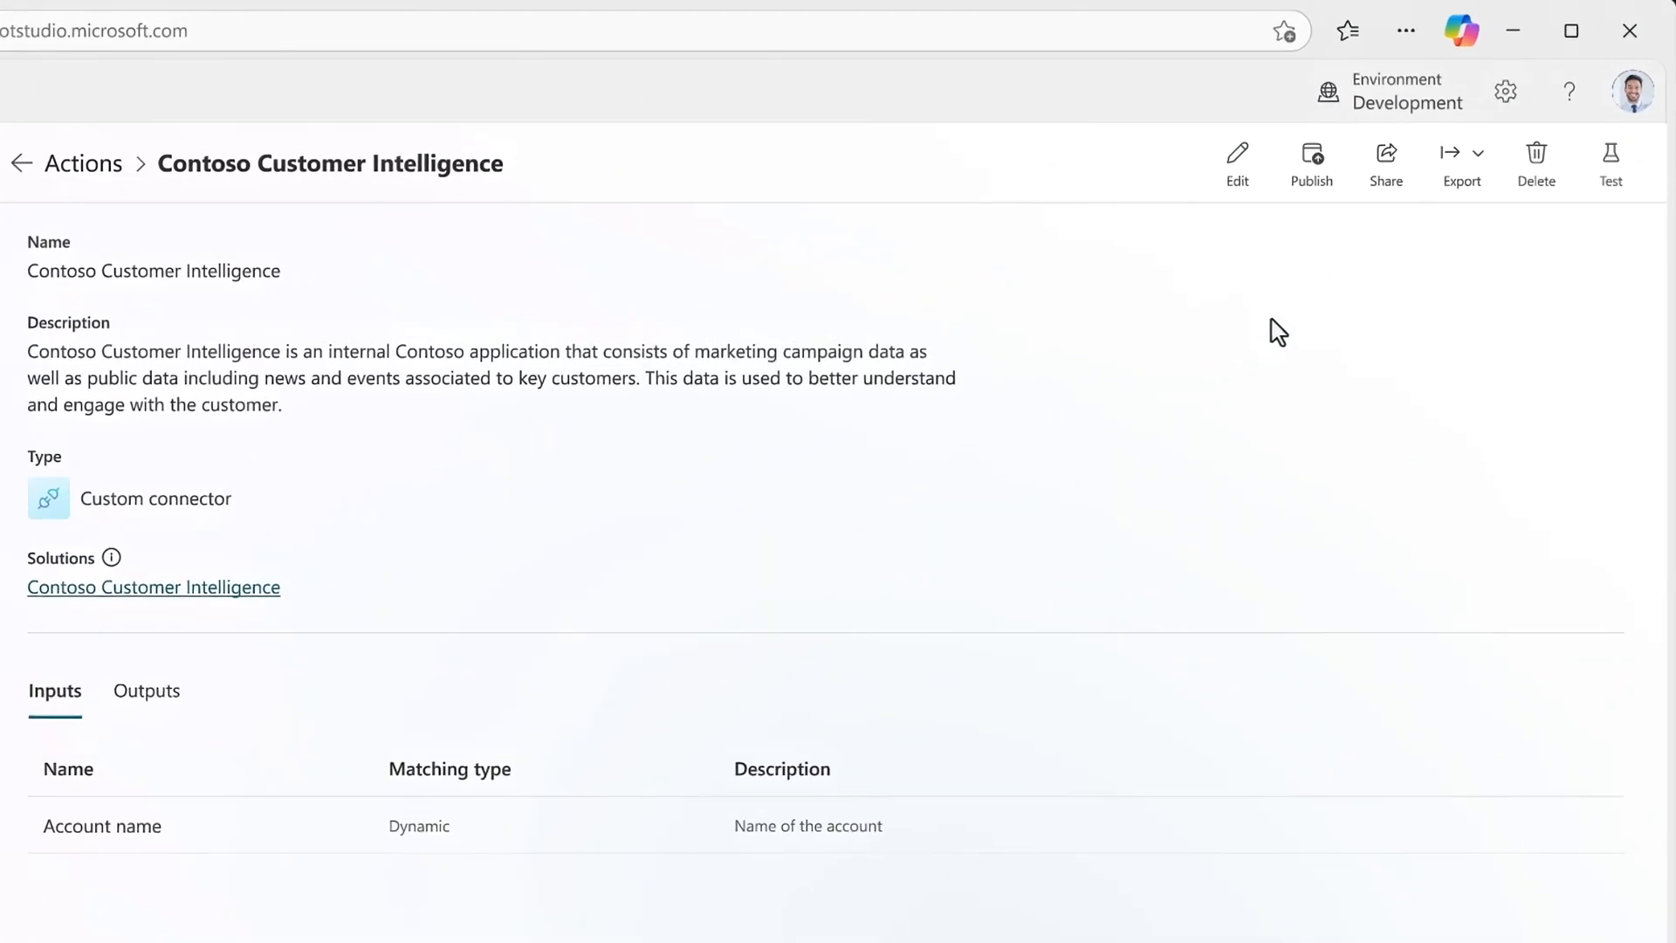
- Add Copilot for Microsoft 365 as a publish target, publish, and head to Integrated apps in the admin center
click(1311, 164)
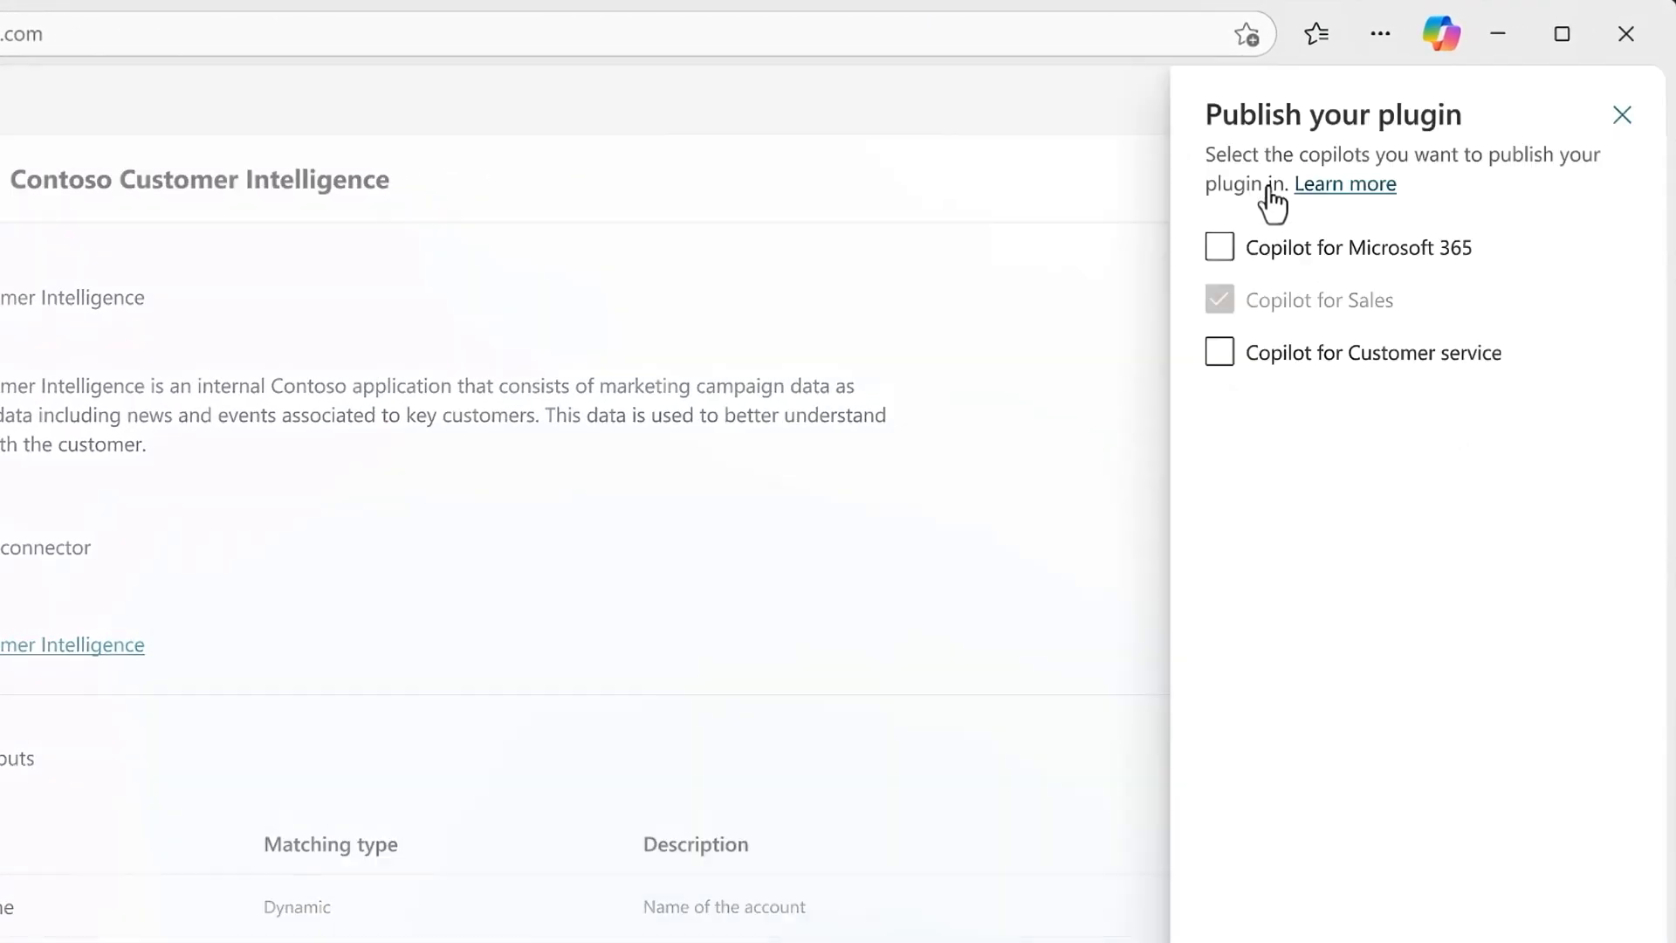
click(1219, 246)
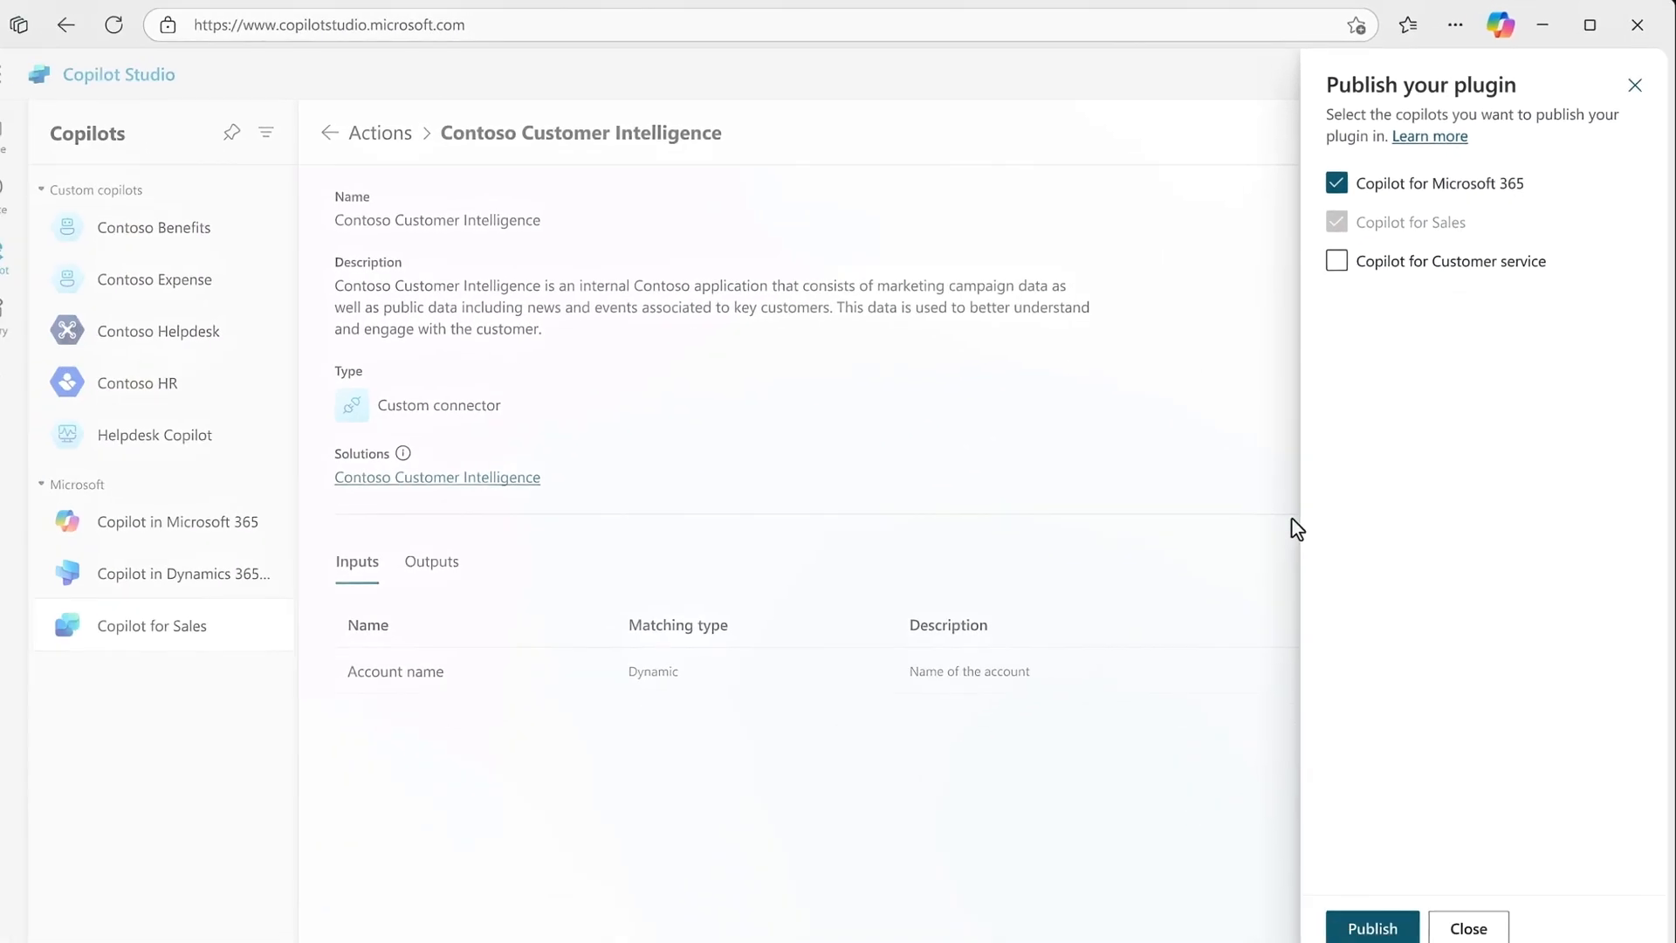
click(1372, 927)
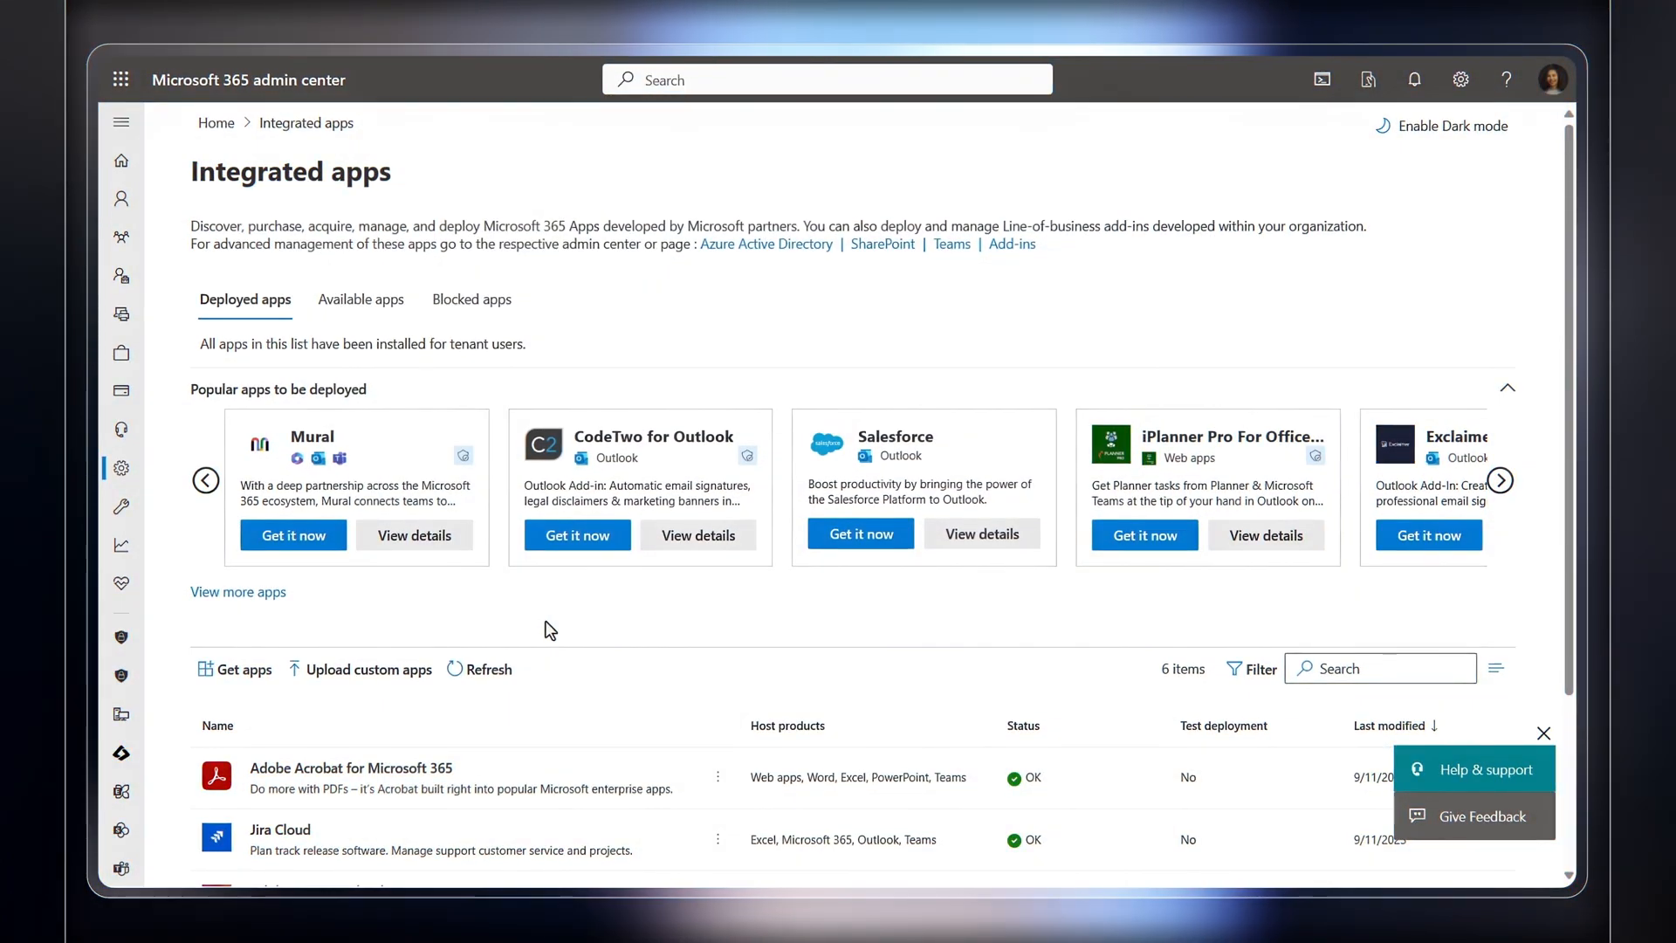
click(243, 669)
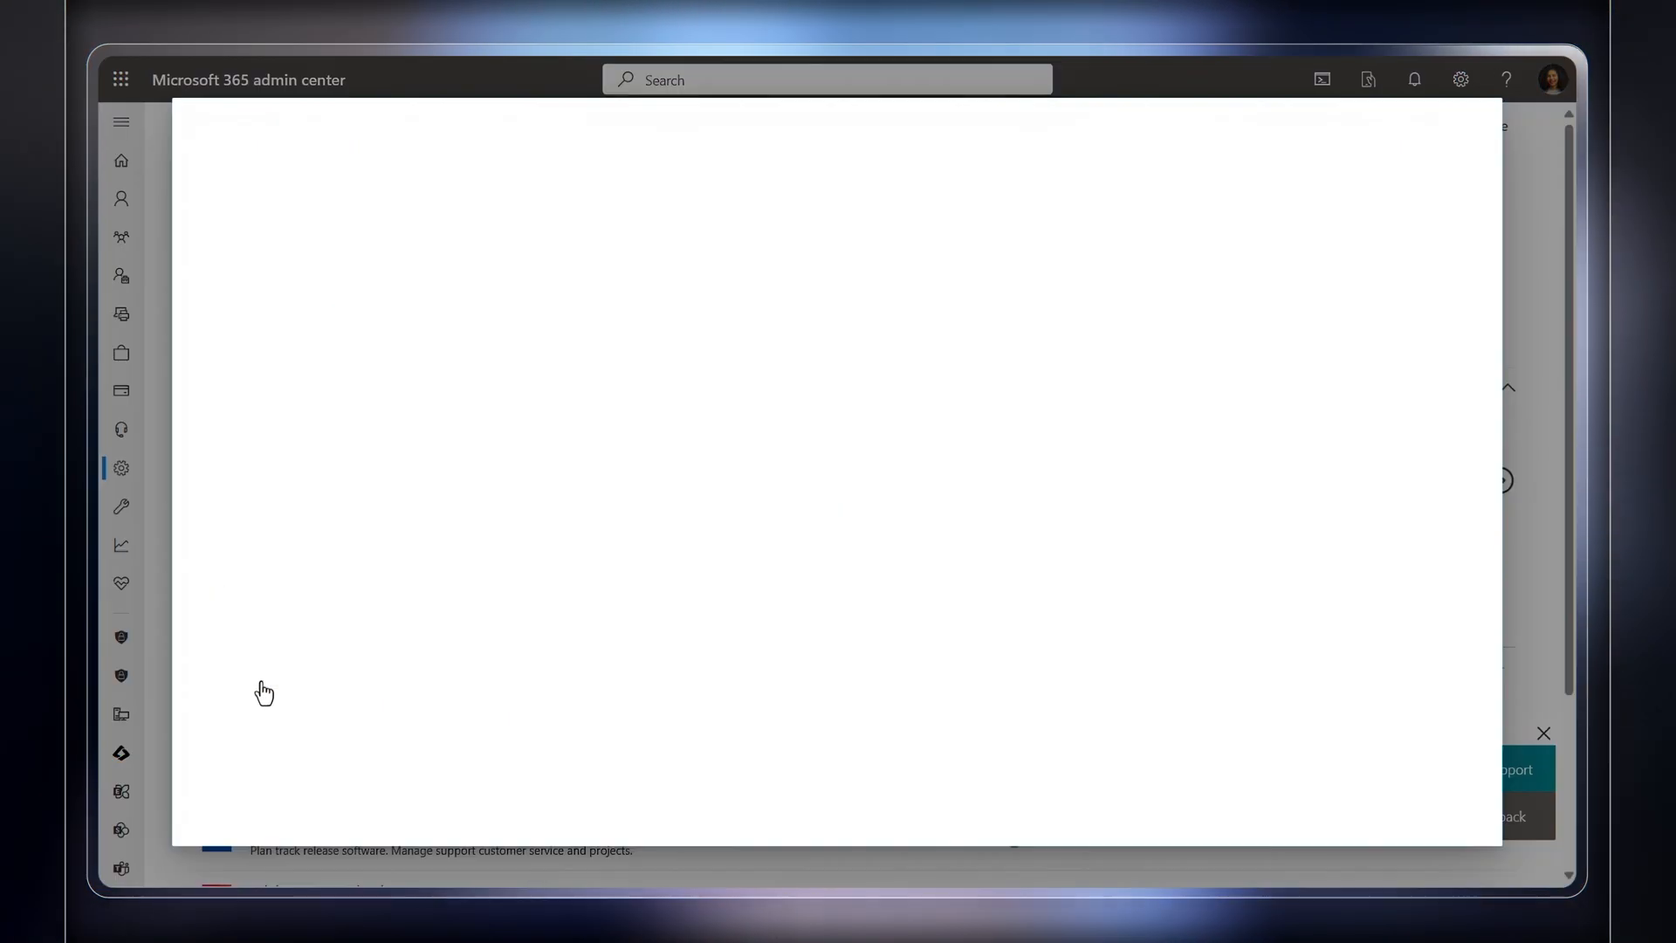